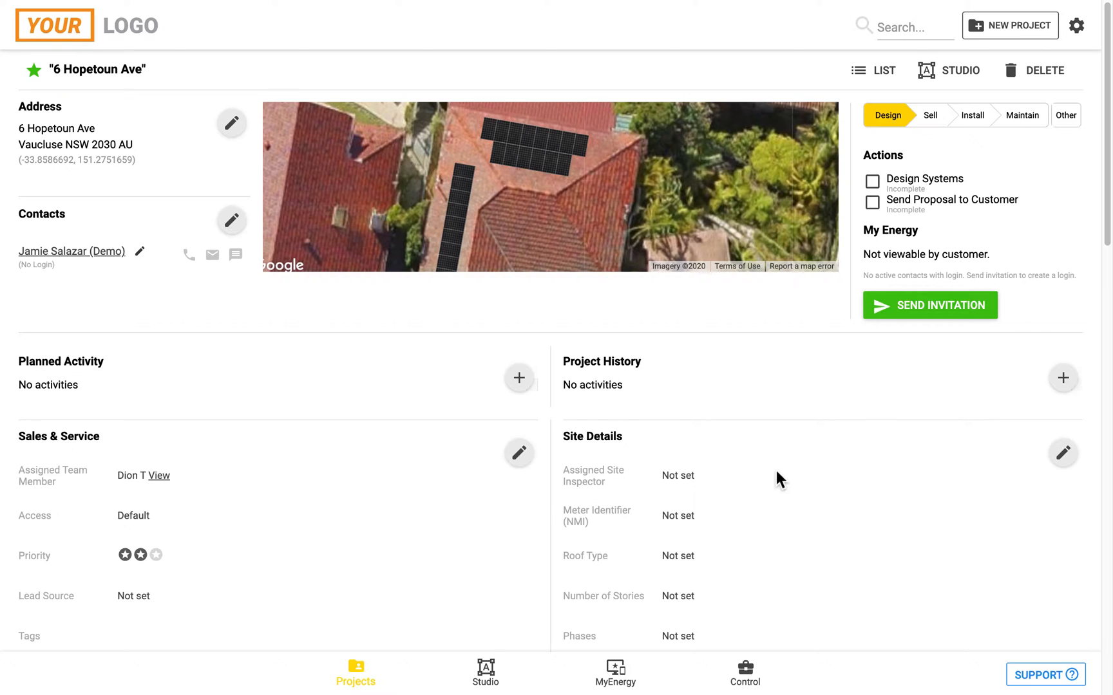
pyautogui.moveTo(624, 368)
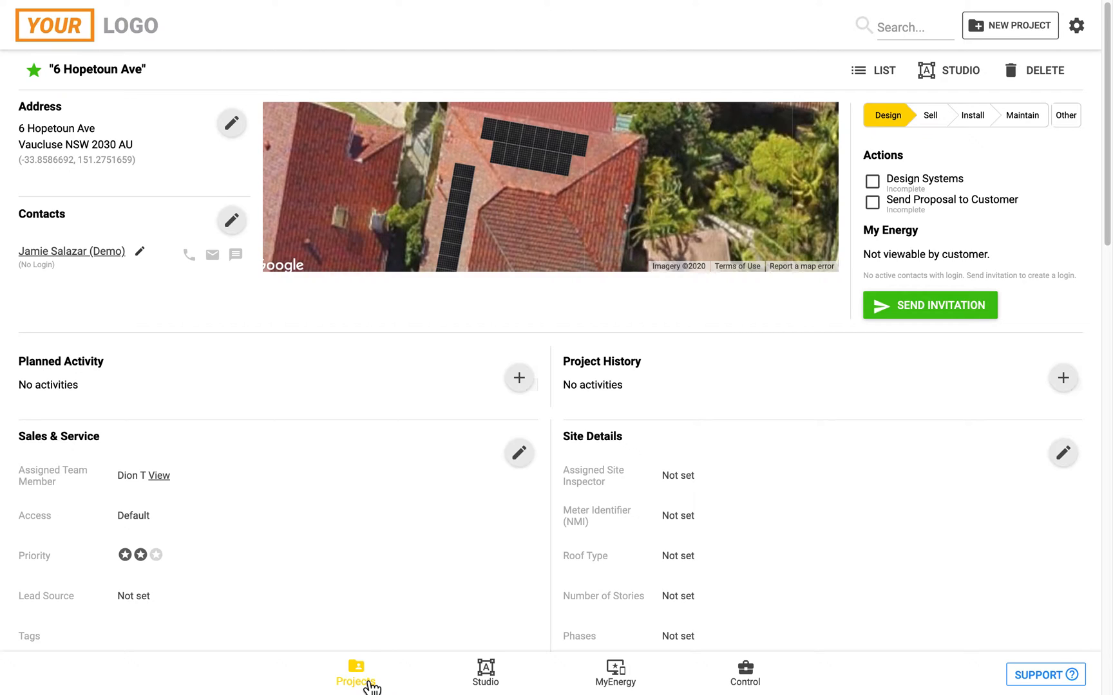
pyautogui.moveTo(383, 500)
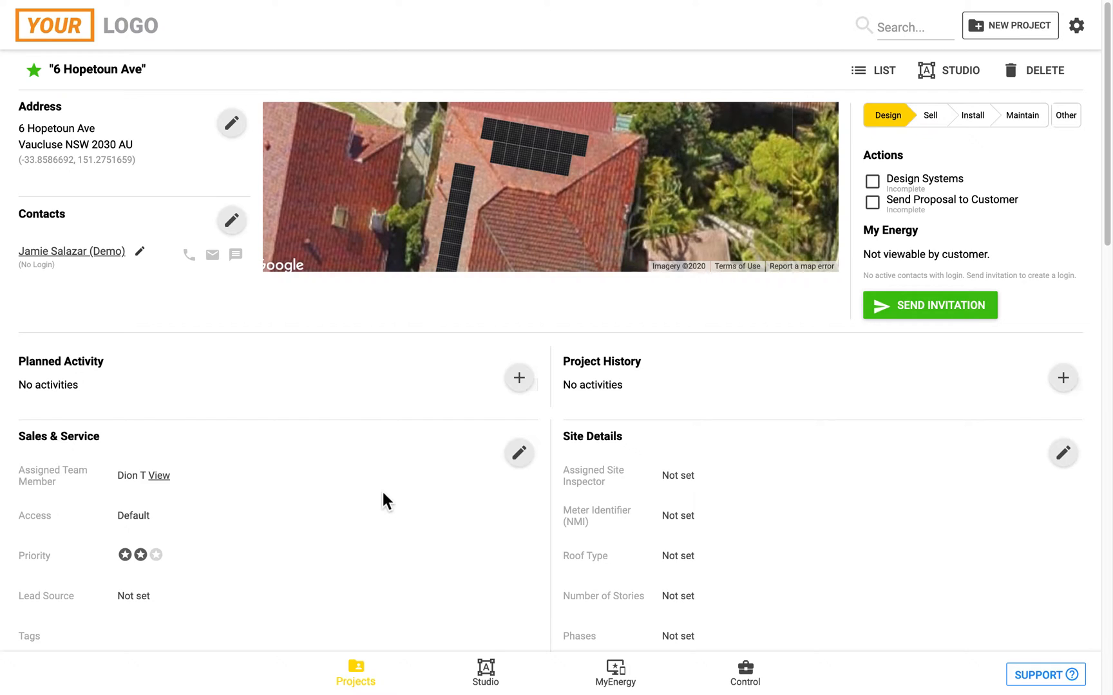
pyautogui.moveTo(1016, 209)
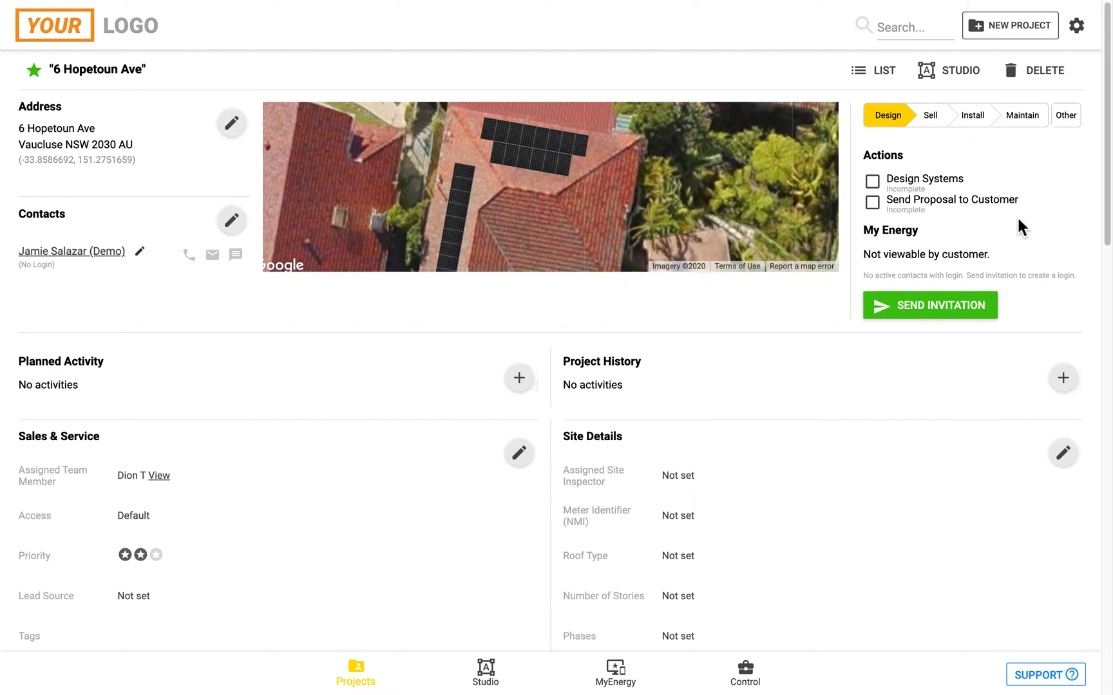
pyautogui.moveTo(877, 188)
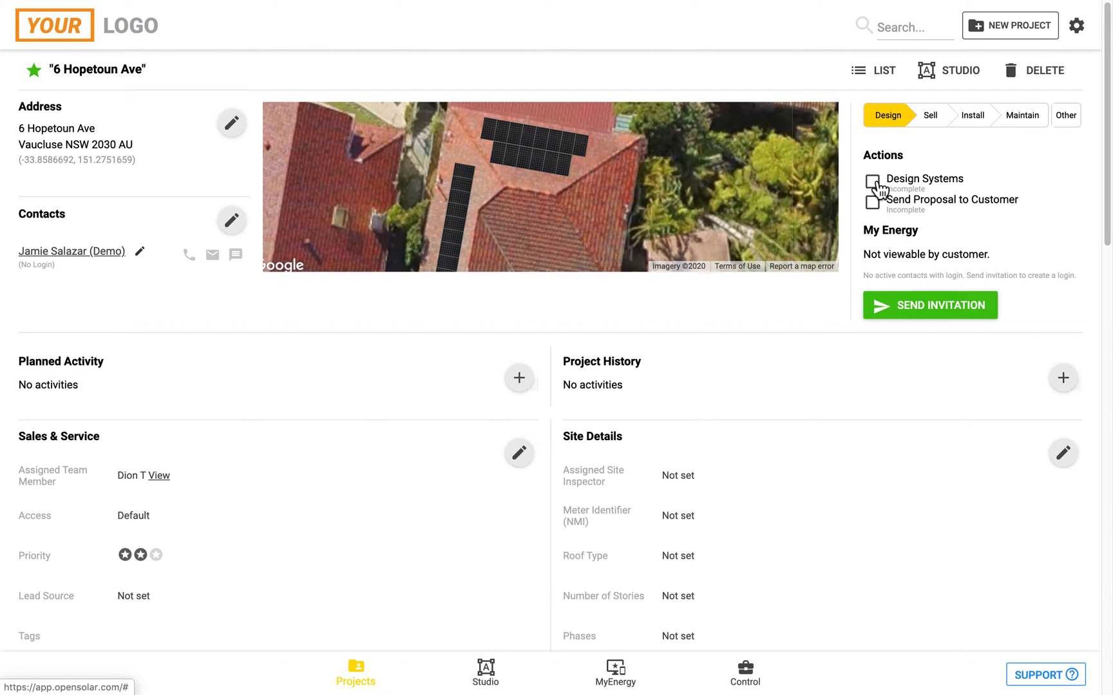
# Step: Tick Design Systems complete and update the 6 Hopetoun Ave project to the Sell stage
pyautogui.click(872, 183)
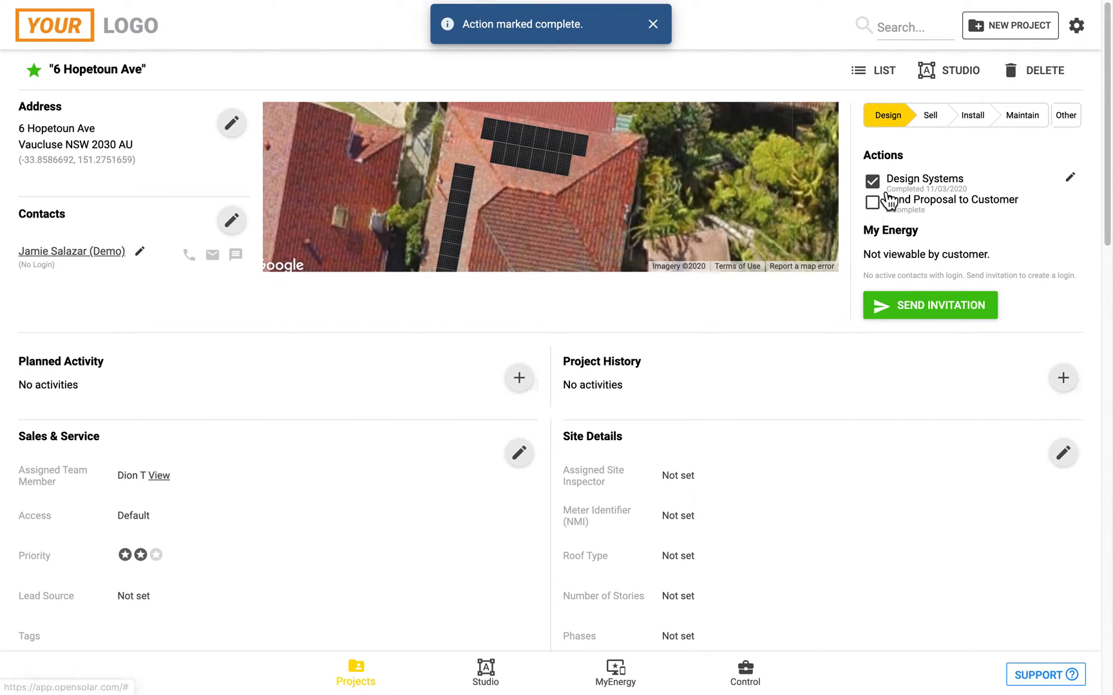
pyautogui.click(929, 115)
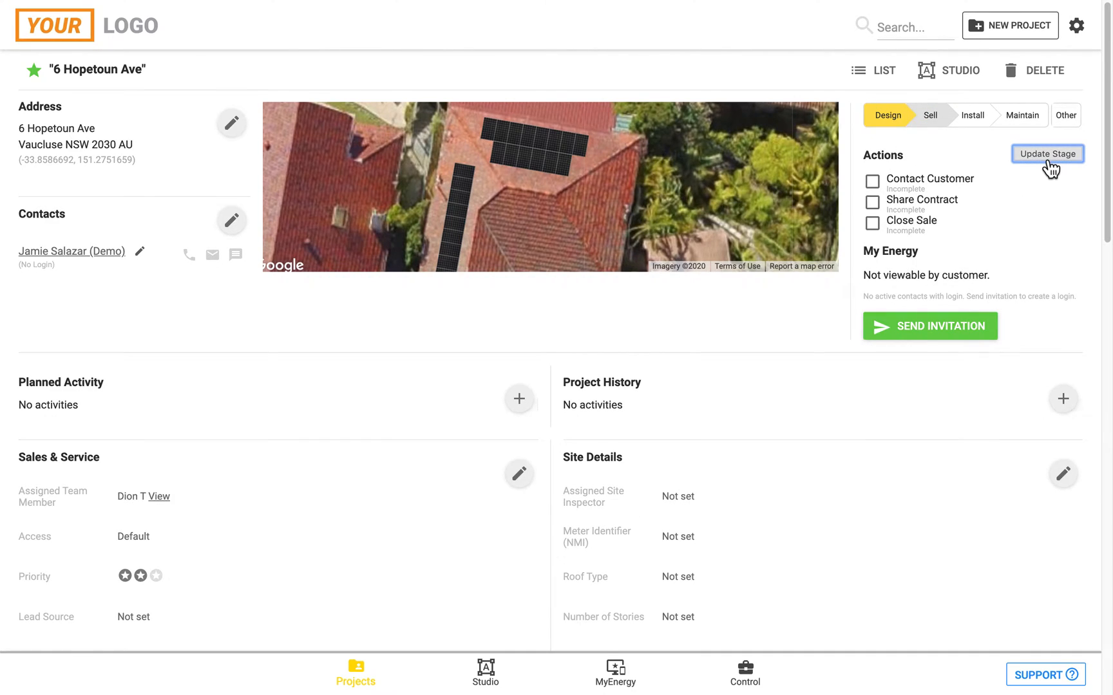
pyautogui.click(1047, 153)
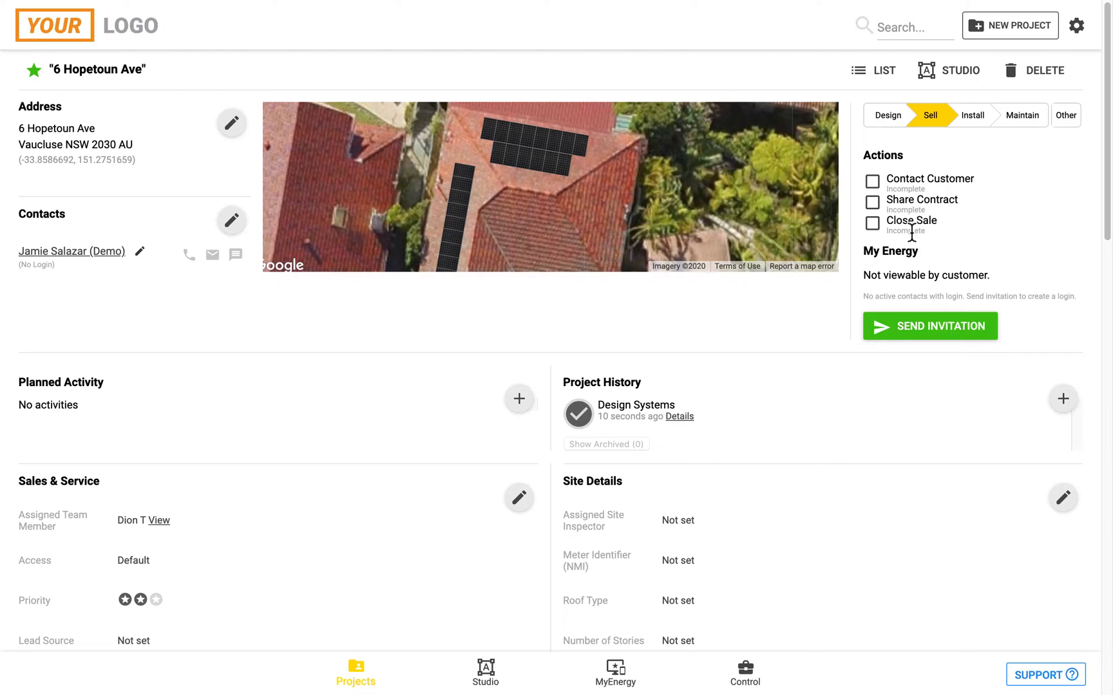
pyautogui.moveTo(728, 431)
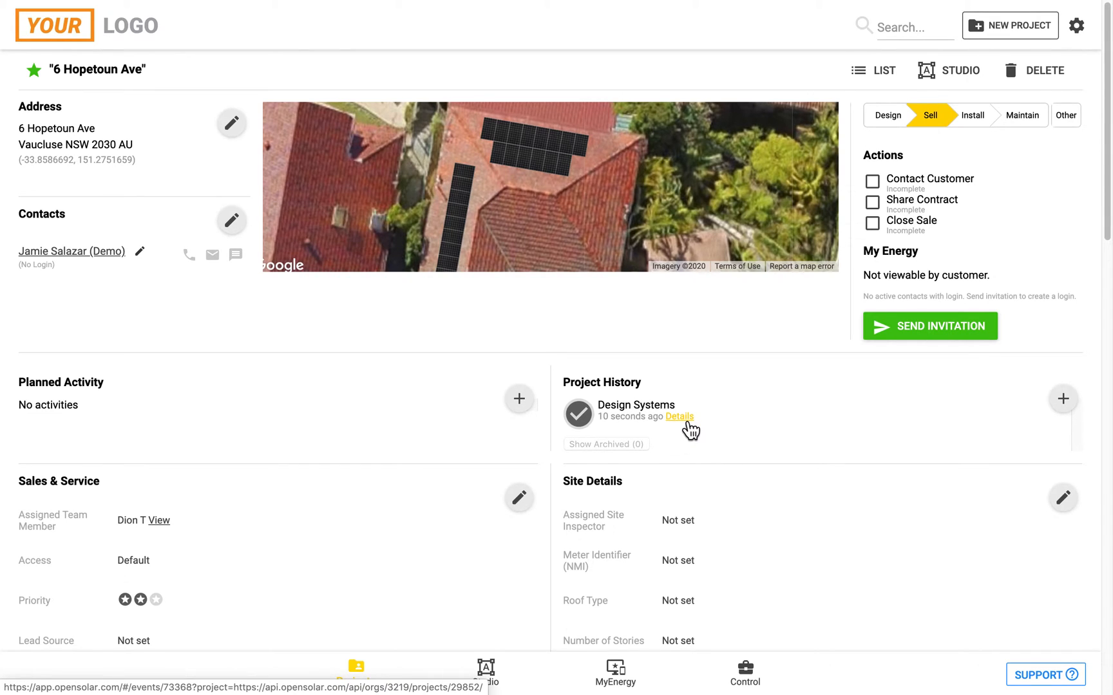
pyautogui.scroll(-3)
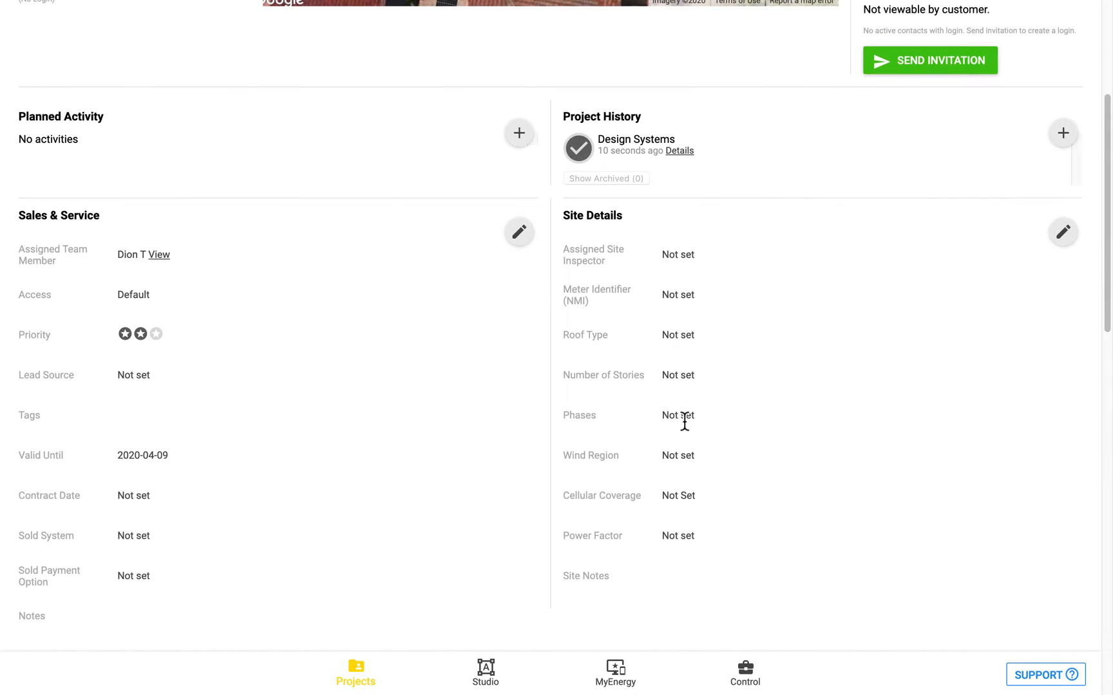
pyautogui.moveTo(104, 250)
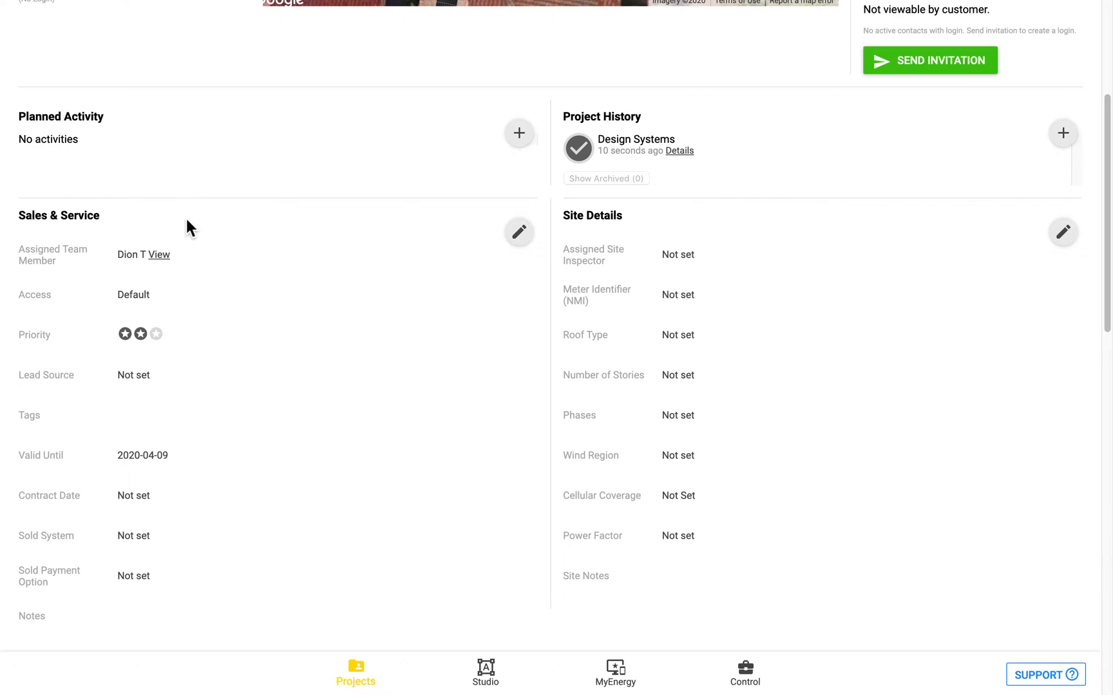
pyautogui.moveTo(519, 232)
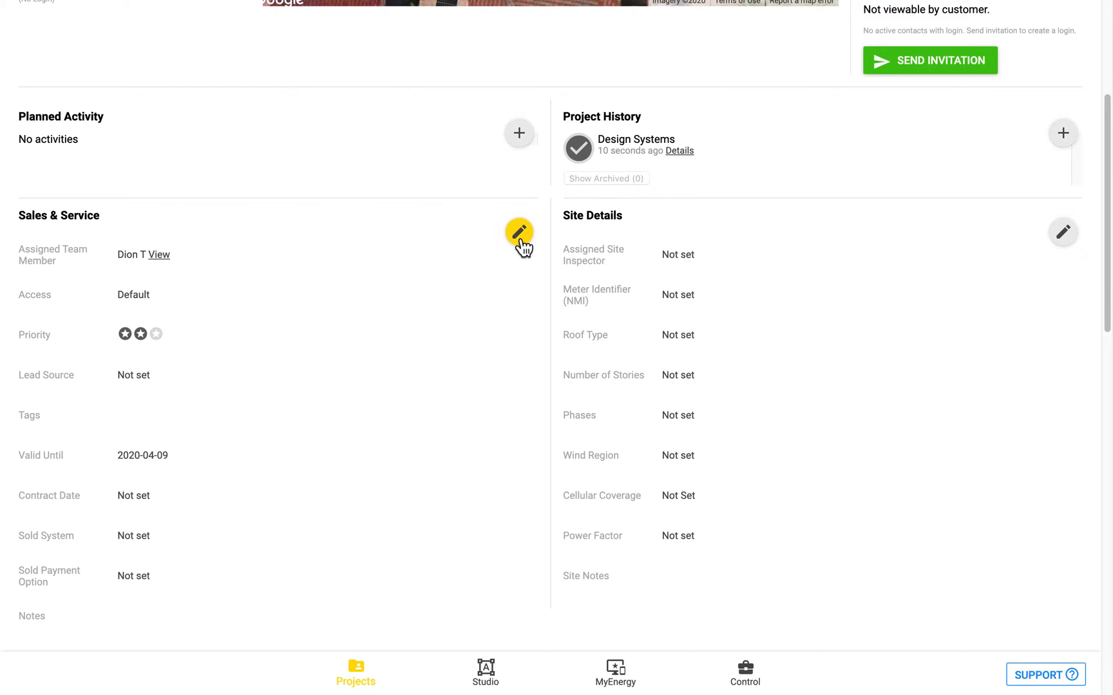
pyautogui.click(519, 232)
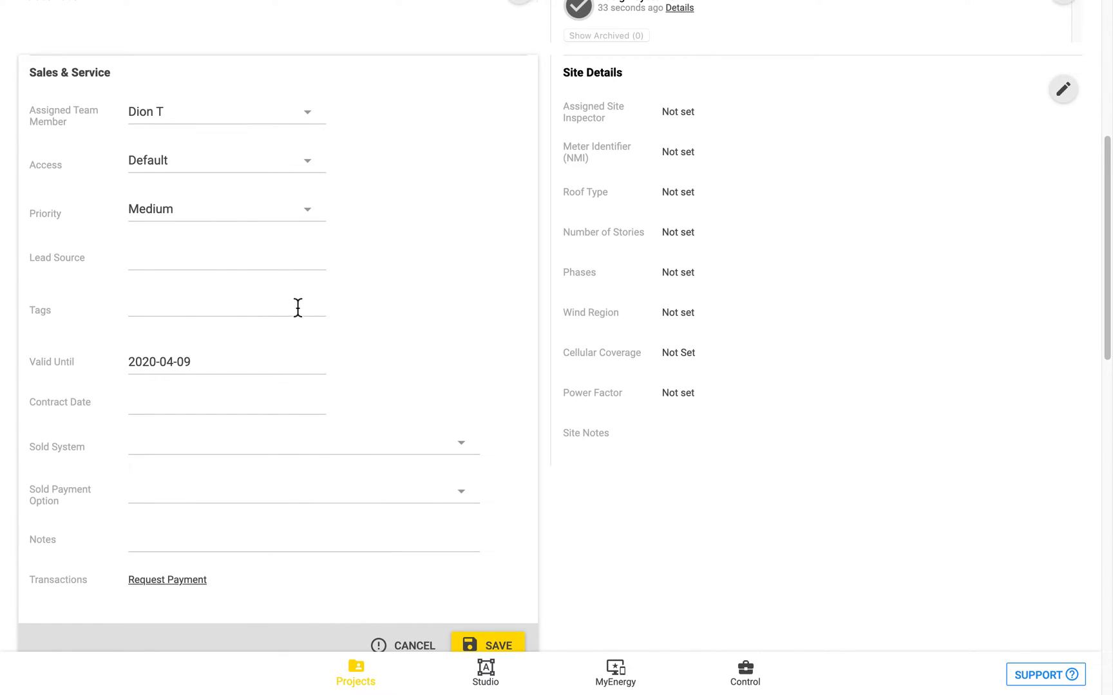
pyautogui.click(225, 305)
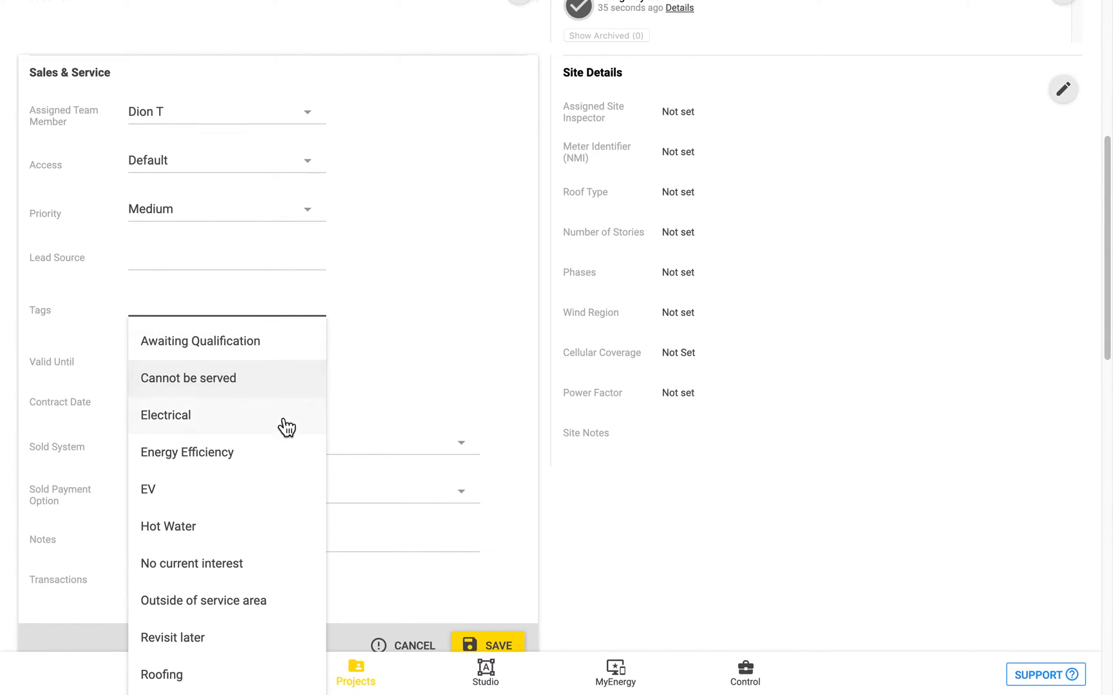
pyautogui.moveTo(282, 373)
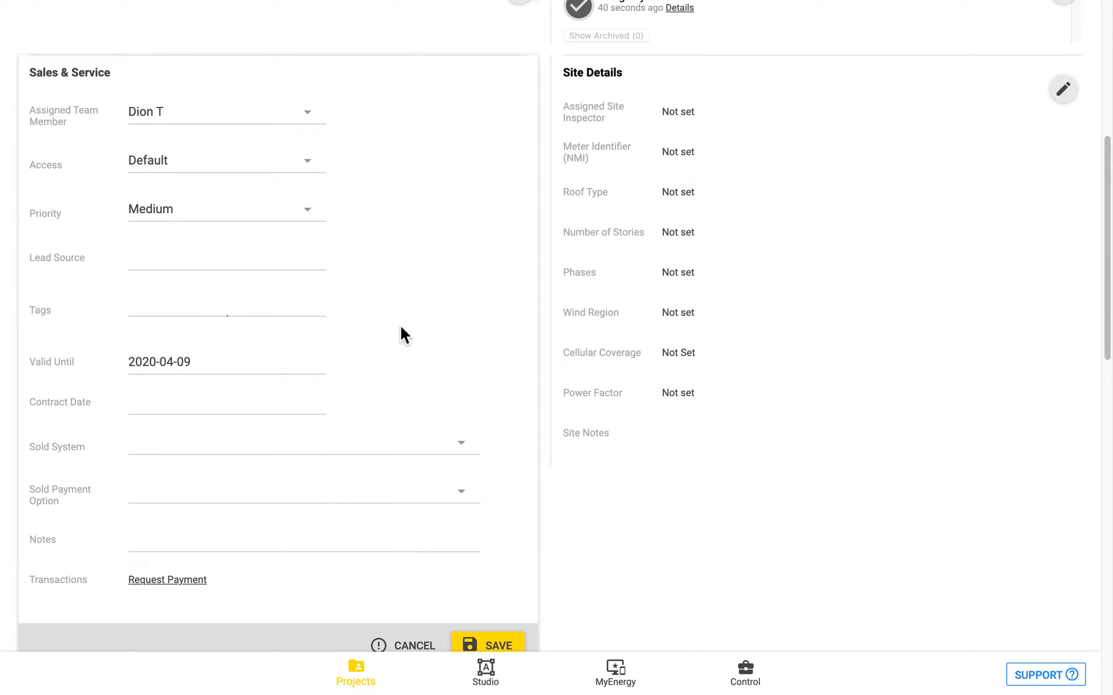
pyautogui.moveTo(484, 641)
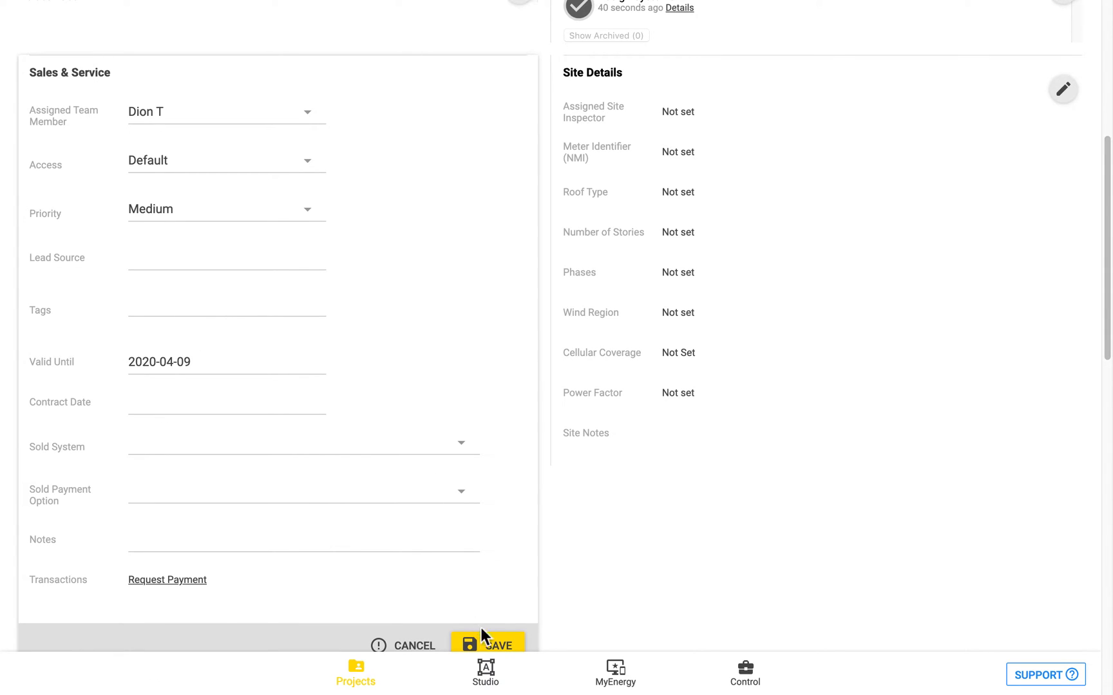
pyautogui.moveTo(404, 635)
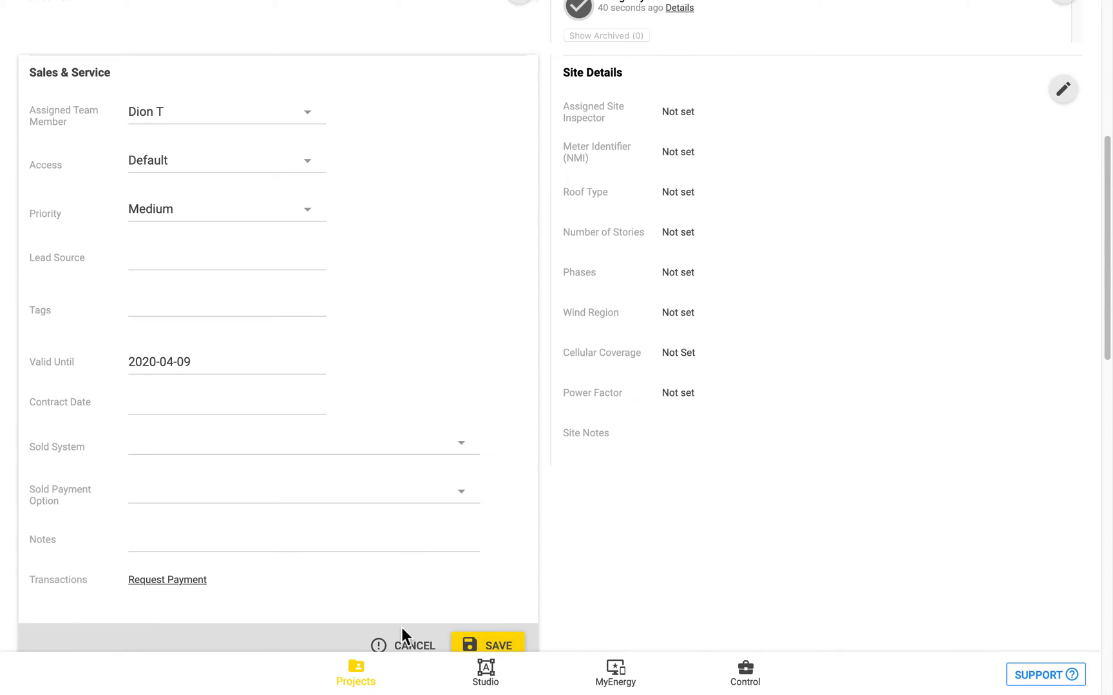
pyautogui.click(487, 645)
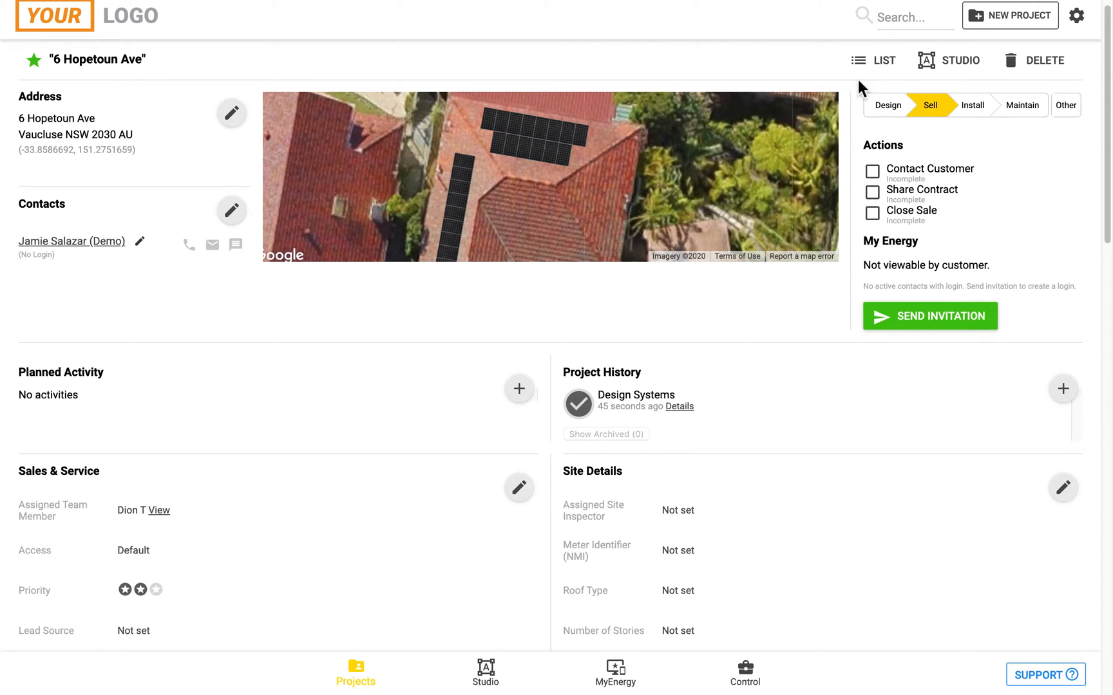
# Step: Filter the full project list to projects in the Selling stage
pyautogui.click(871, 61)
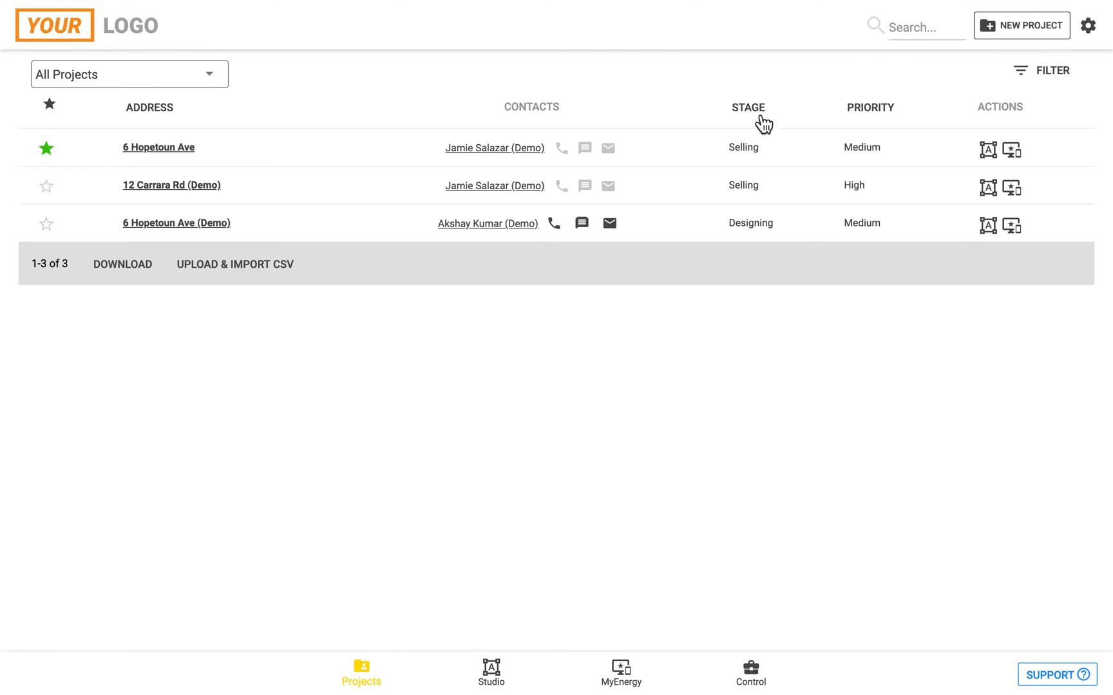
pyautogui.moveTo(710, 299)
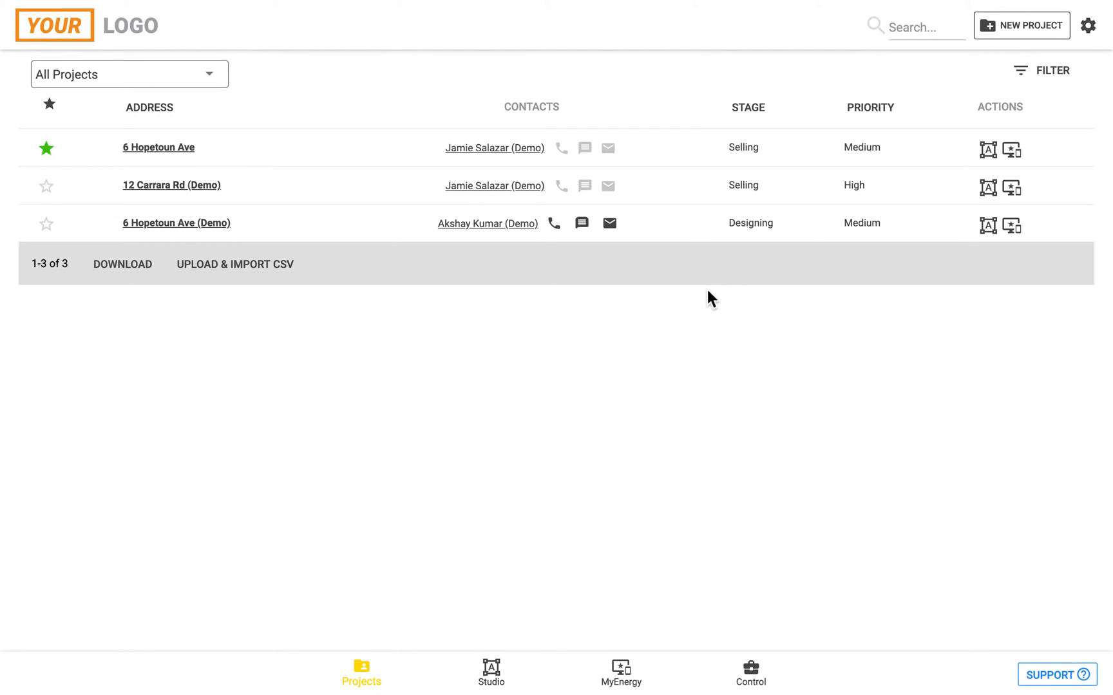
pyautogui.click(1047, 70)
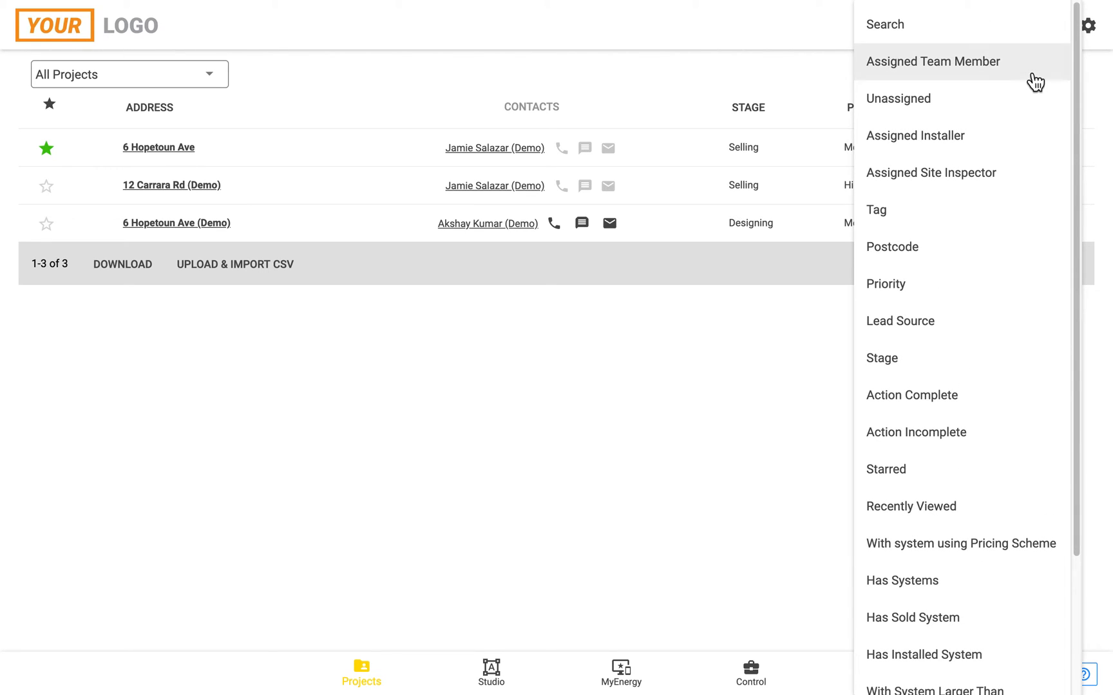
pyautogui.click(882, 357)
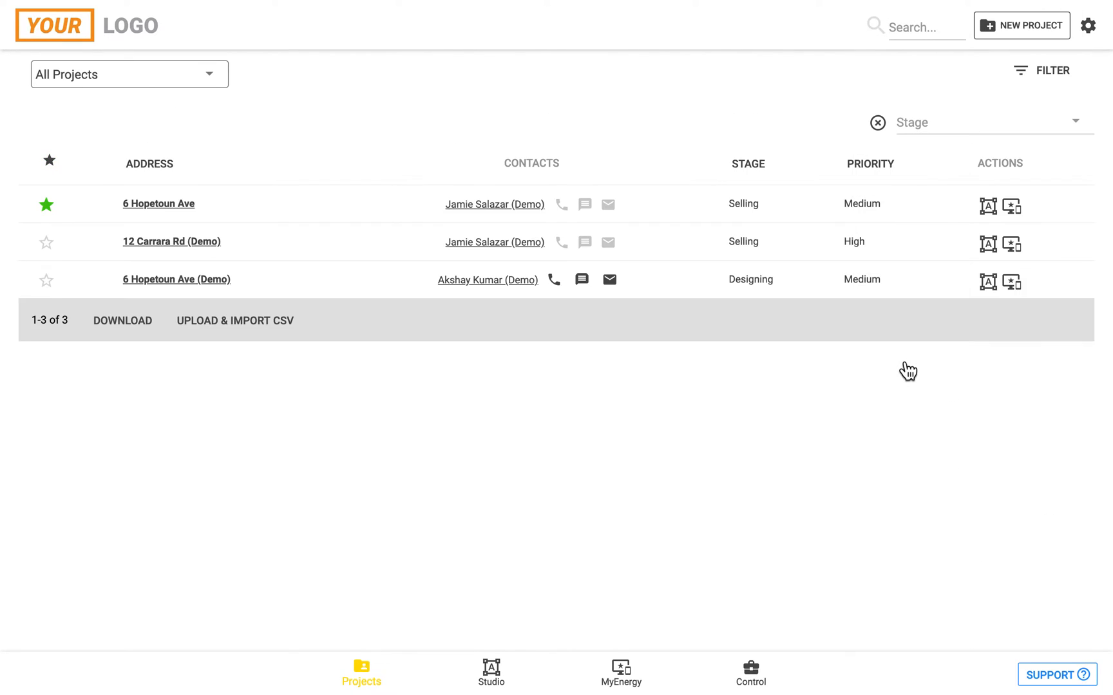
pyautogui.click(994, 121)
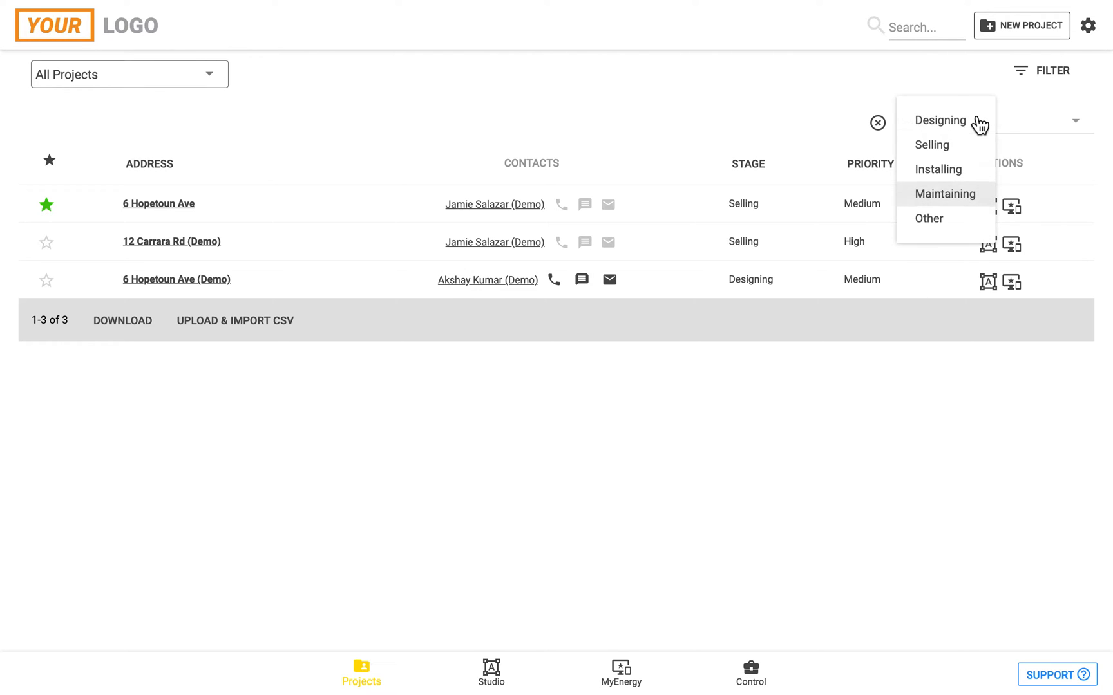
pyautogui.click(931, 145)
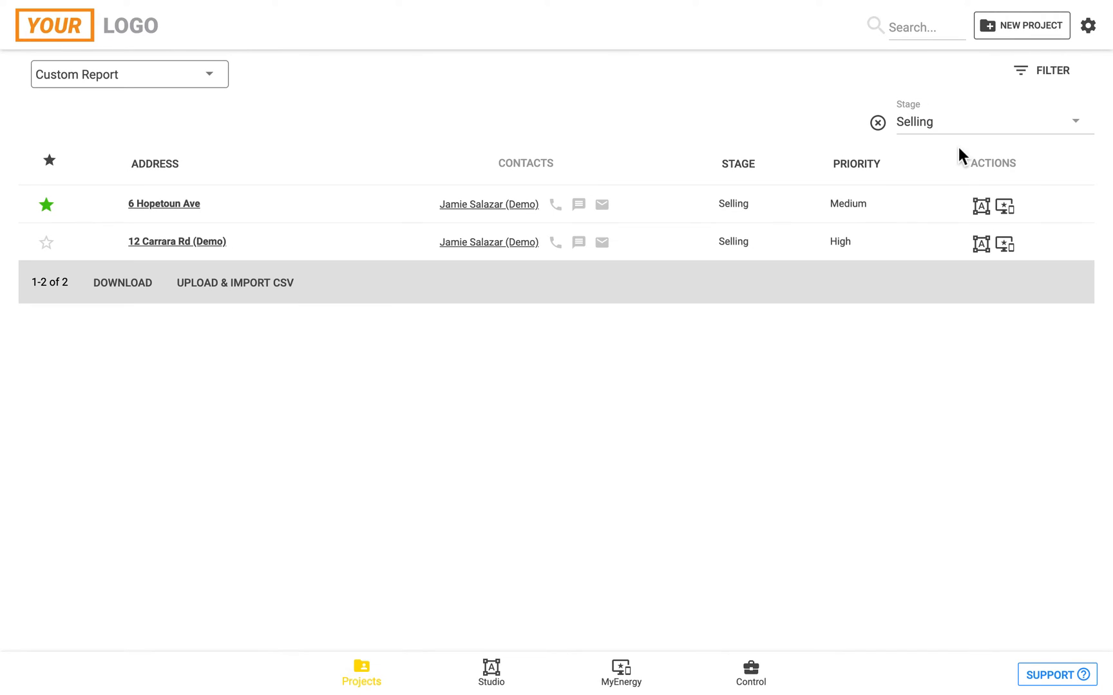
# Step: Add an Action Incomplete filter for the Contact Customer action
pyautogui.click(1051, 70)
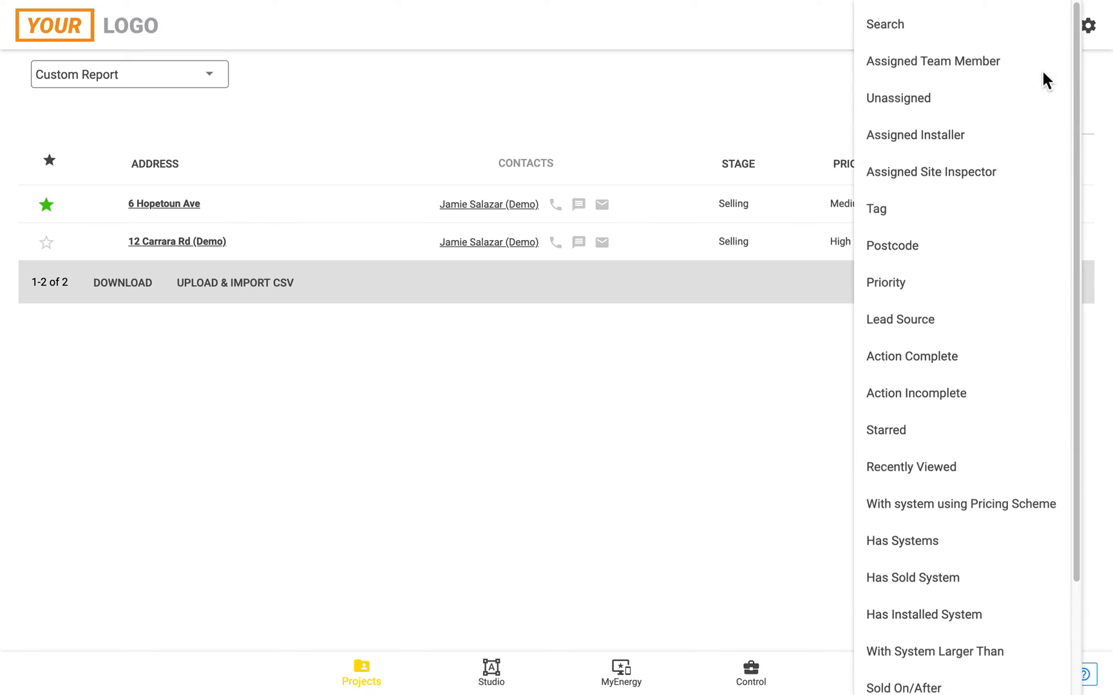
pyautogui.moveTo(930, 396)
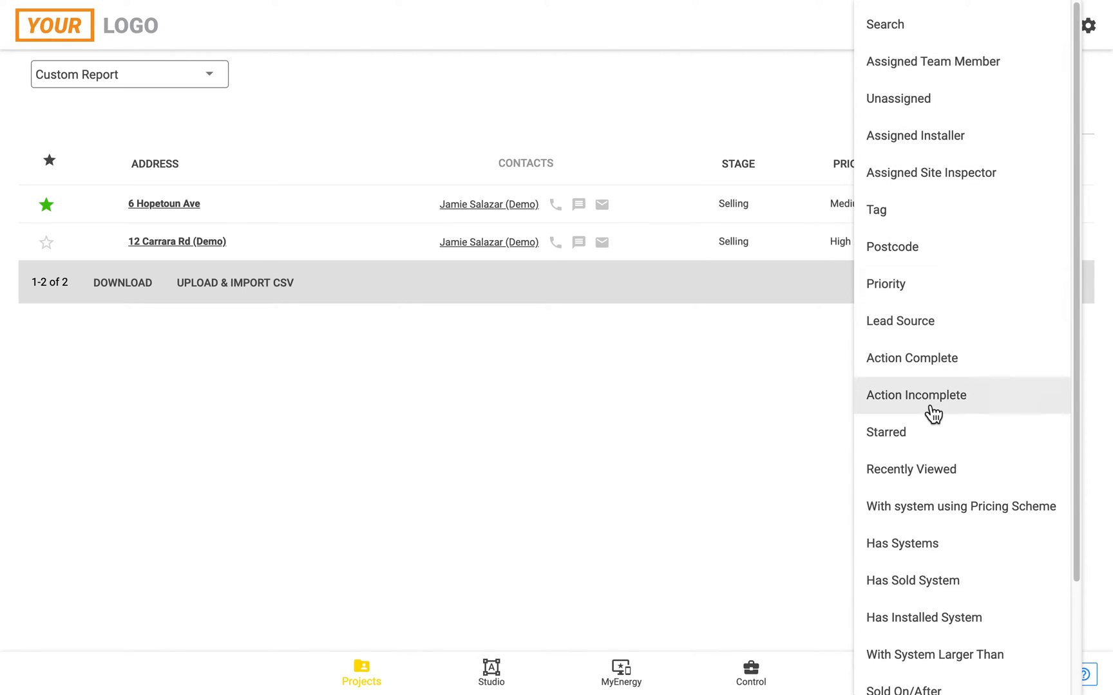
pyautogui.click(916, 395)
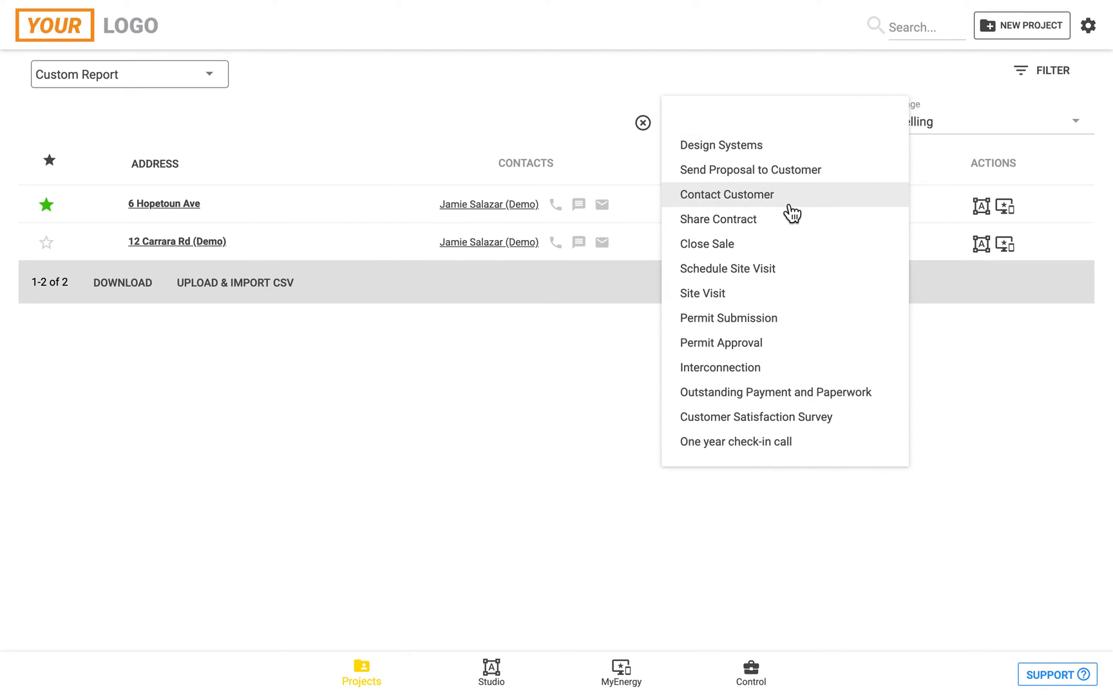
pyautogui.click(725, 194)
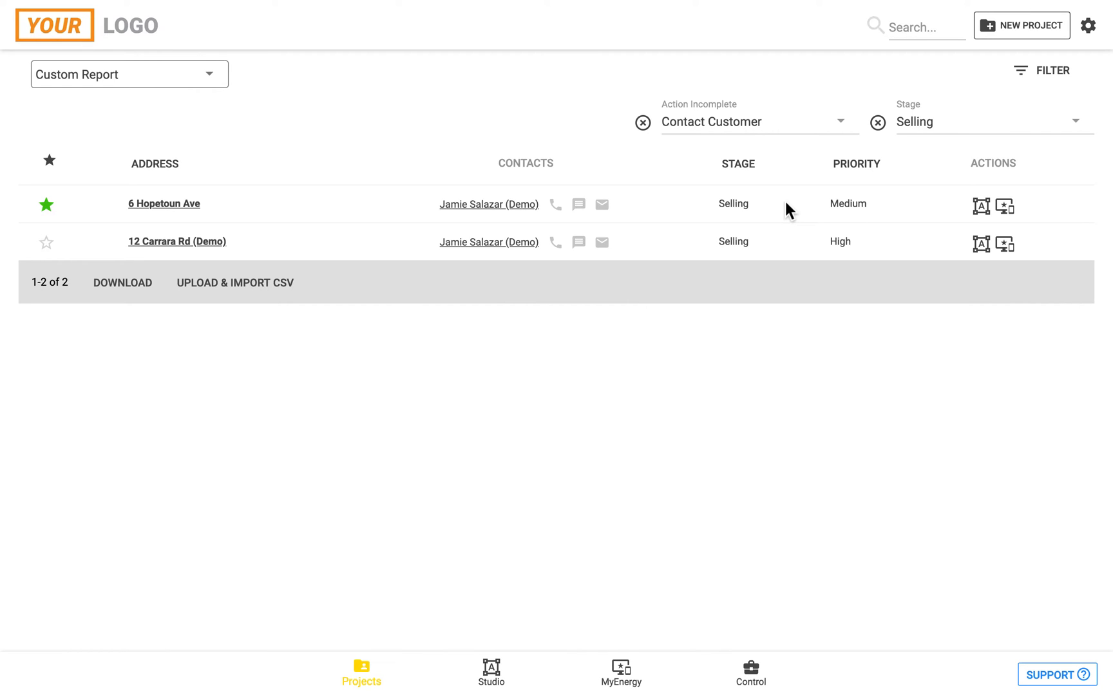
pyautogui.moveTo(559, 212)
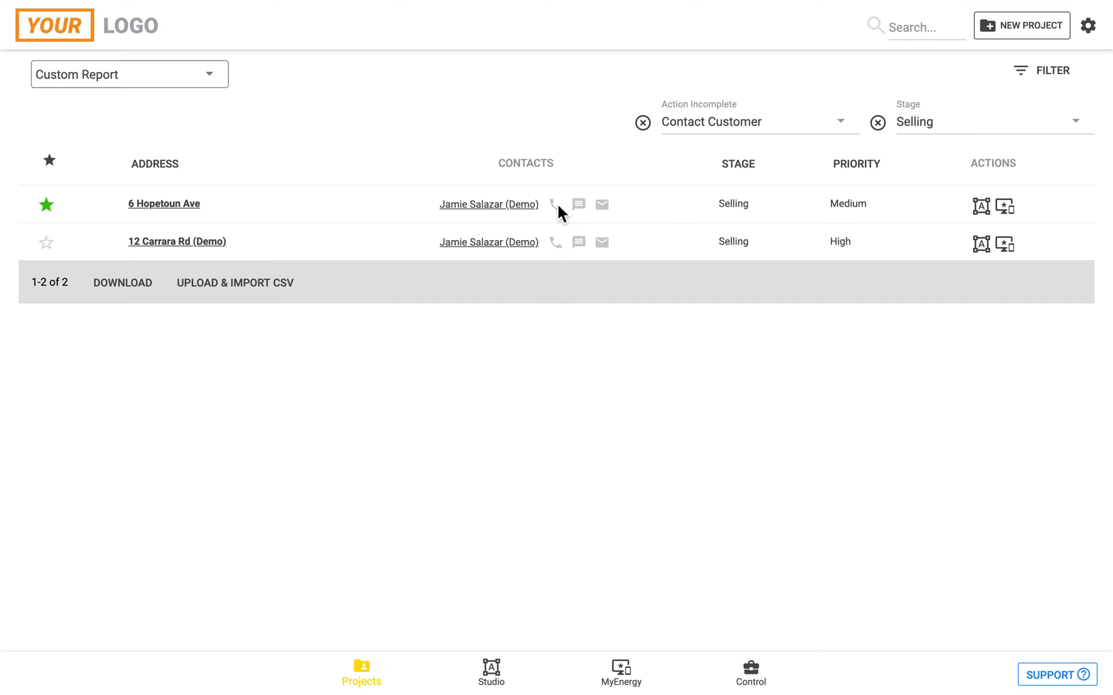
pyautogui.moveTo(602, 214)
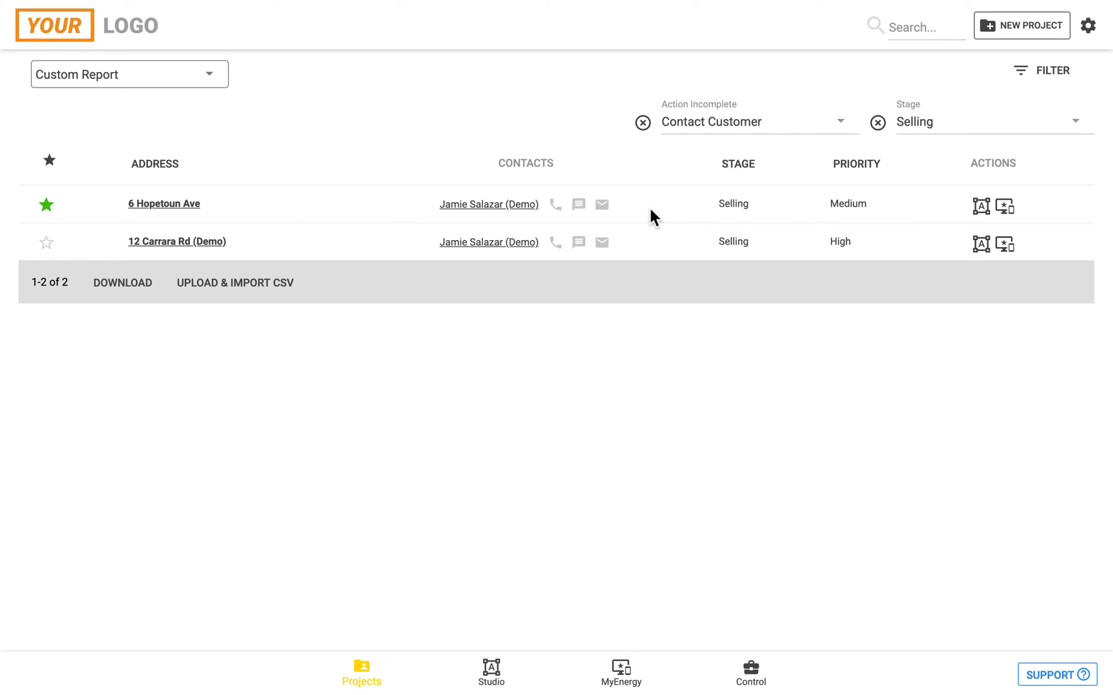
pyautogui.moveTo(421, 89)
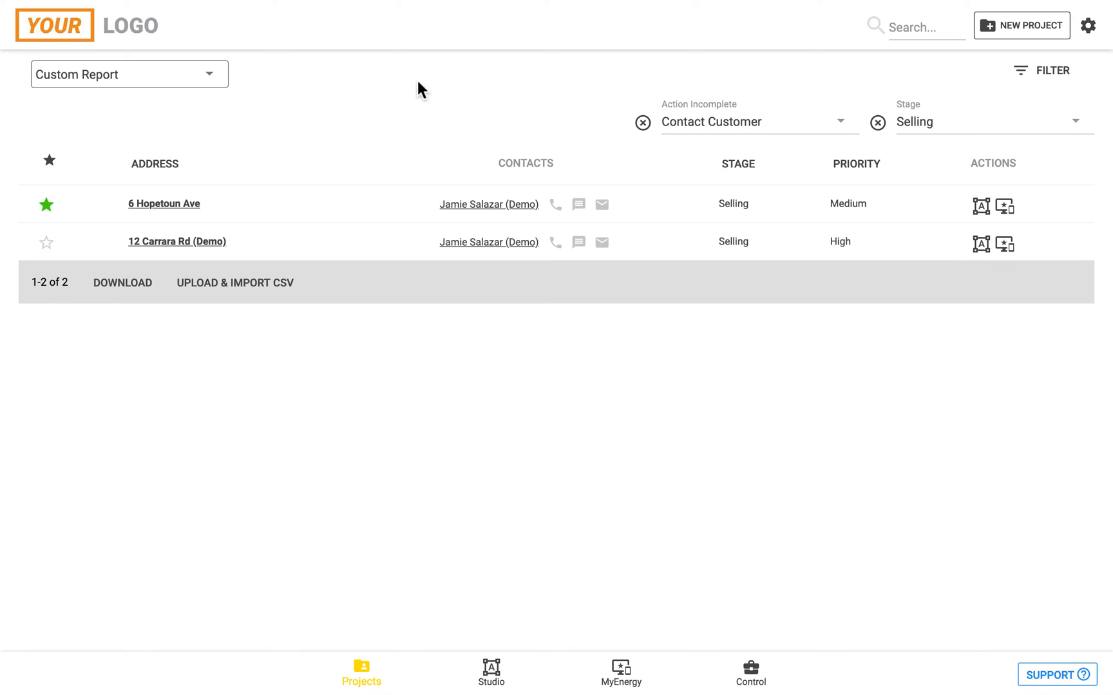
pyautogui.moveTo(164, 204)
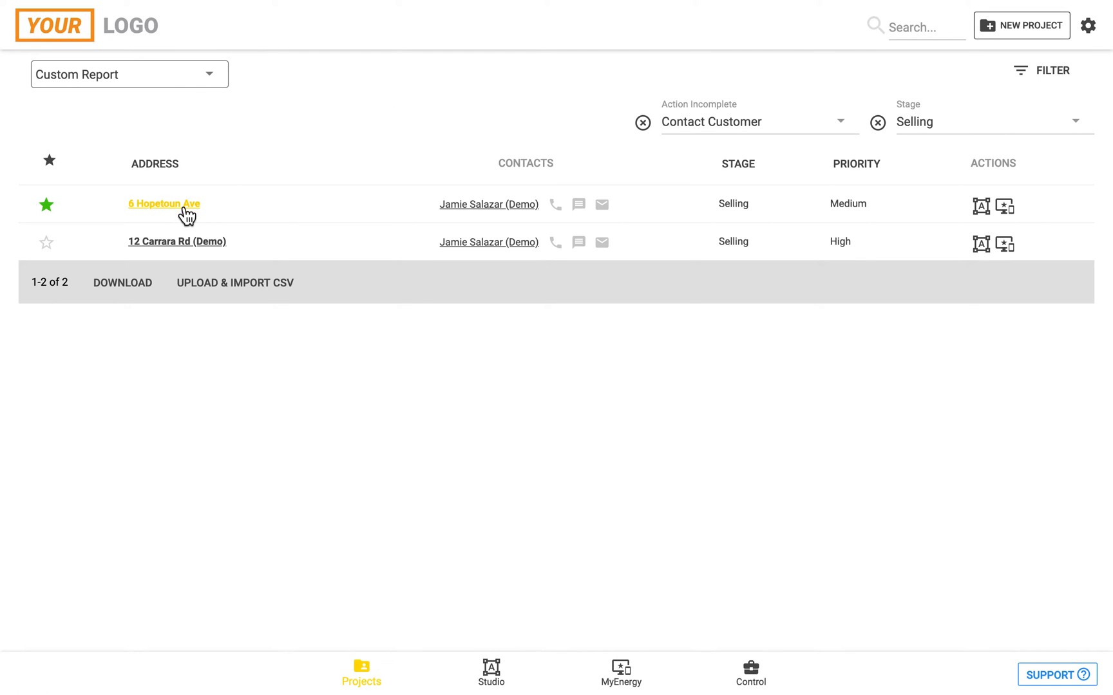
pyautogui.click(163, 204)
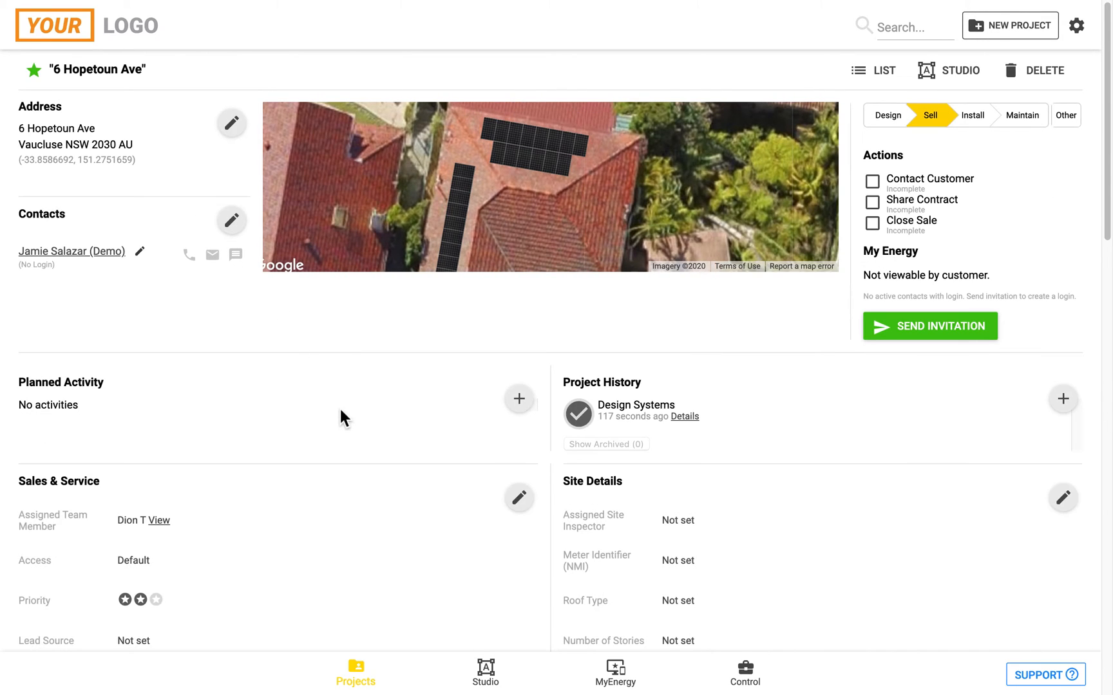
pyautogui.moveTo(192, 428)
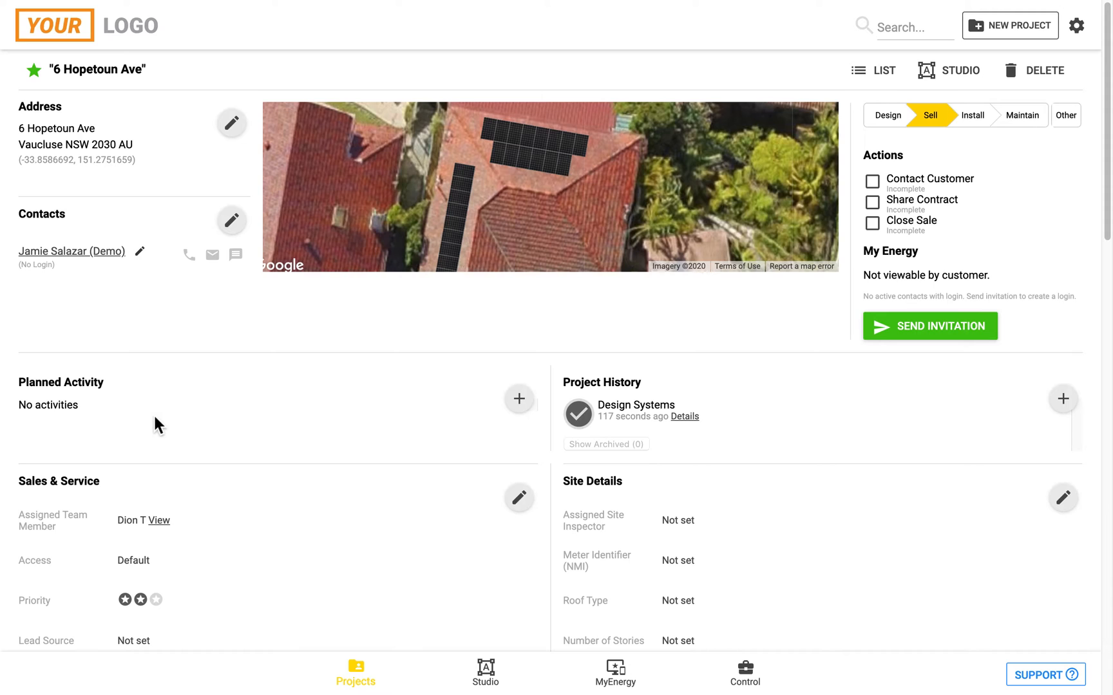
pyautogui.moveTo(457, 472)
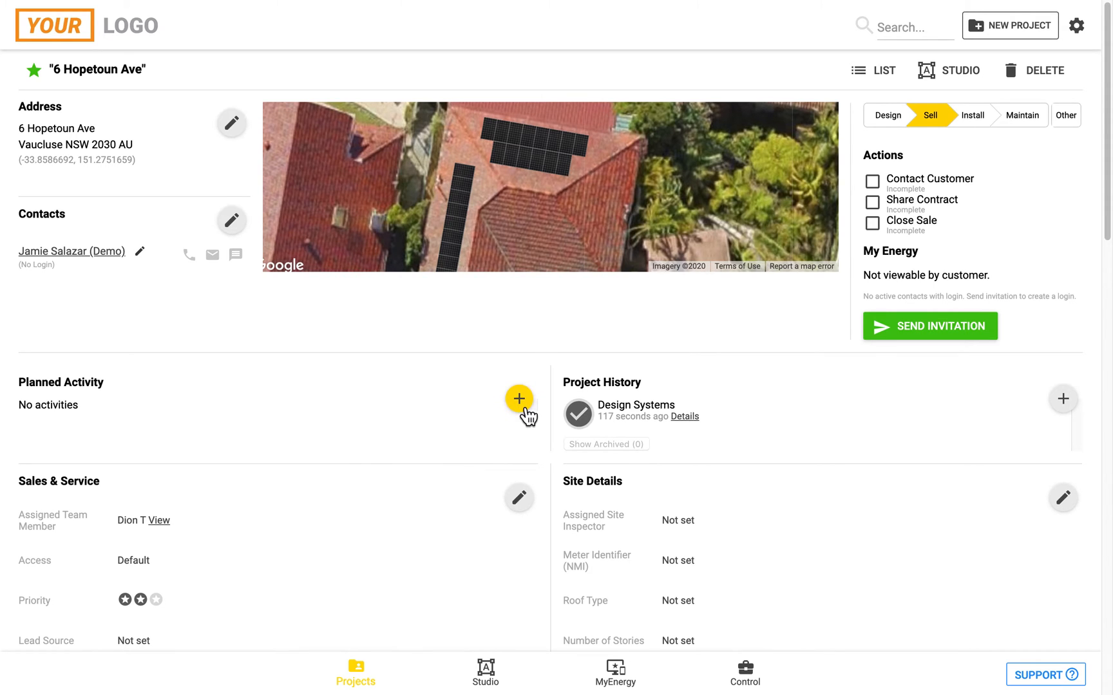
# Step: Draft a new Call (outbound) activity with notes 'check that they received the design'
pyautogui.click(519, 398)
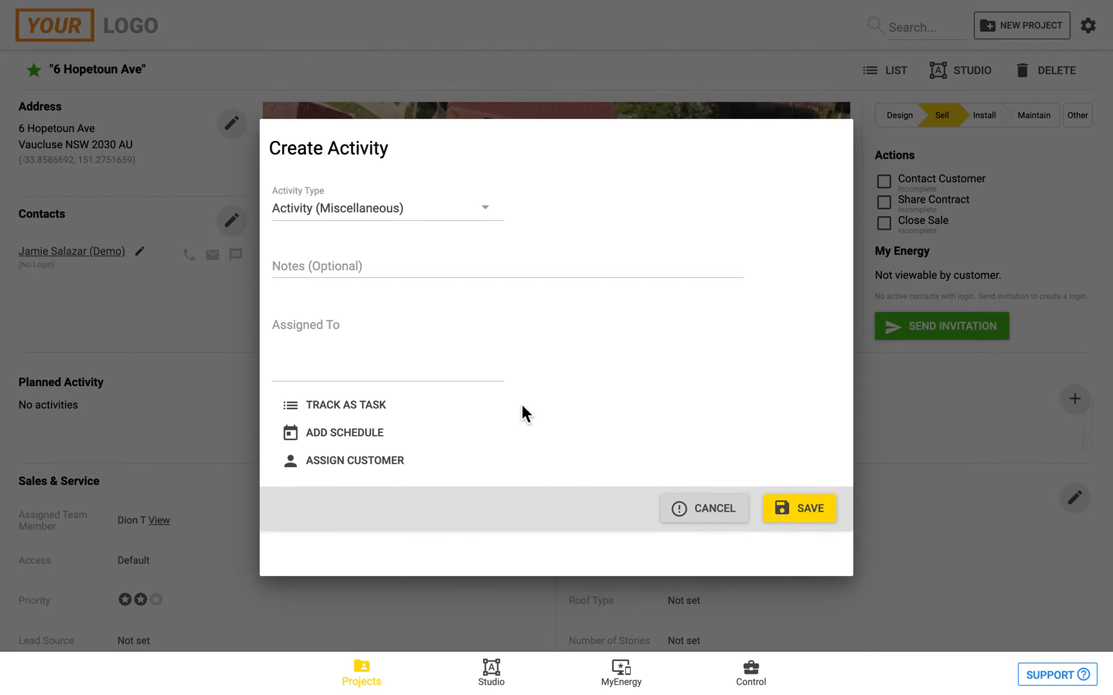
pyautogui.click(387, 207)
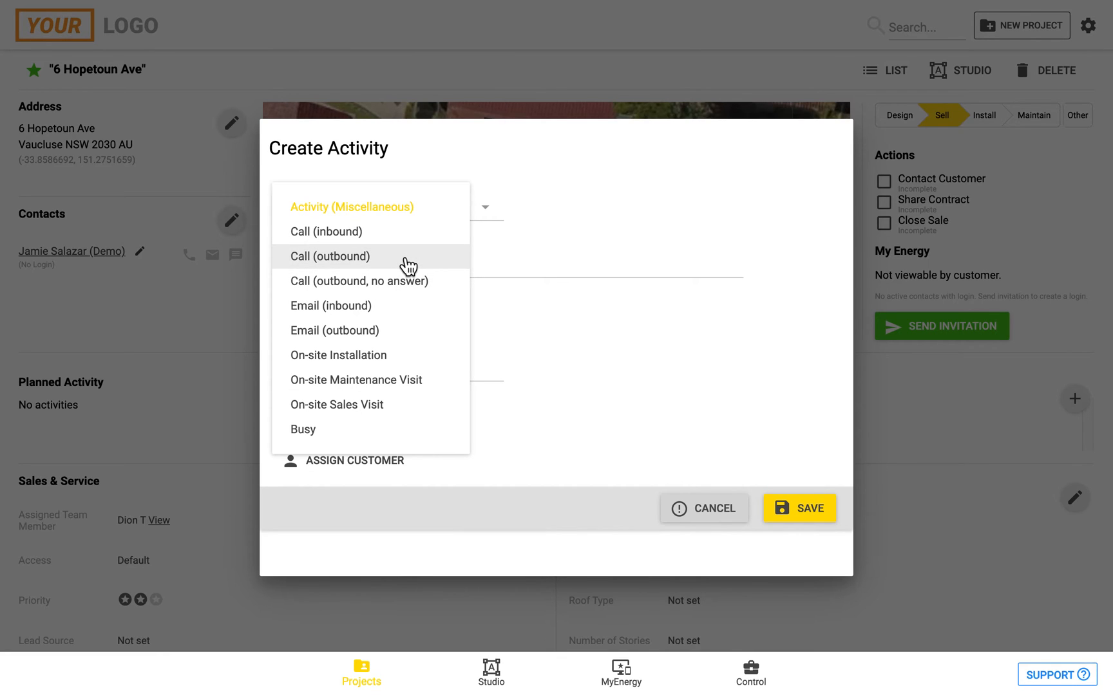
pyautogui.moveTo(403, 355)
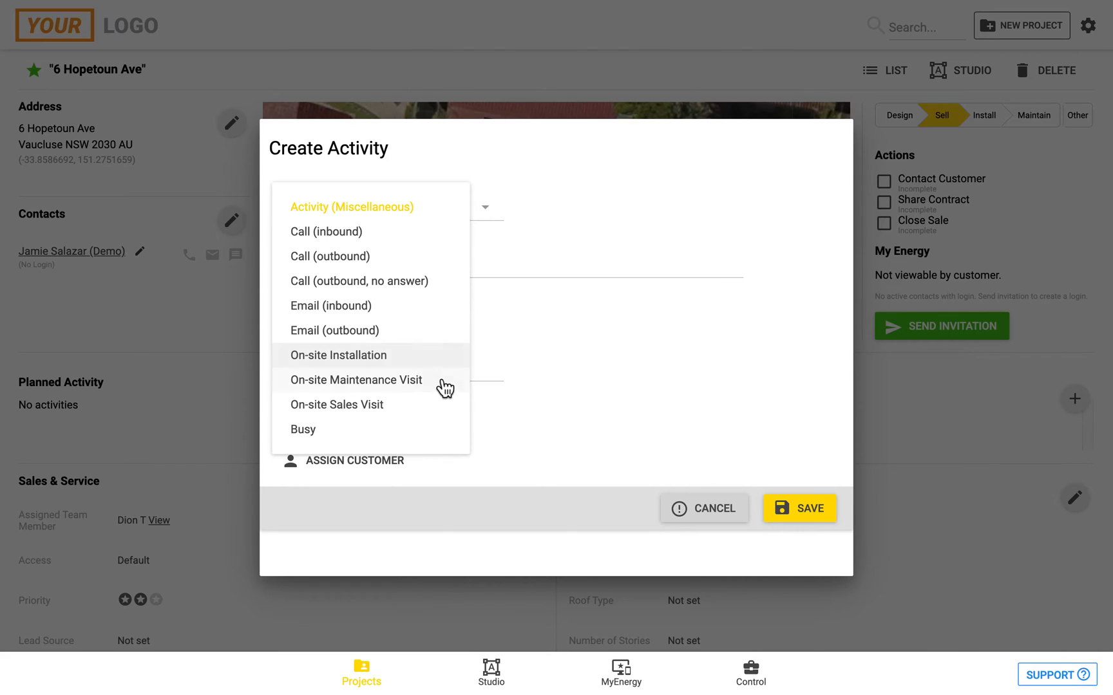
pyautogui.moveTo(437, 337)
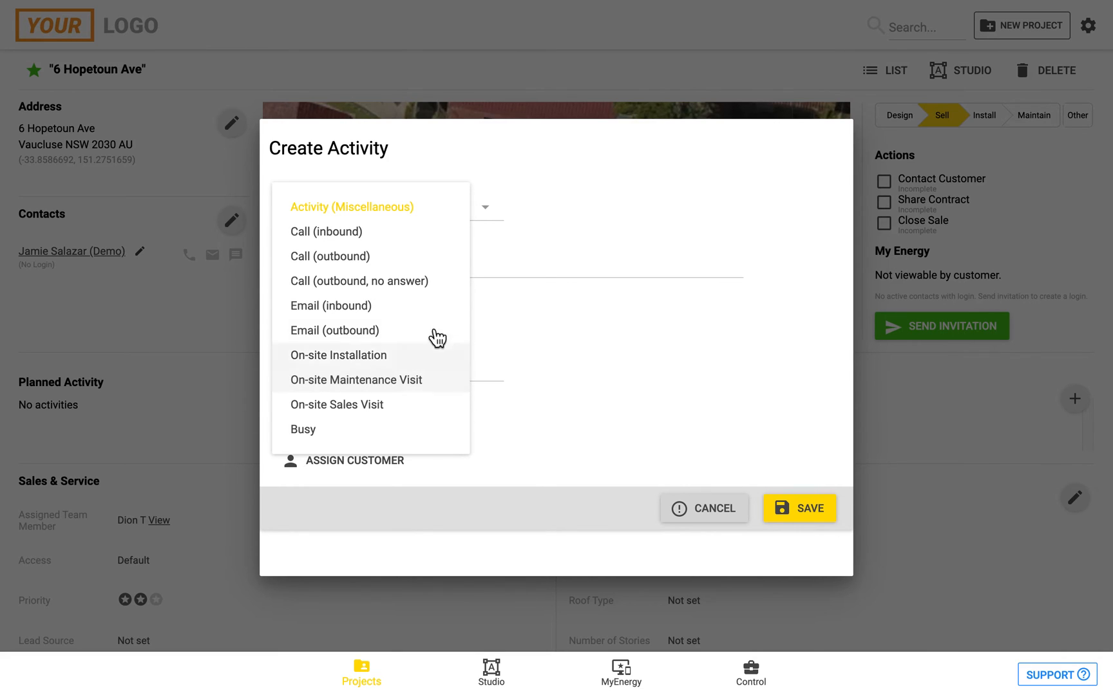
pyautogui.click(329, 257)
pyautogui.write('Call customer to c')
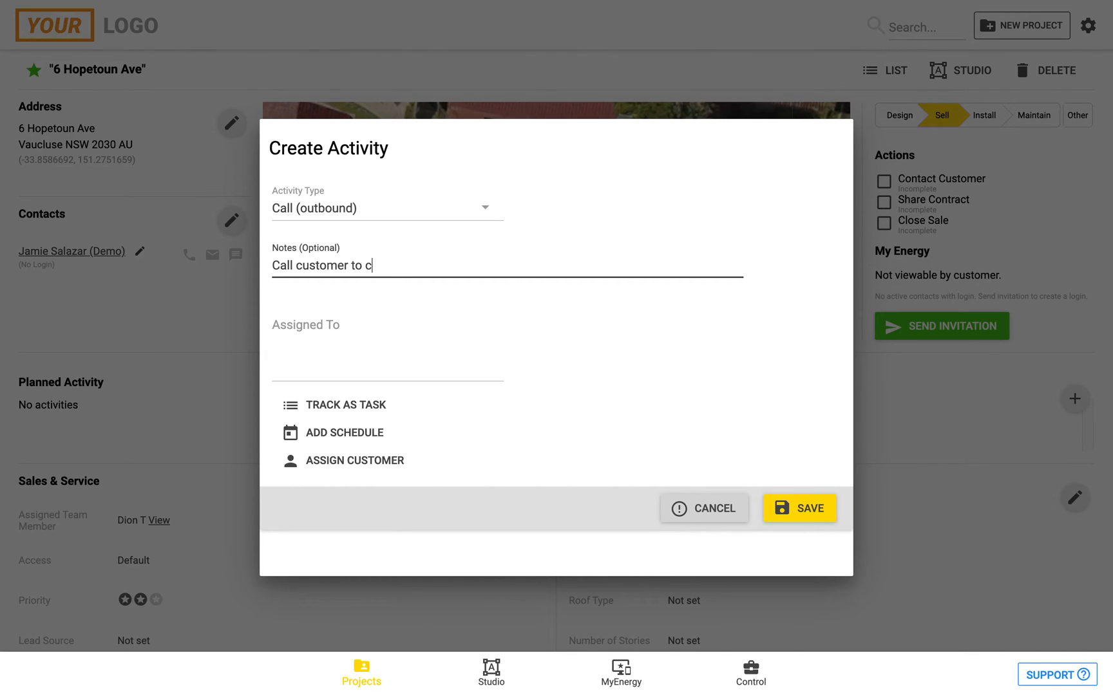
pyautogui.write('heck that')
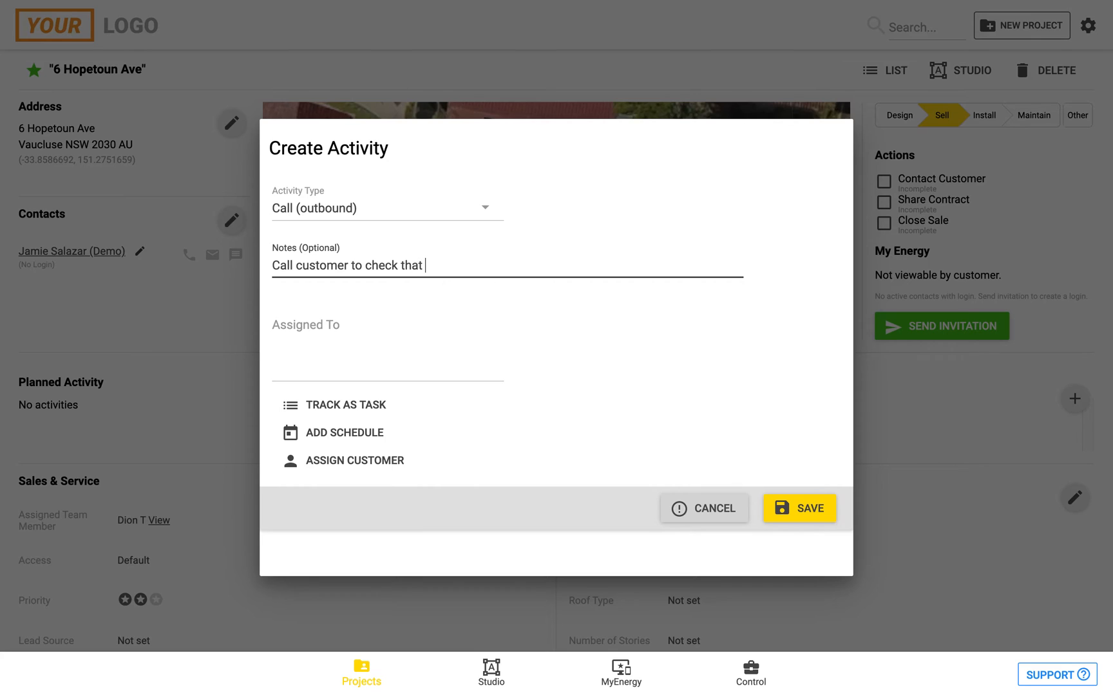
pyautogui.write('they received the')
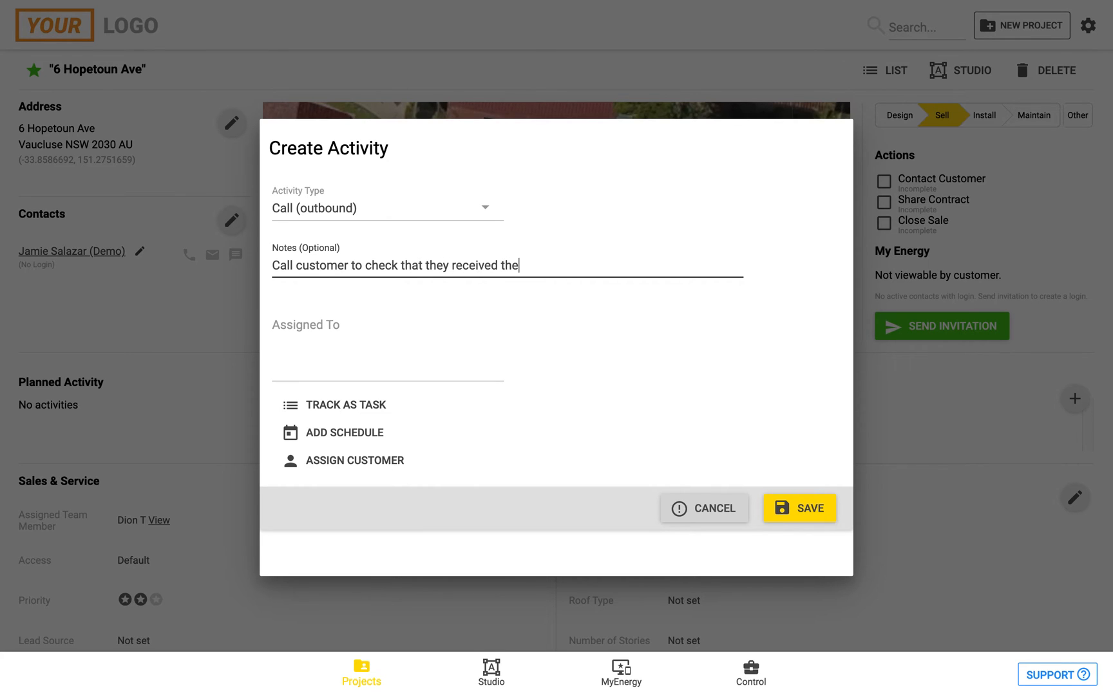
pyautogui.write('design')
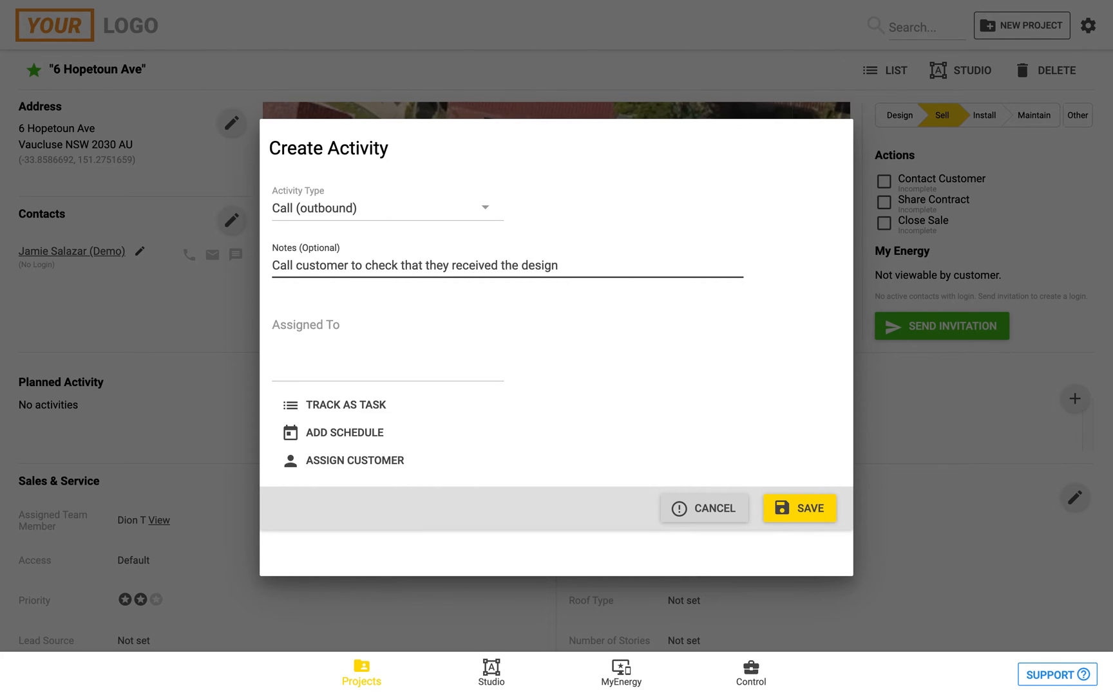
pyautogui.click(388, 347)
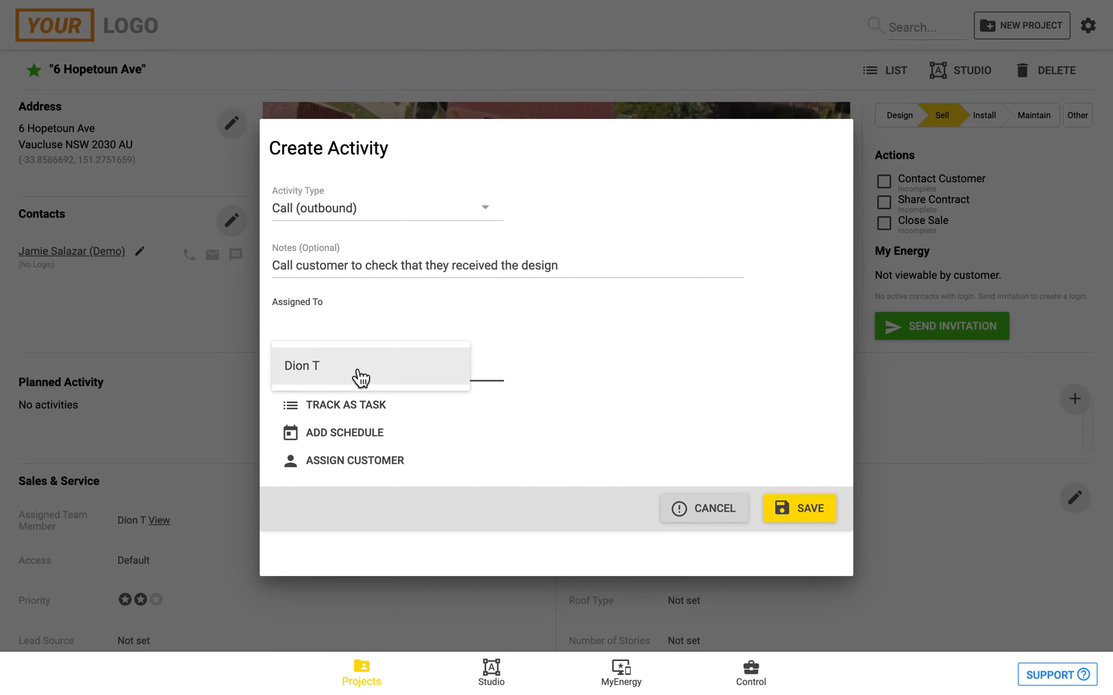
pyautogui.click(302, 366)
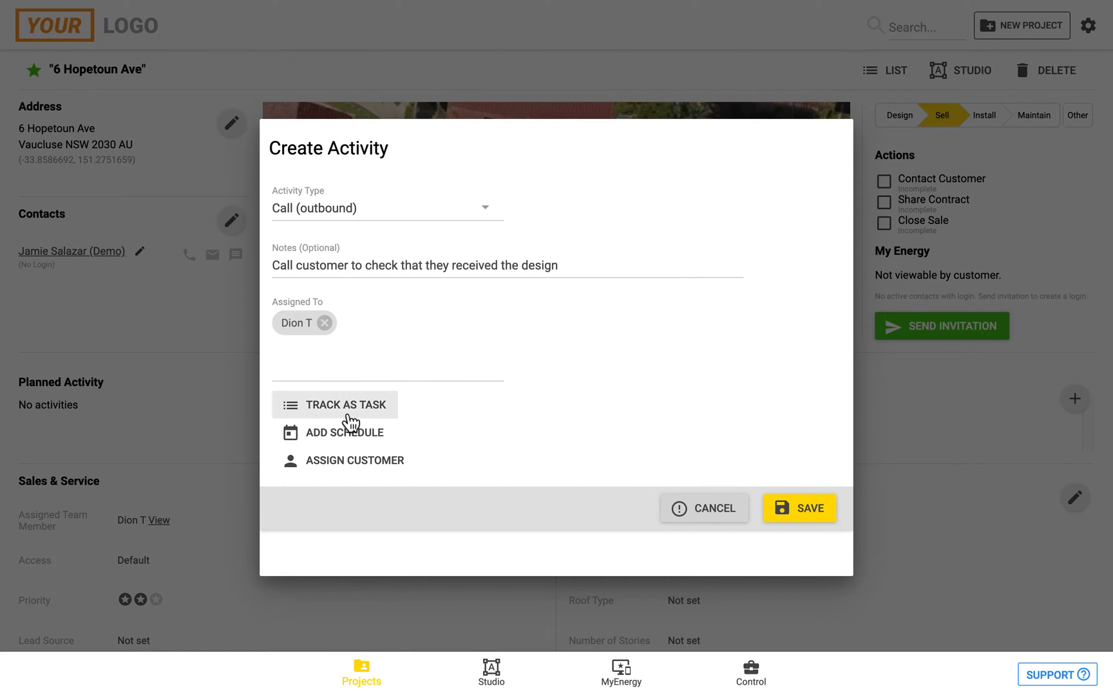
pyautogui.click(347, 404)
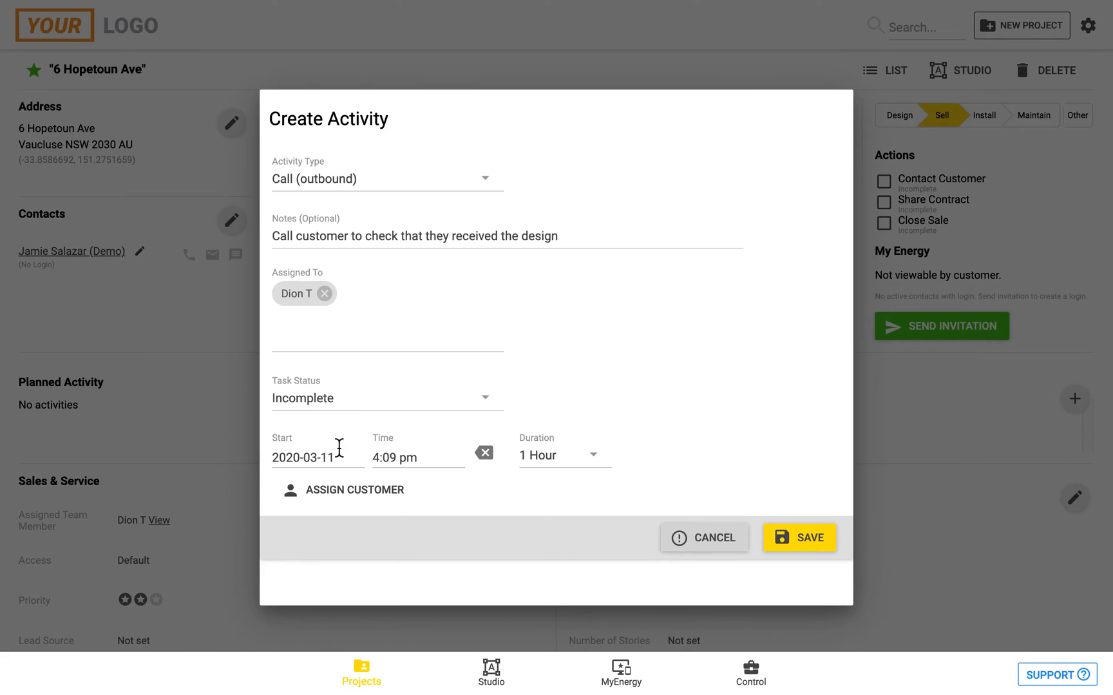
pyautogui.click(395, 457)
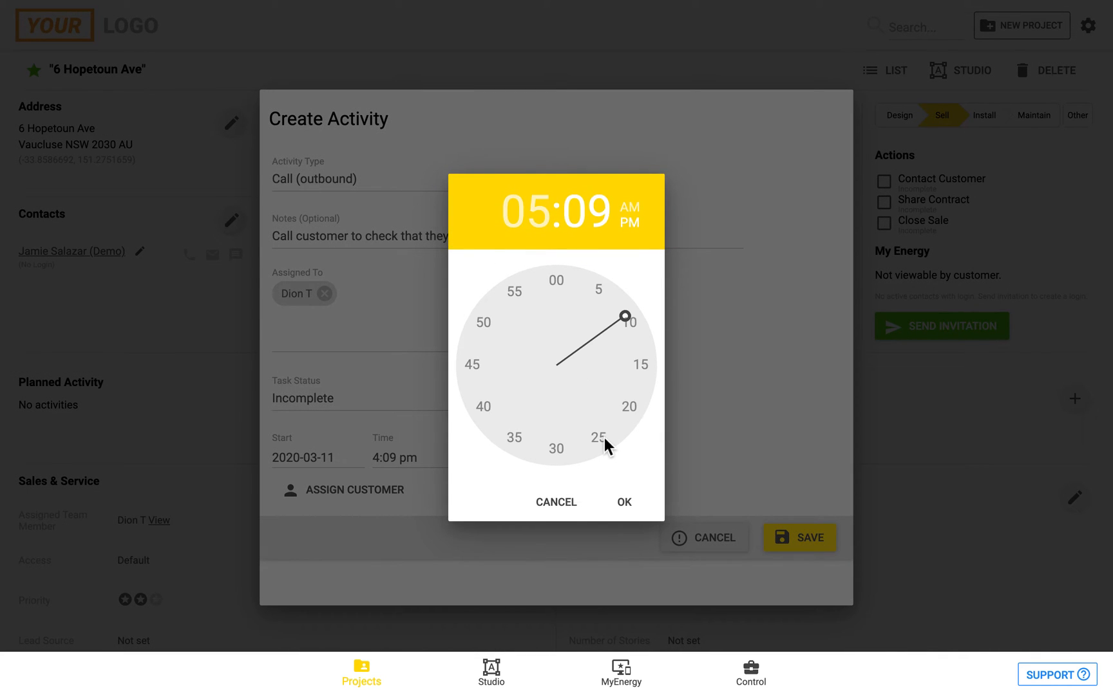
pyautogui.click(622, 502)
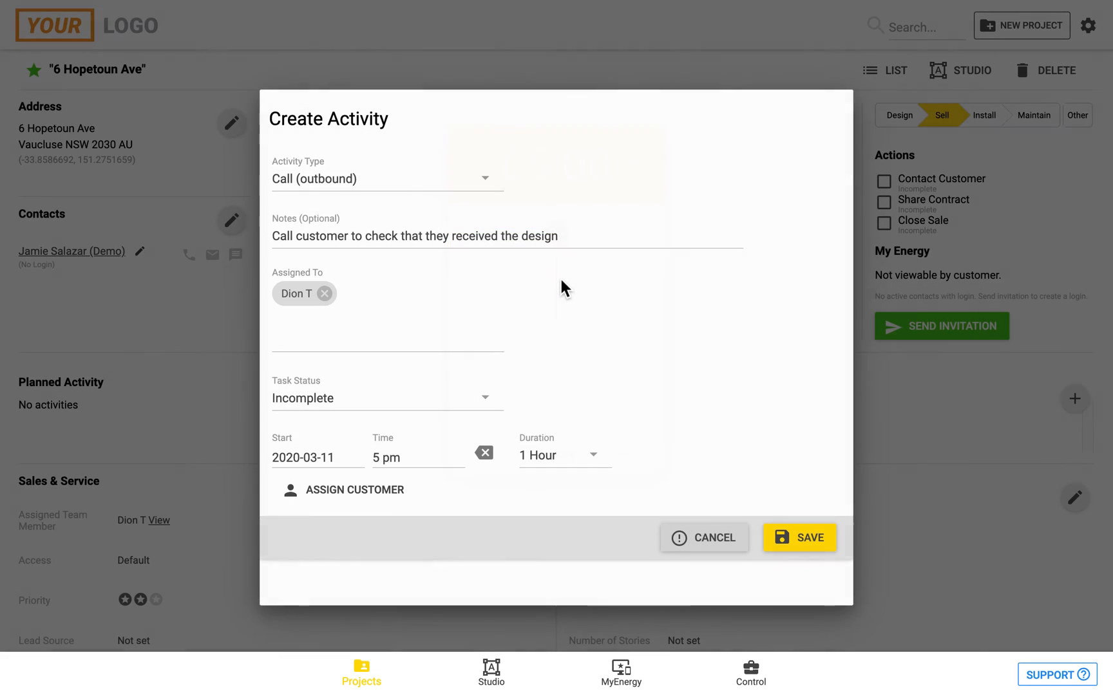
pyautogui.moveTo(554, 468)
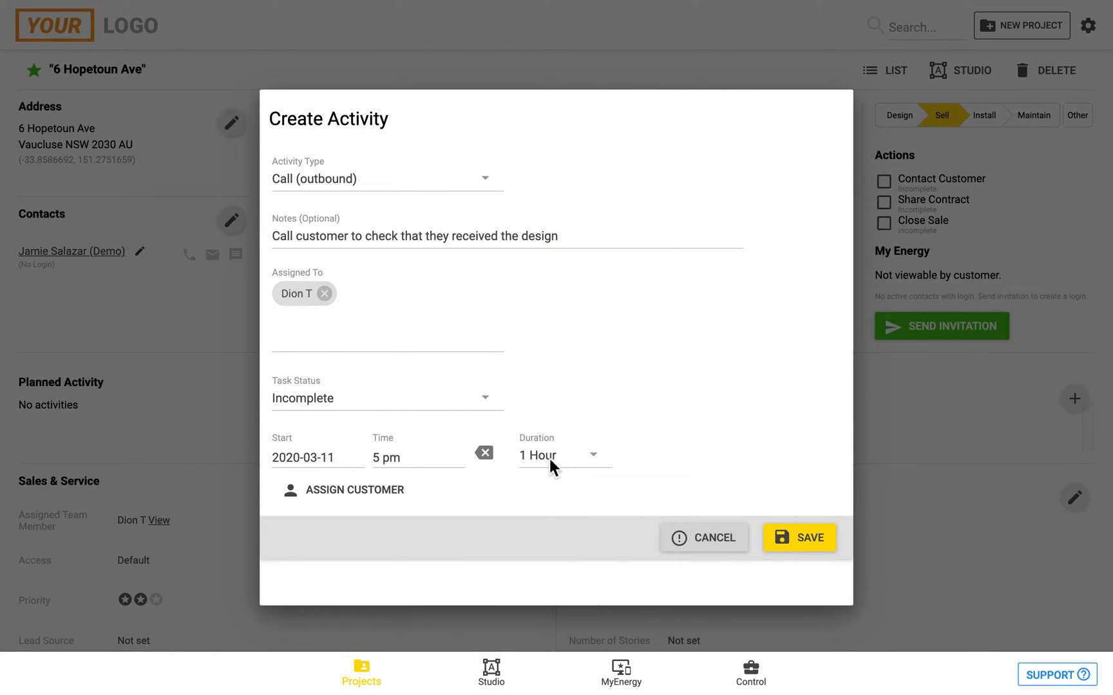
pyautogui.click(562, 454)
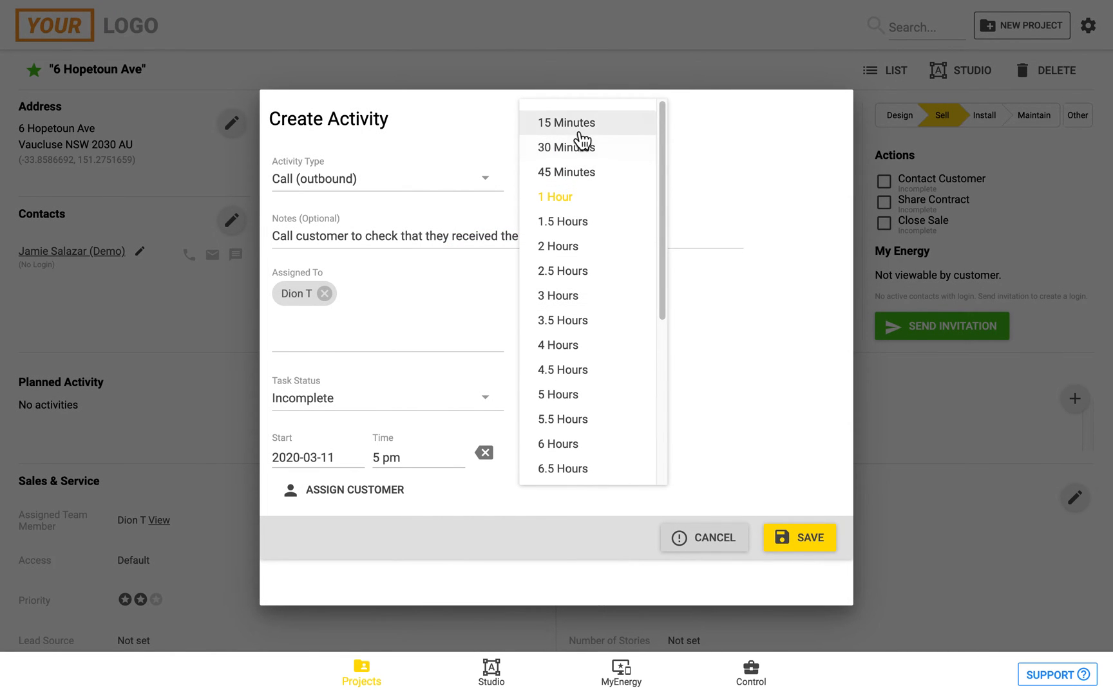
pyautogui.click(565, 122)
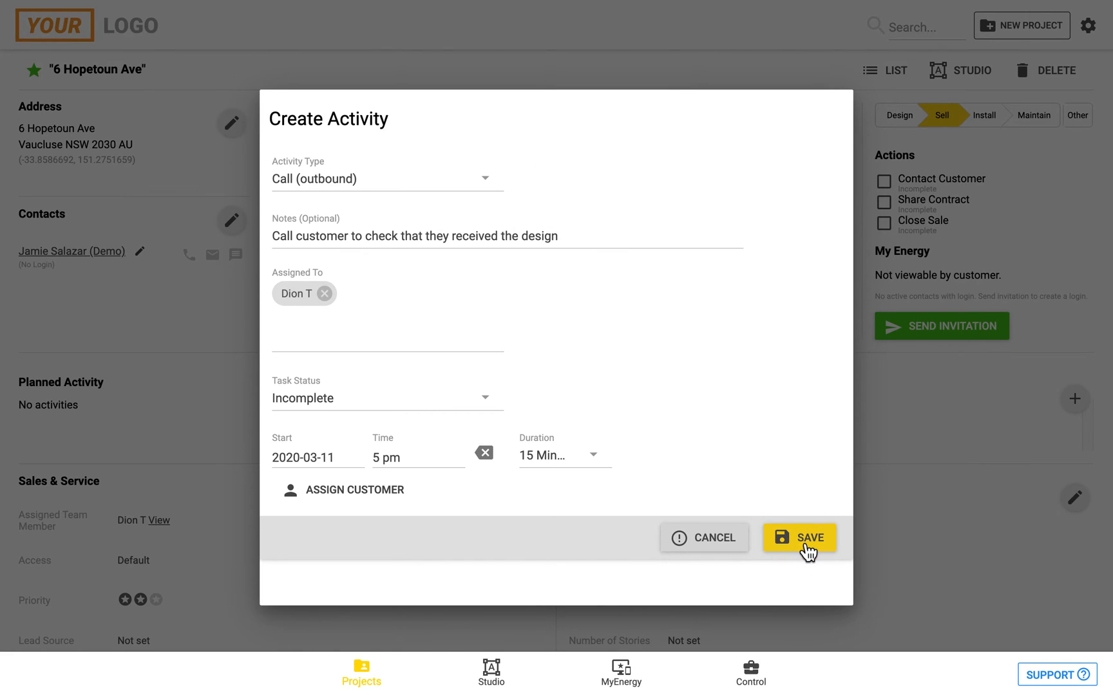
pyautogui.click(799, 537)
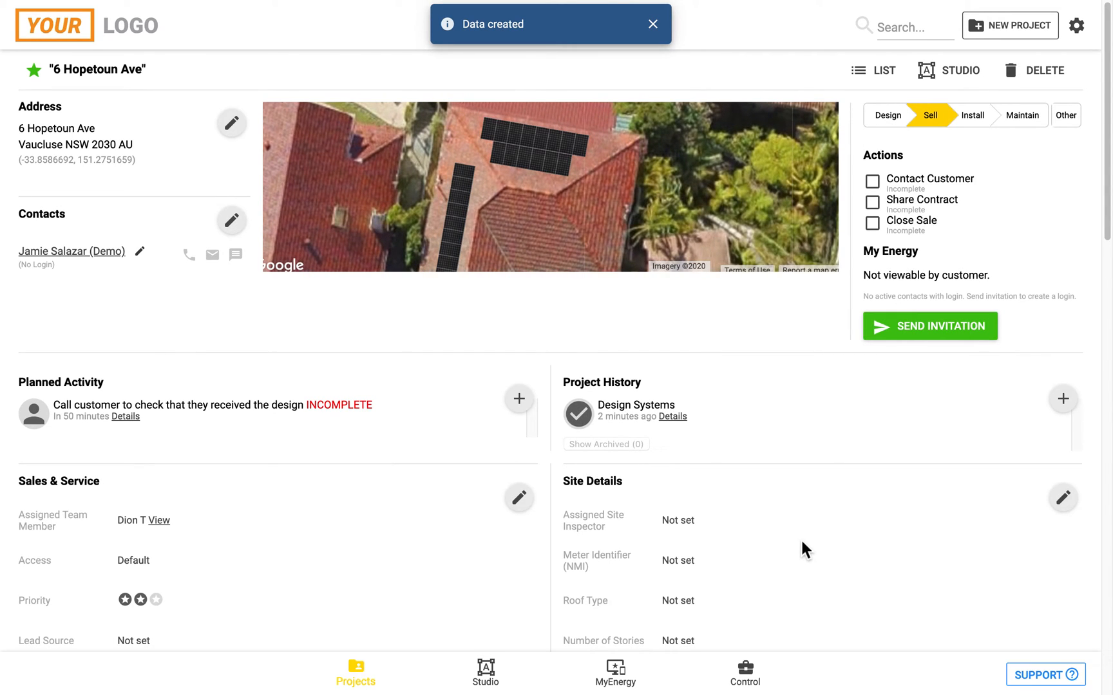
pyautogui.click(651, 23)
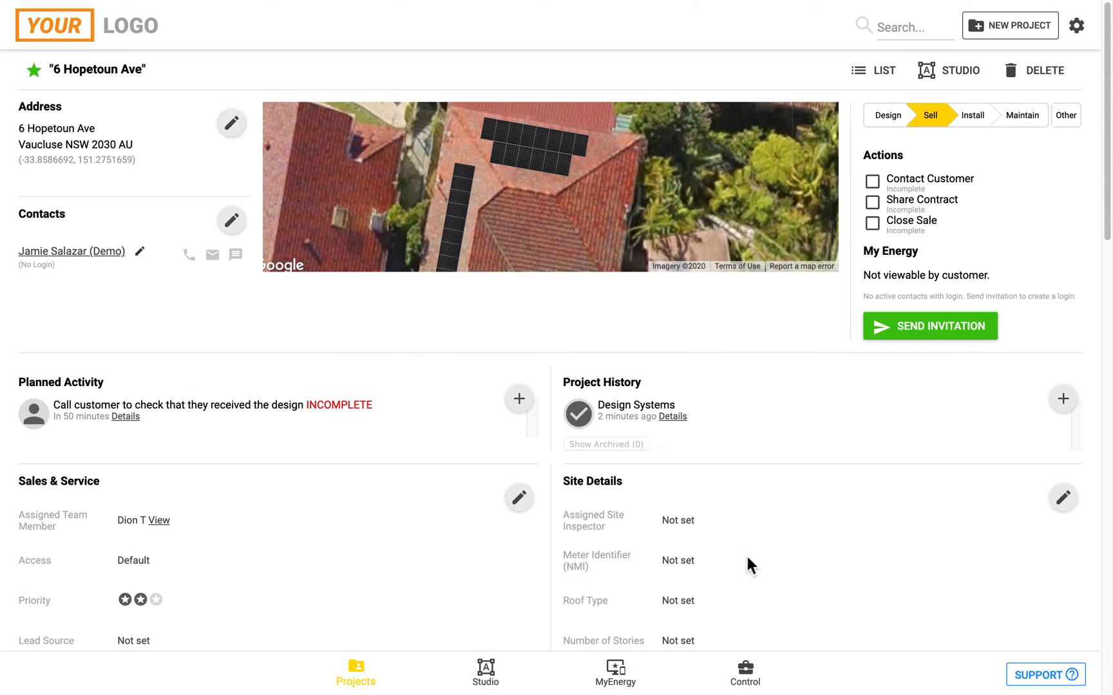
pyautogui.moveTo(369, 470)
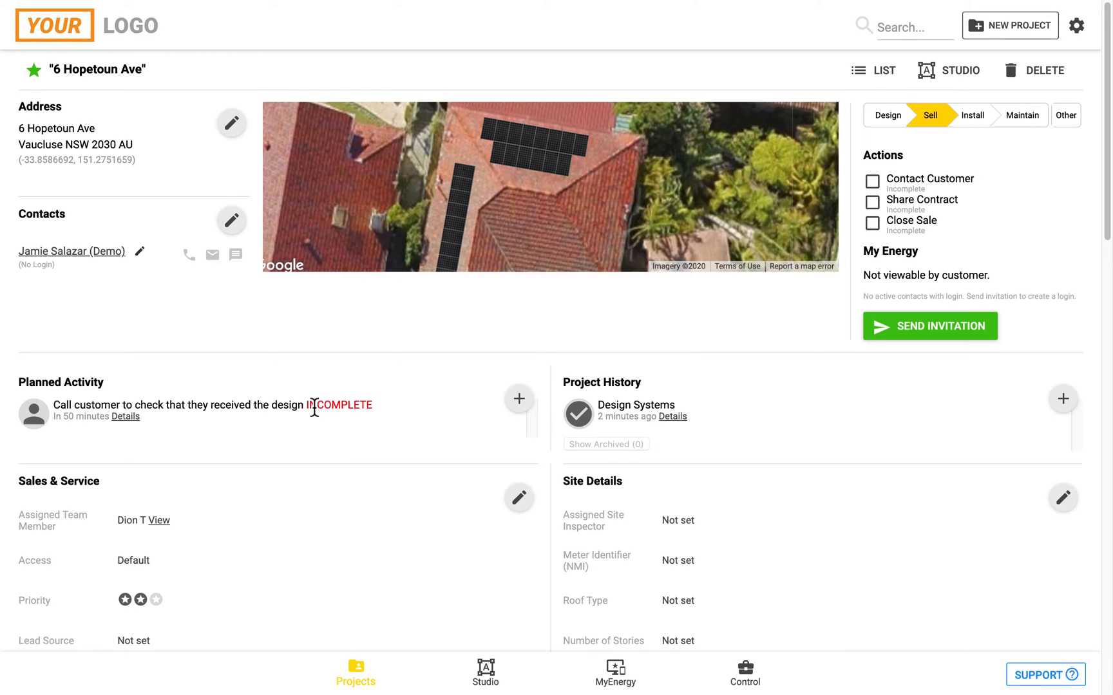
pyautogui.moveTo(716, 420)
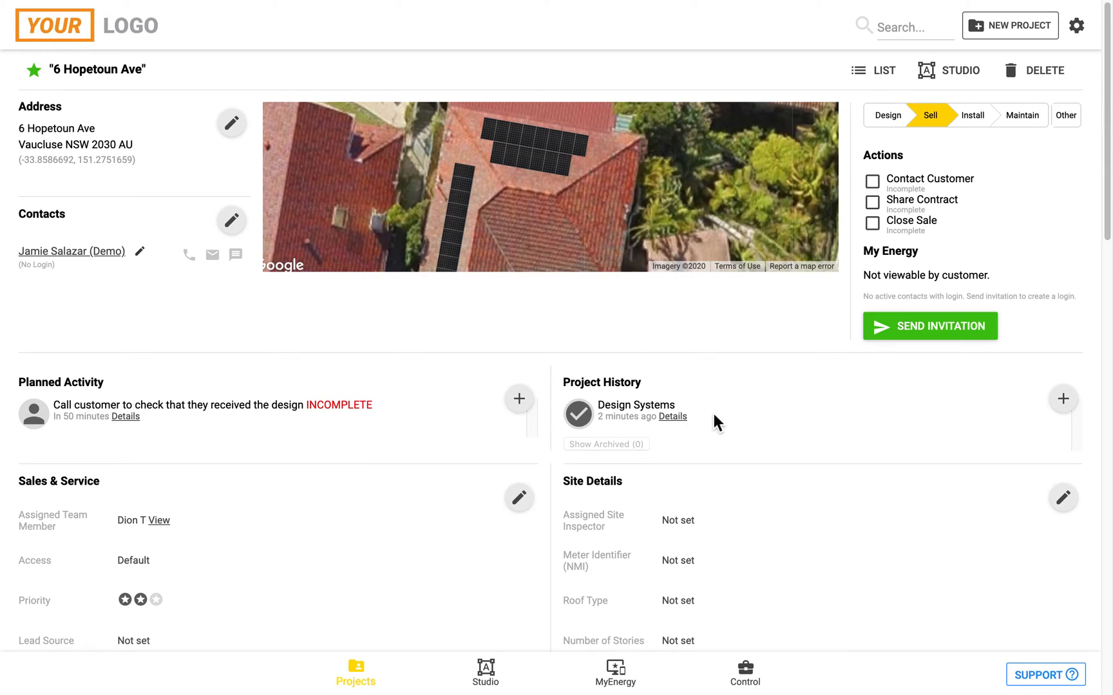
pyautogui.moveTo(749, 413)
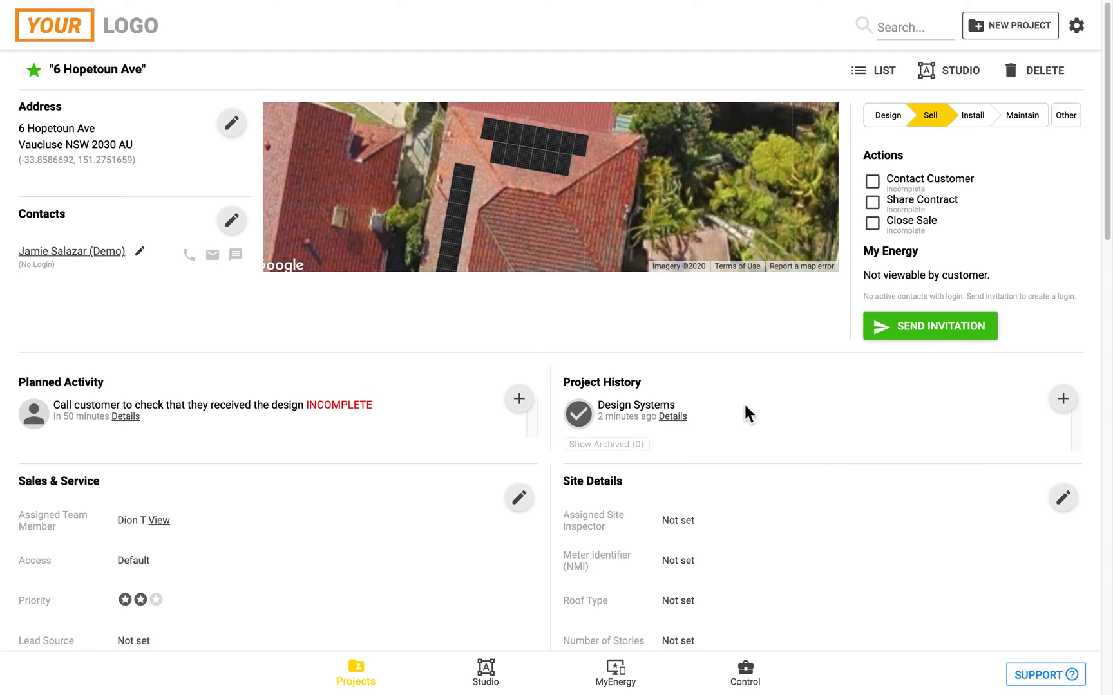
pyautogui.moveTo(781, 413)
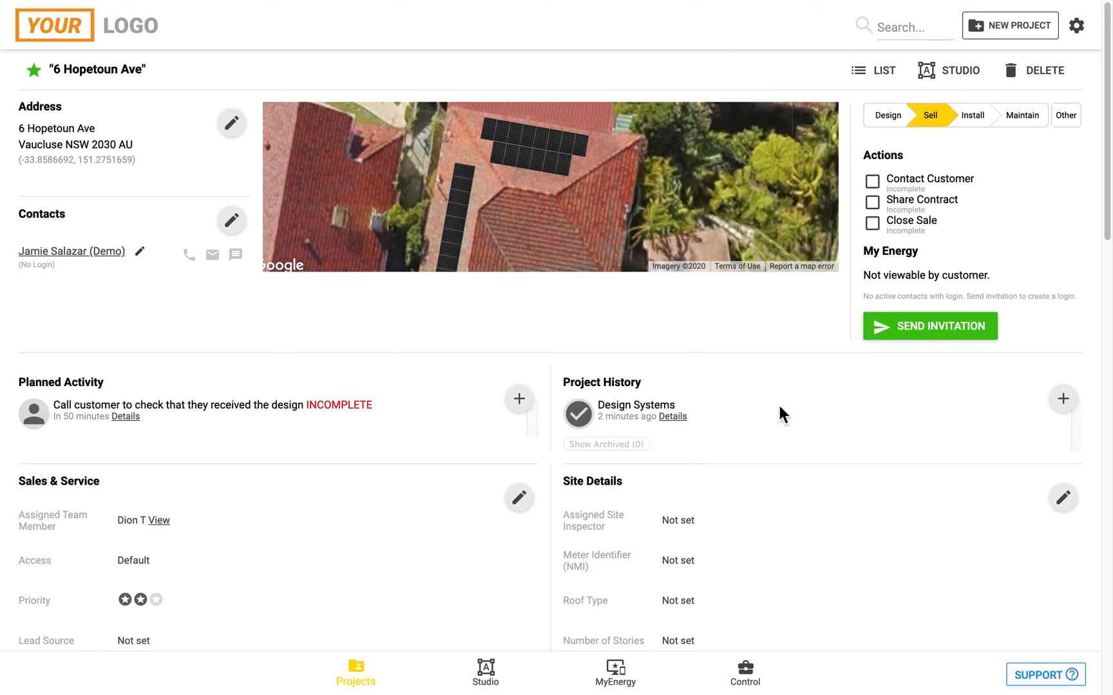
pyautogui.moveTo(764, 418)
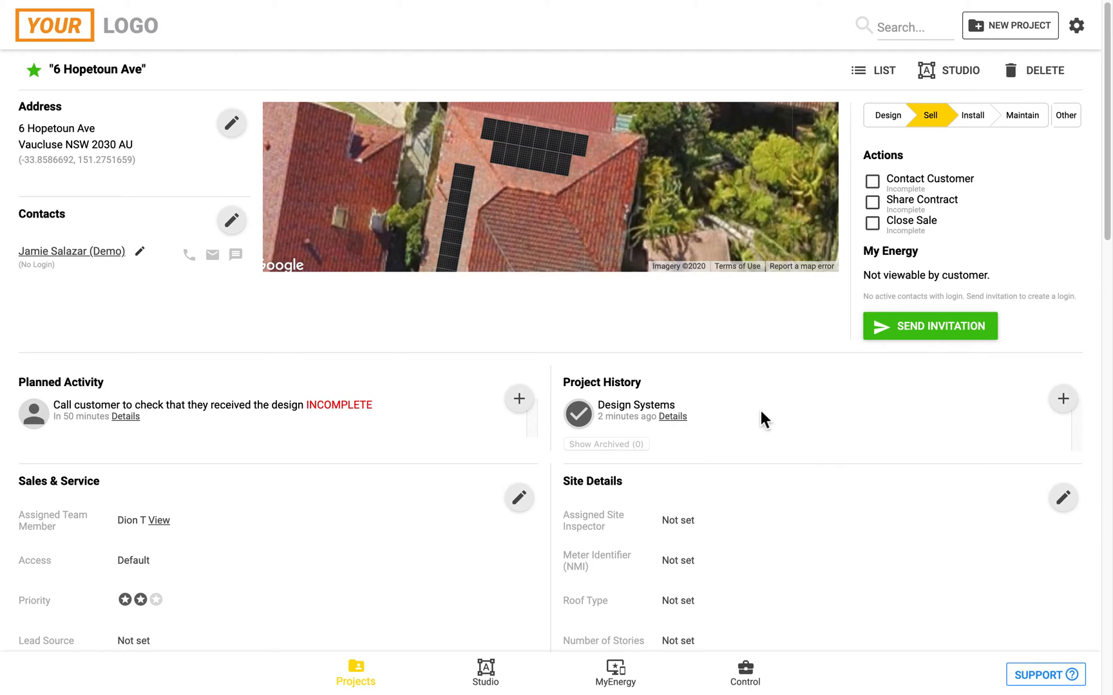
pyautogui.moveTo(837, 413)
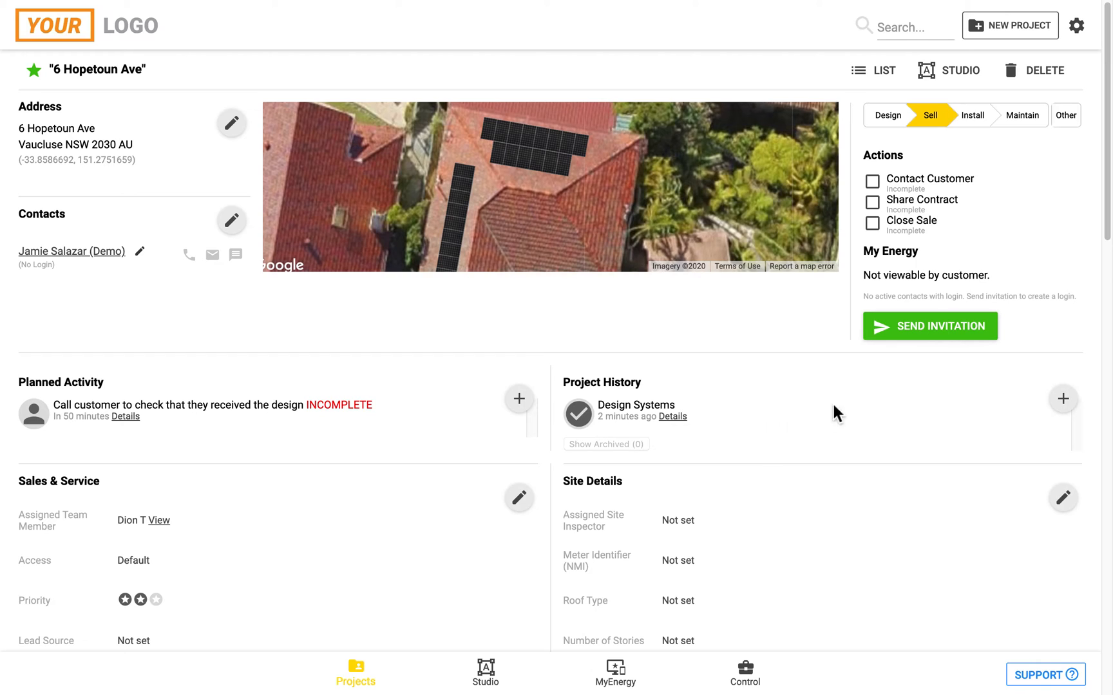
pyautogui.moveTo(911, 344)
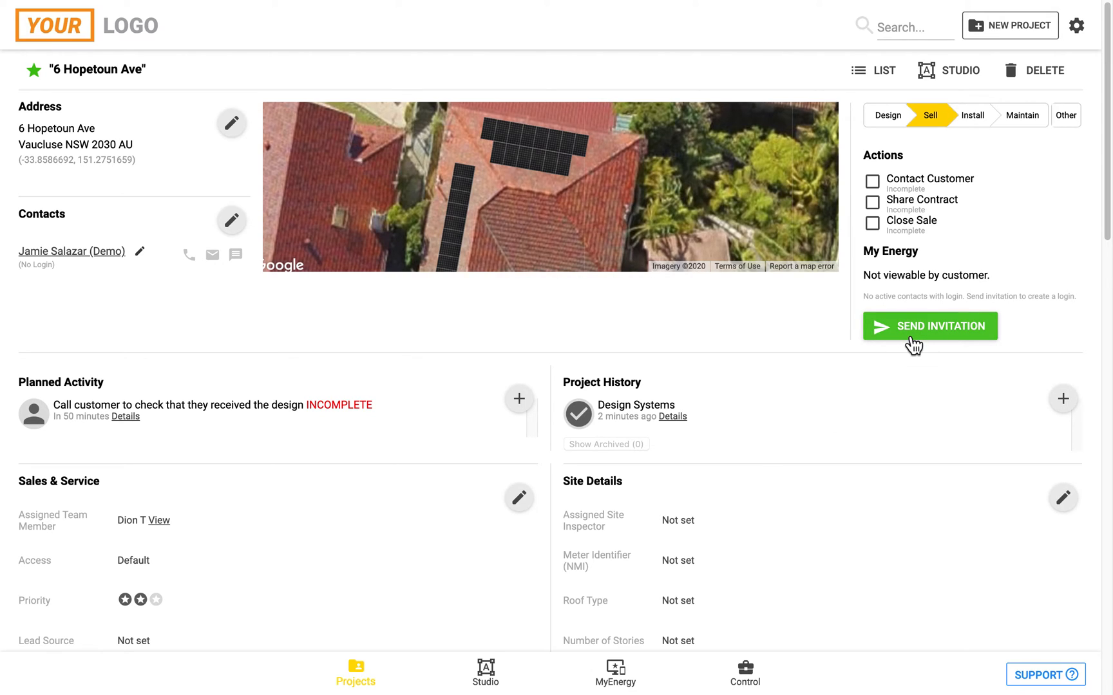
pyautogui.moveTo(849, 402)
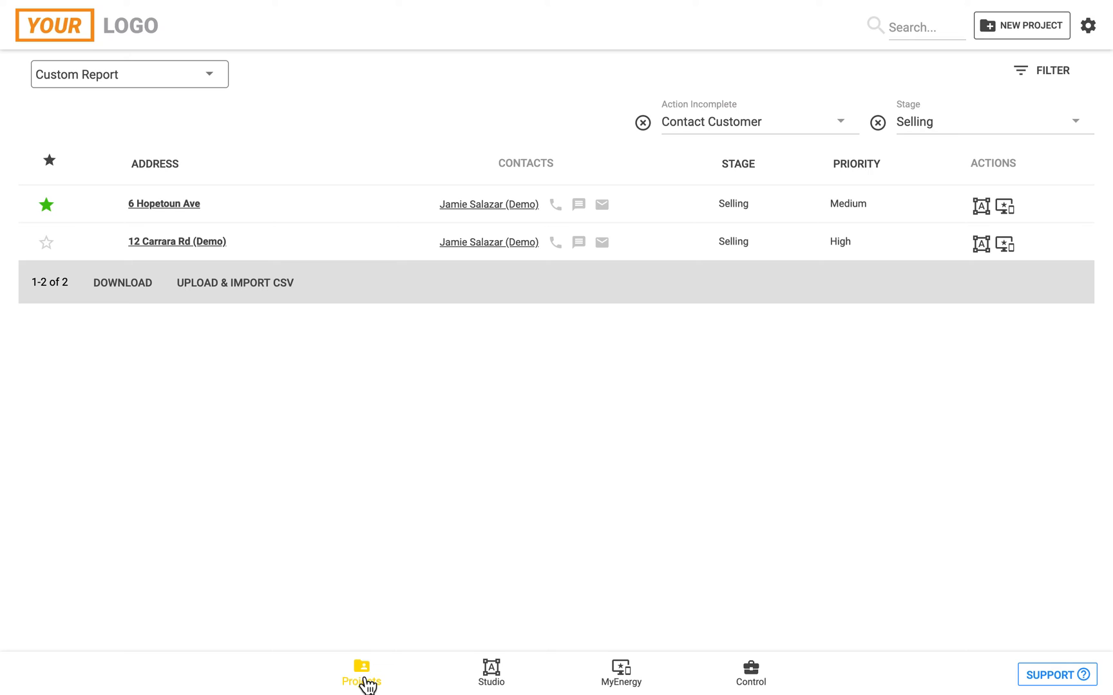
pyautogui.moveTo(335, 385)
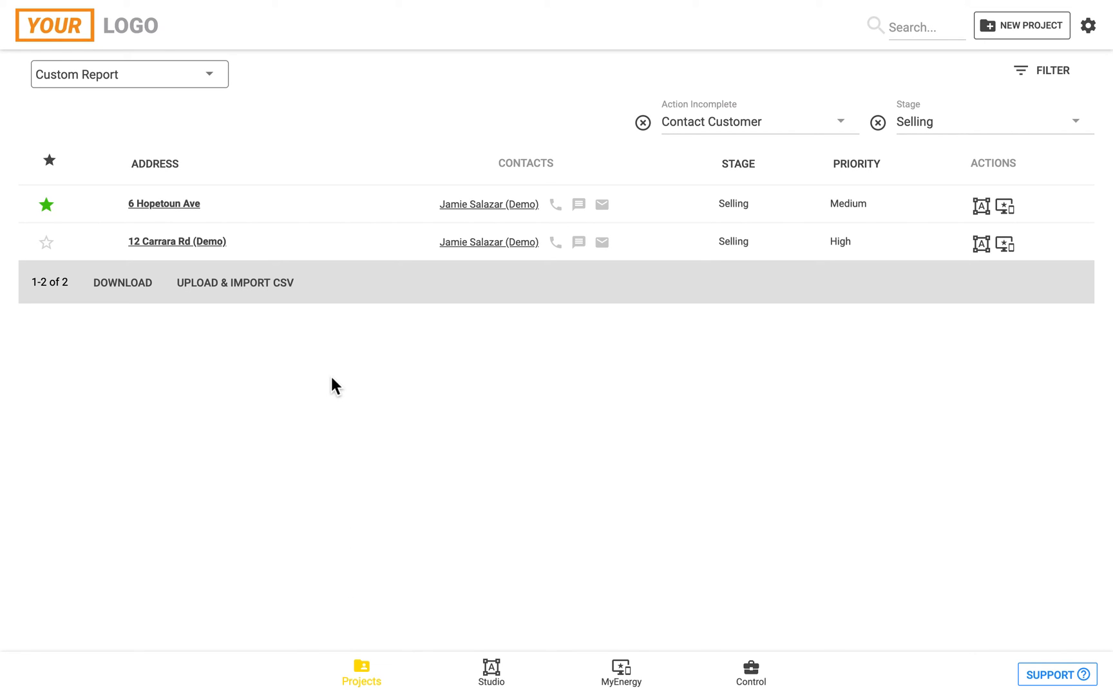
# Step: Switch the project view from Custom Report to Calendar
pyautogui.click(128, 74)
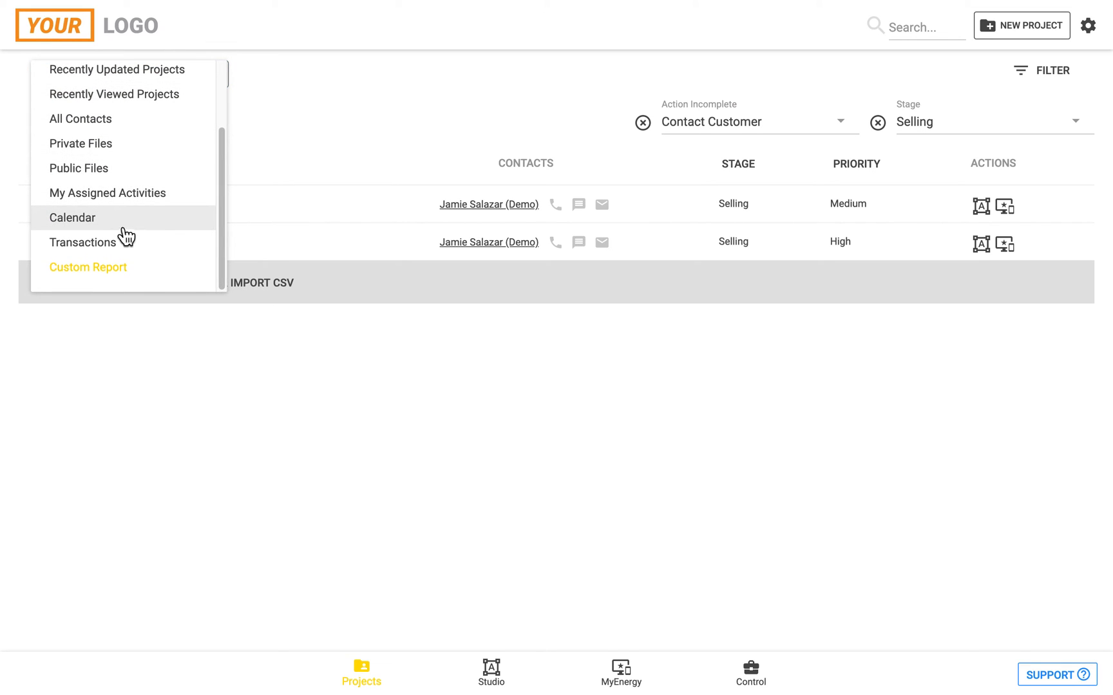
pyautogui.moveTo(102, 229)
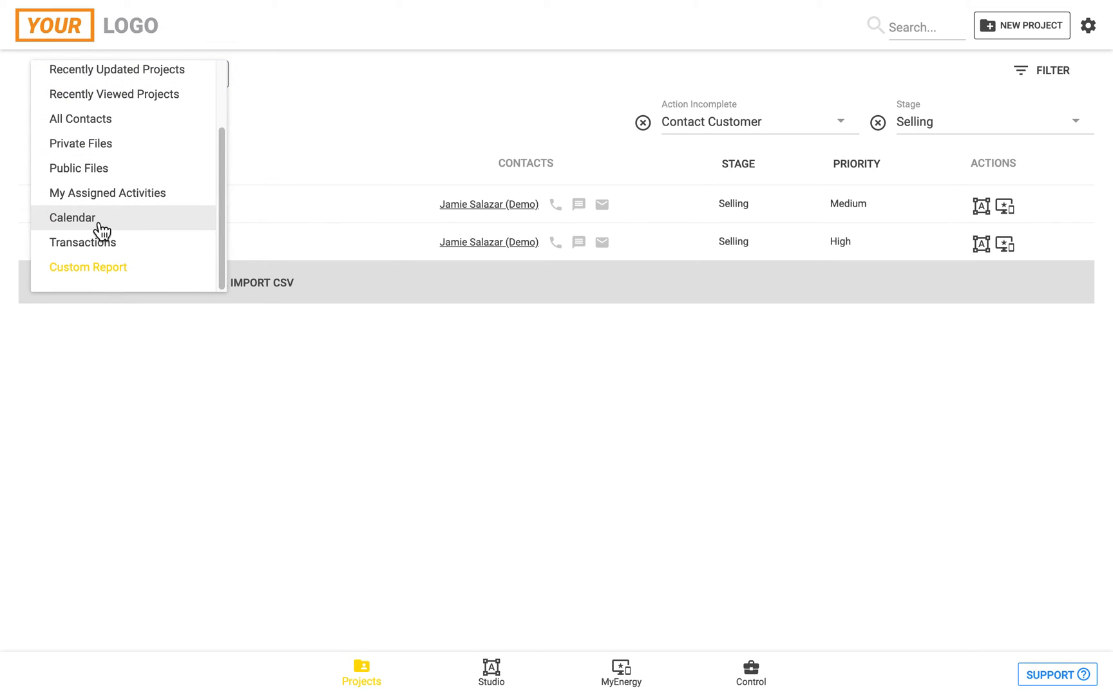
pyautogui.click(71, 217)
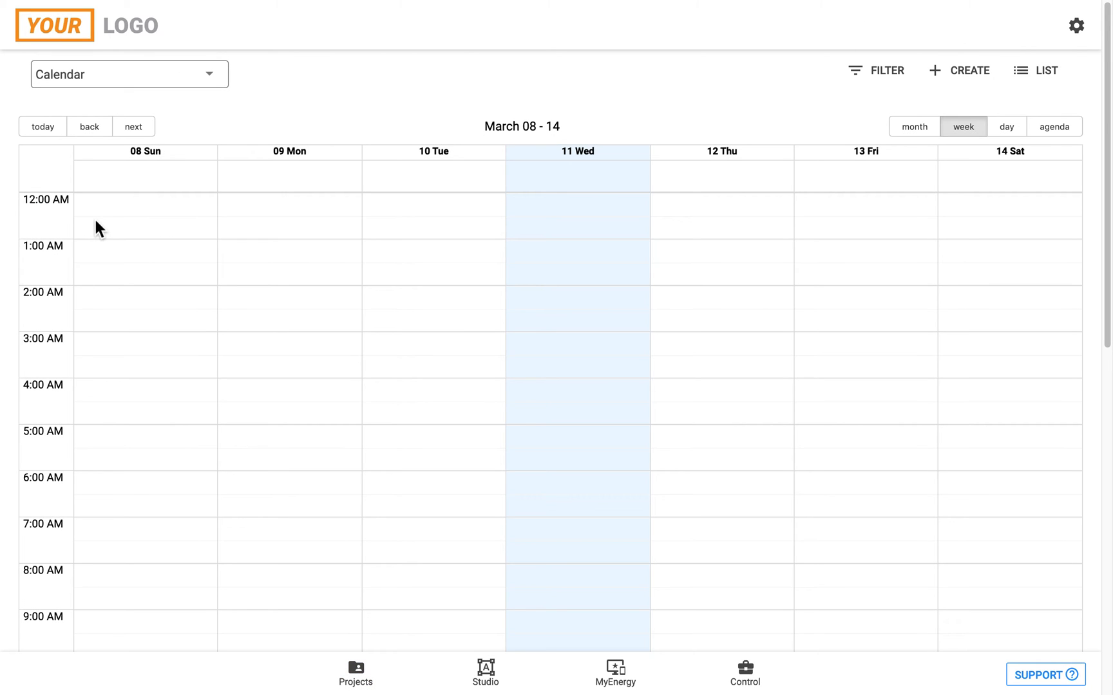
pyautogui.scroll(-3)
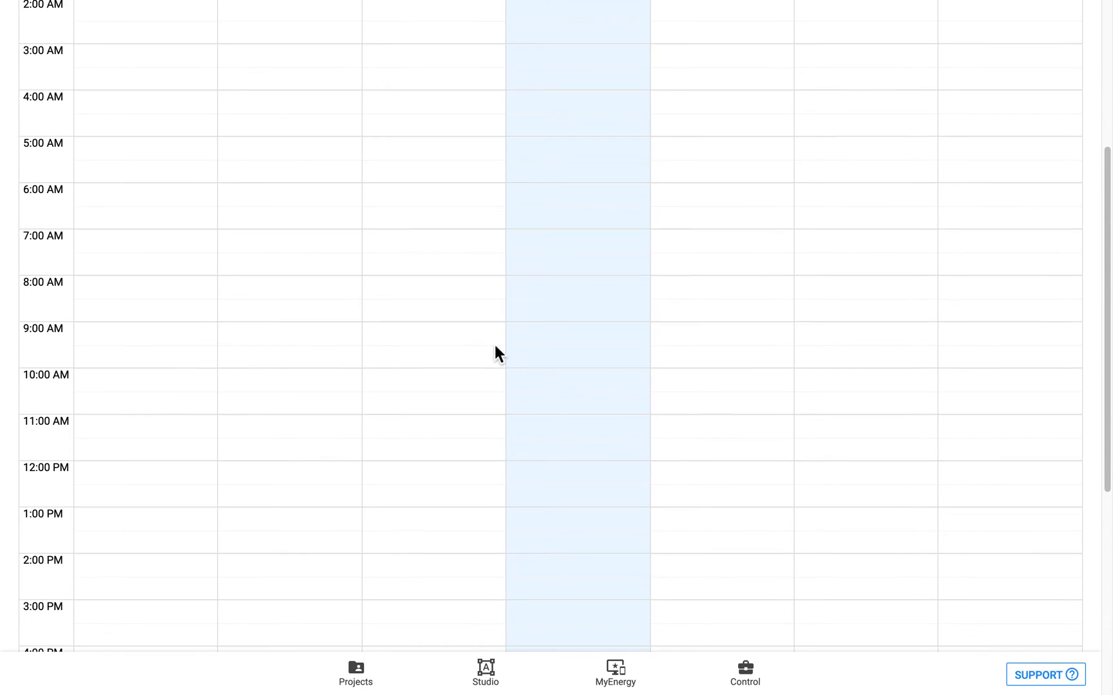
pyautogui.scroll(-3)
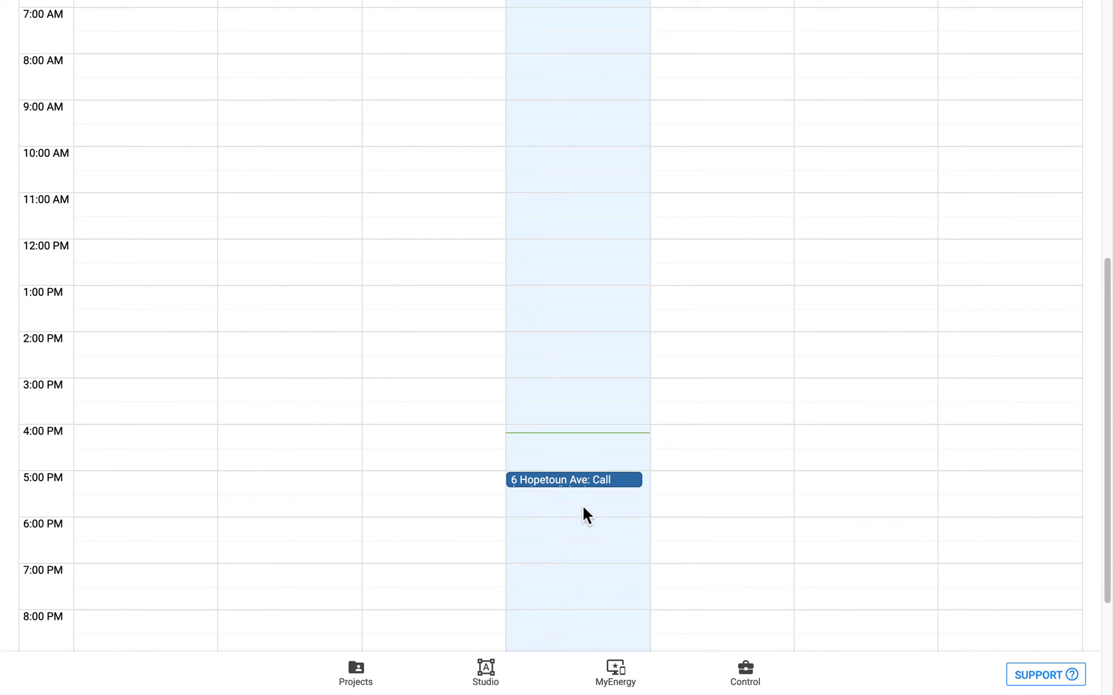
pyautogui.moveTo(604, 443)
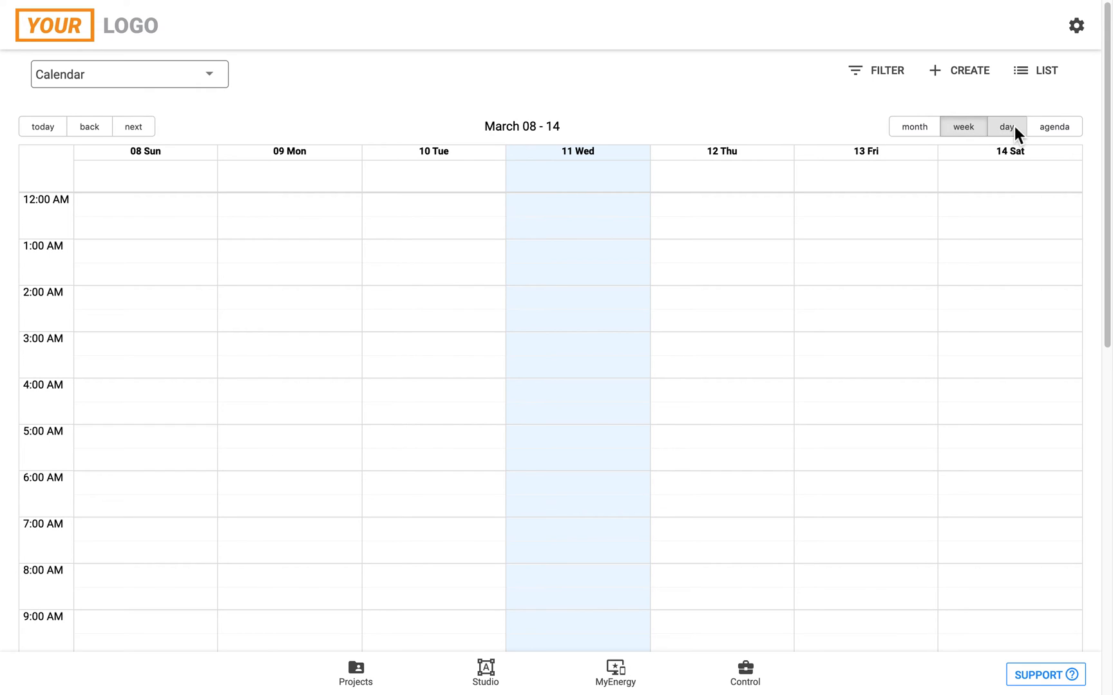
pyautogui.click(1063, 126)
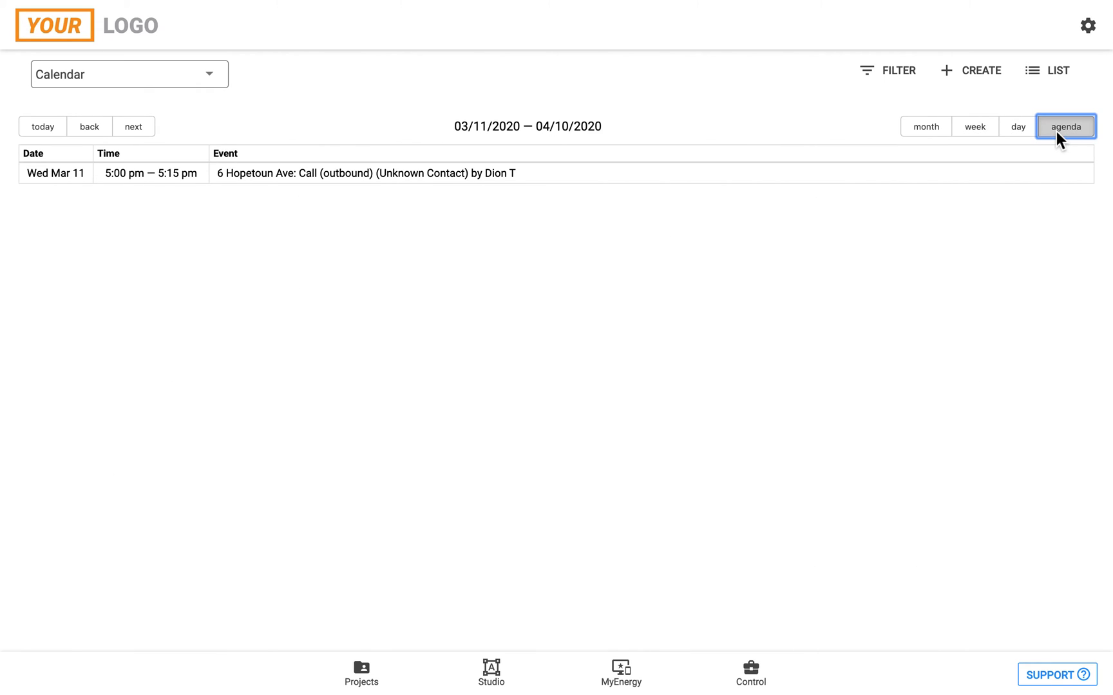
pyautogui.moveTo(489, 174)
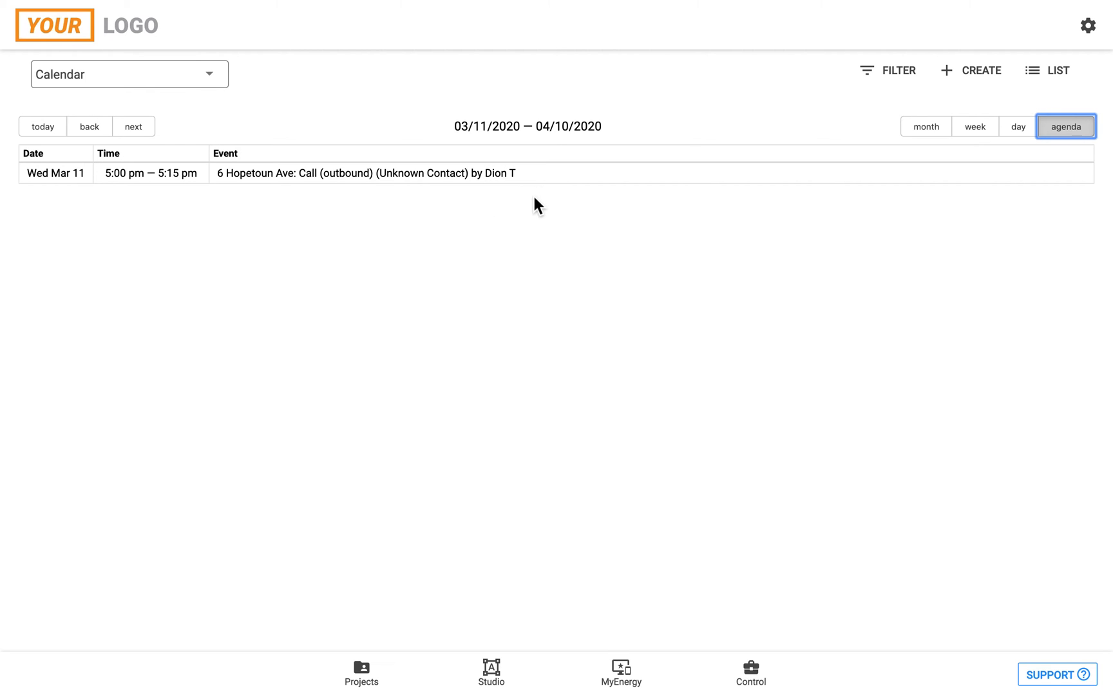
pyautogui.moveTo(415, 384)
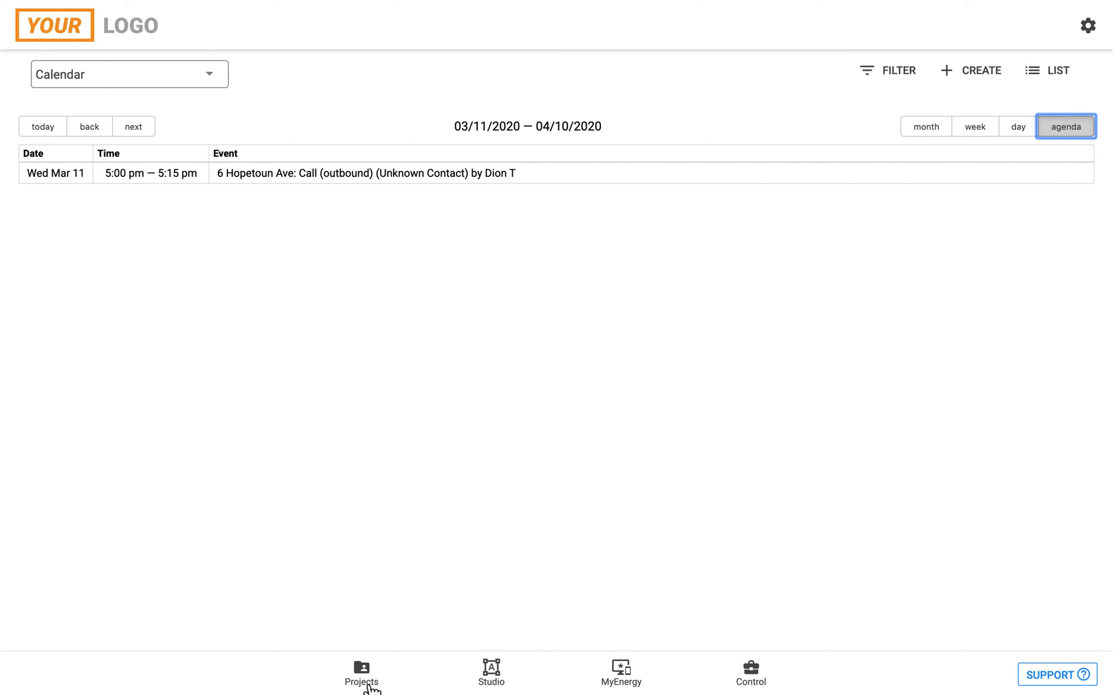
pyautogui.click(361, 673)
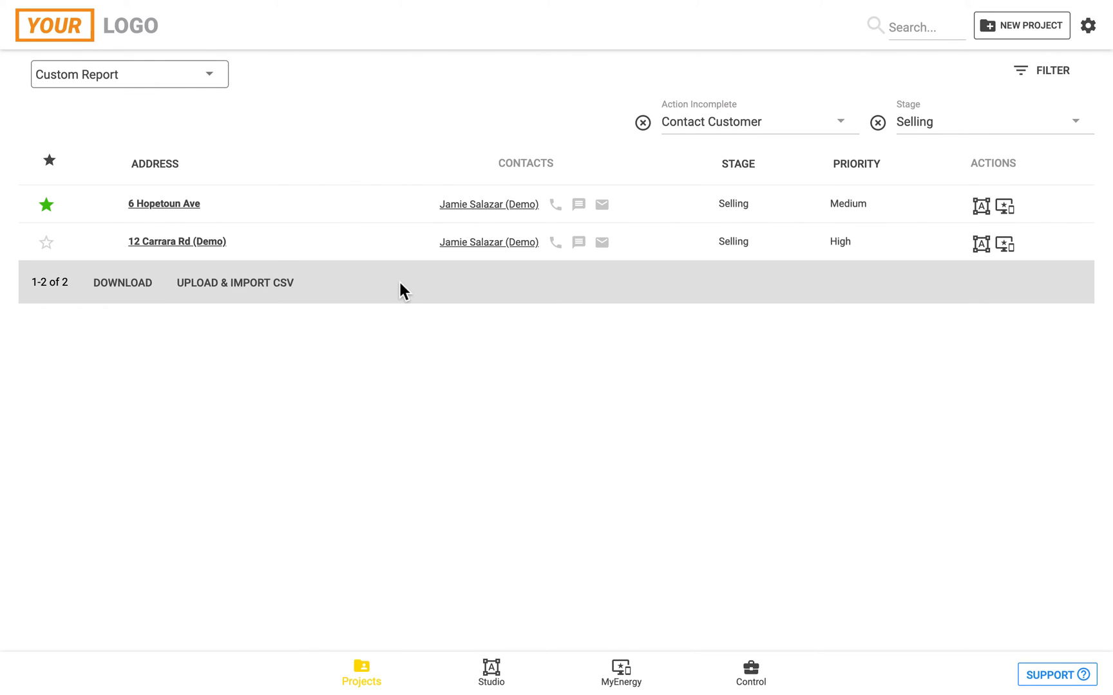
pyautogui.click(163, 203)
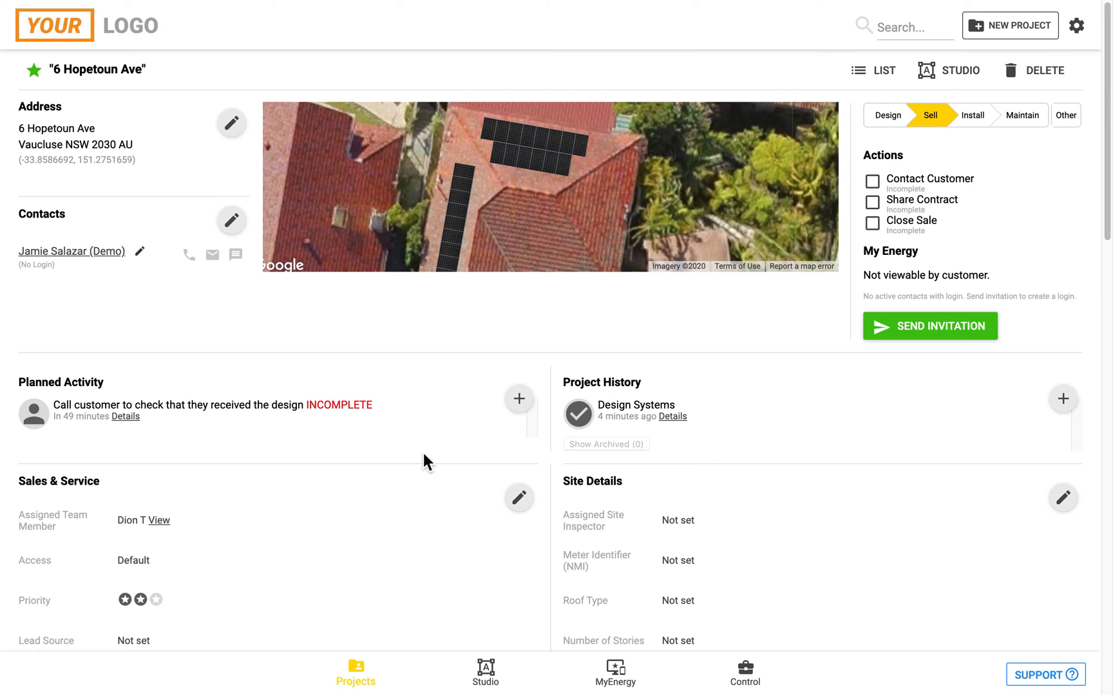
pyautogui.scroll(-3)
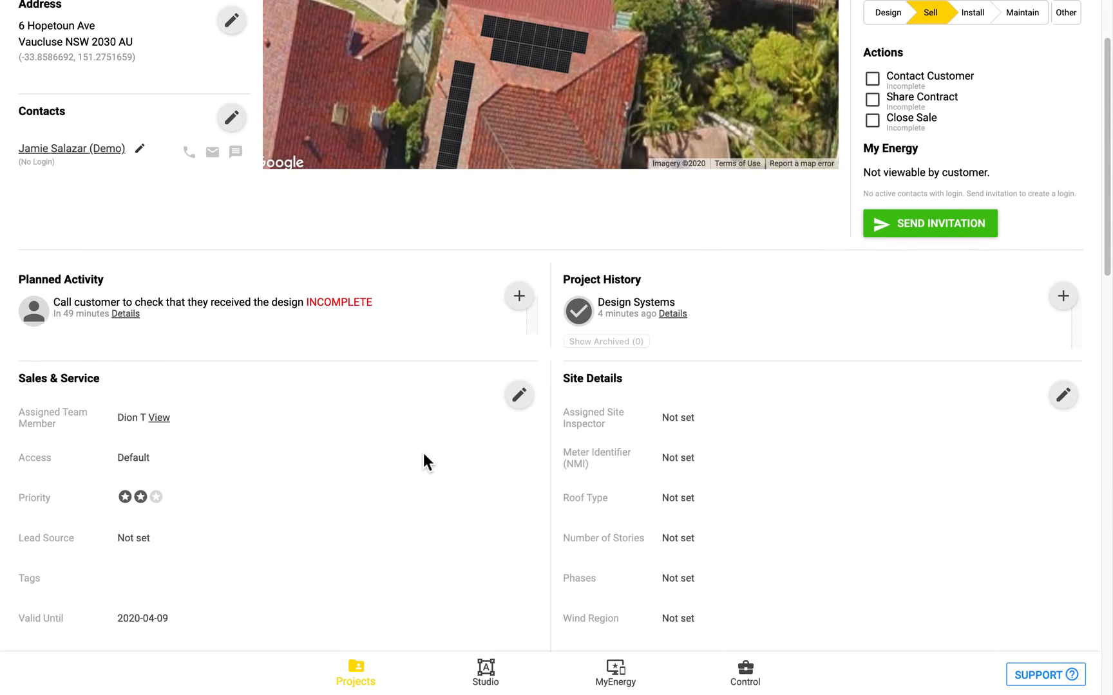
pyautogui.scroll(-3)
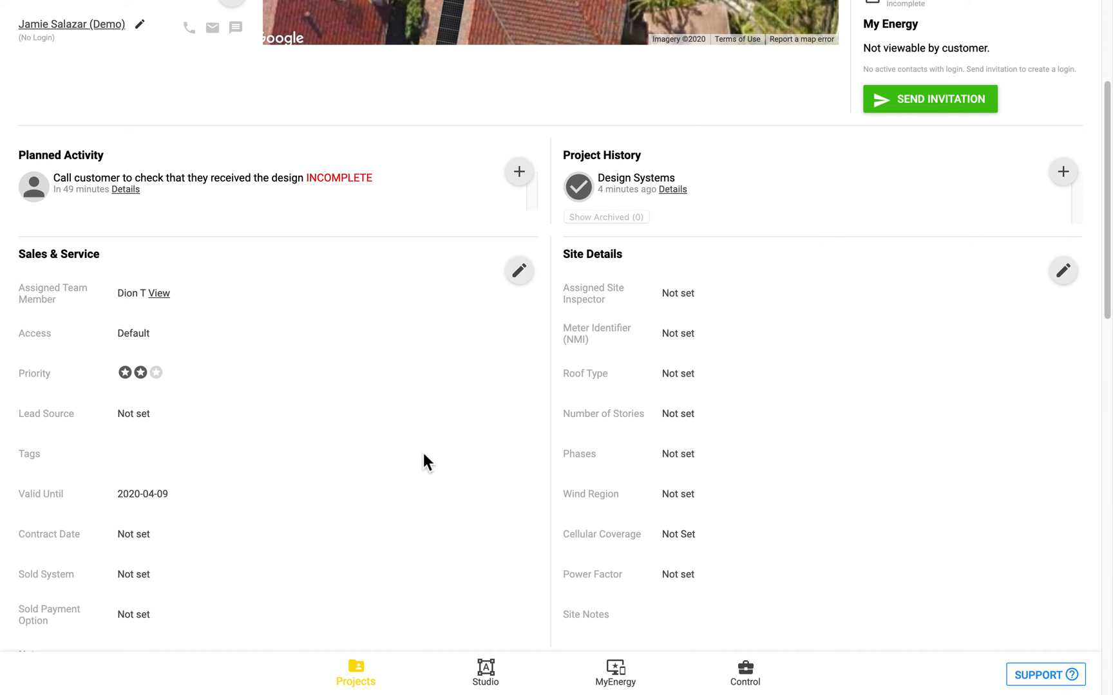
pyautogui.scroll(-3)
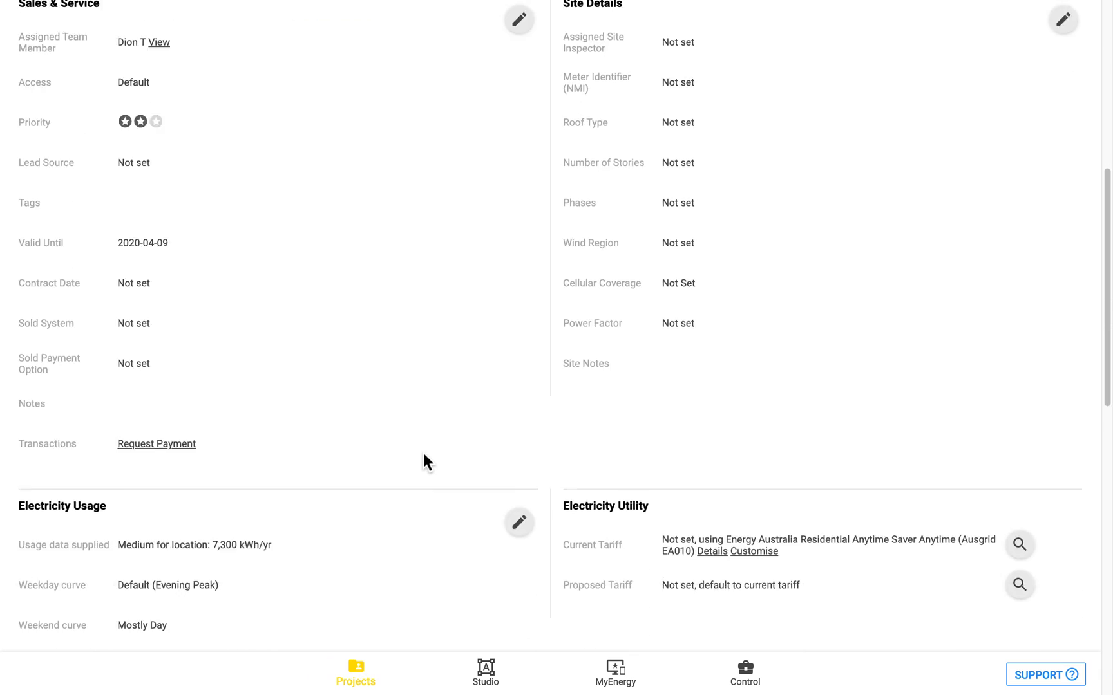
pyautogui.scroll(-3)
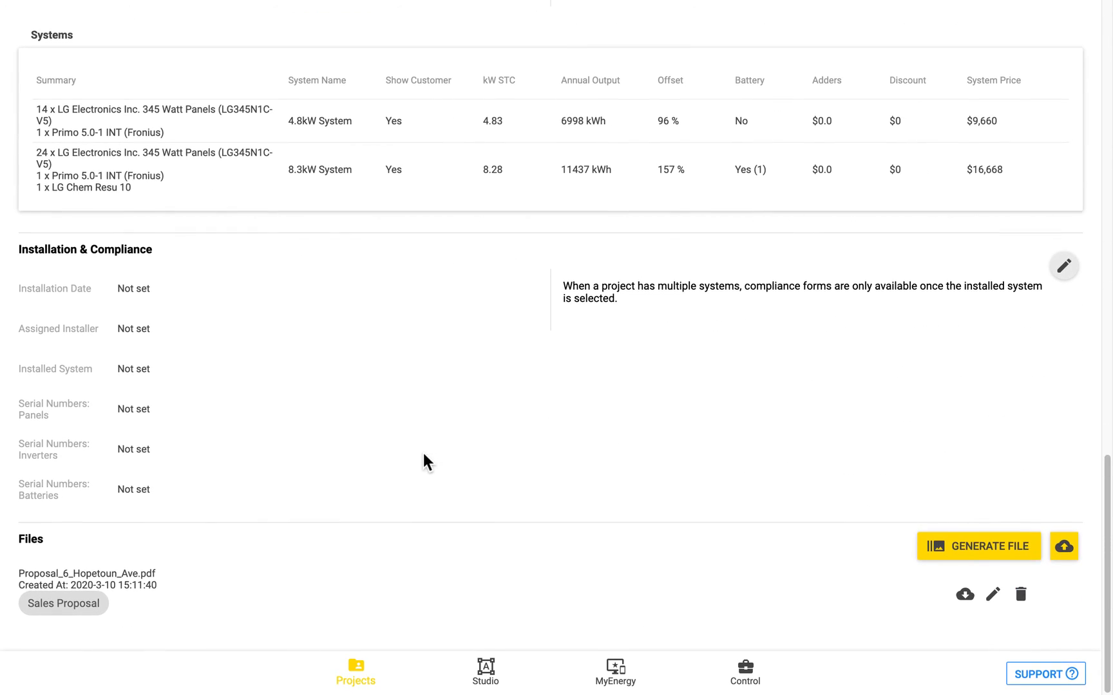
pyautogui.moveTo(56, 563)
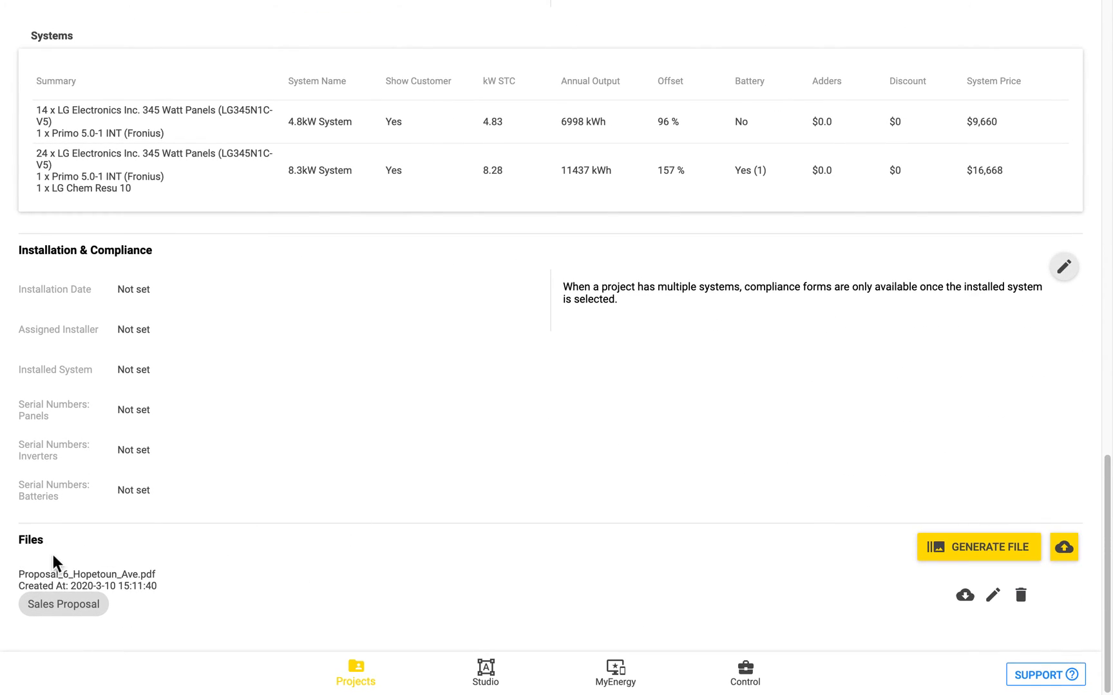
pyautogui.moveTo(355, 590)
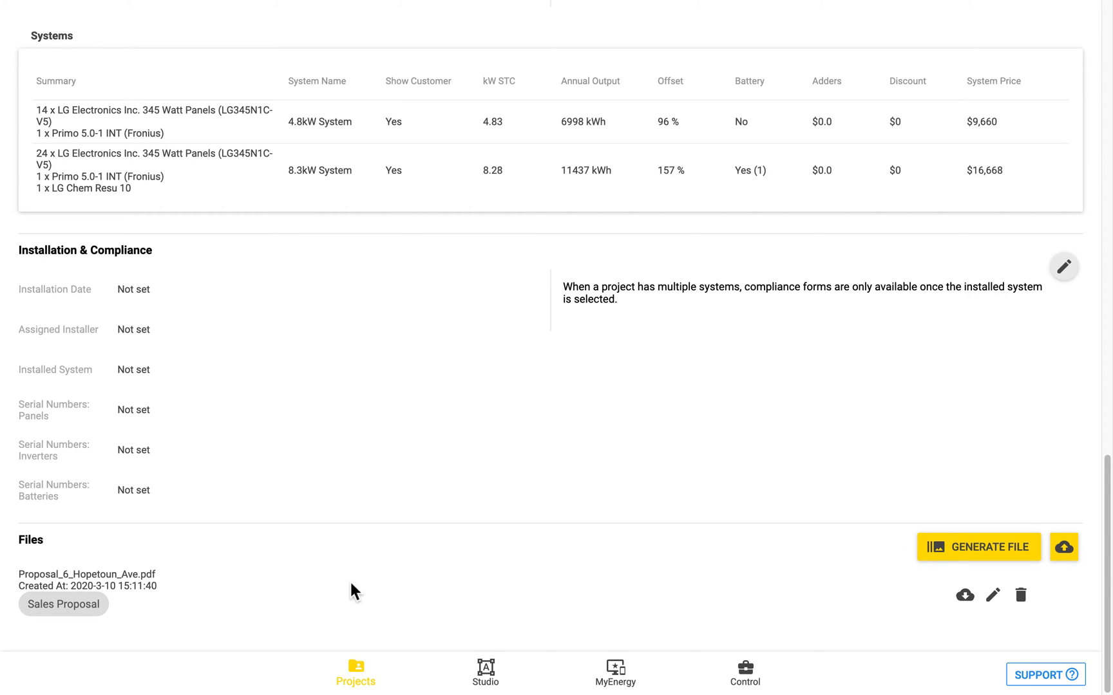
pyautogui.moveTo(631, 589)
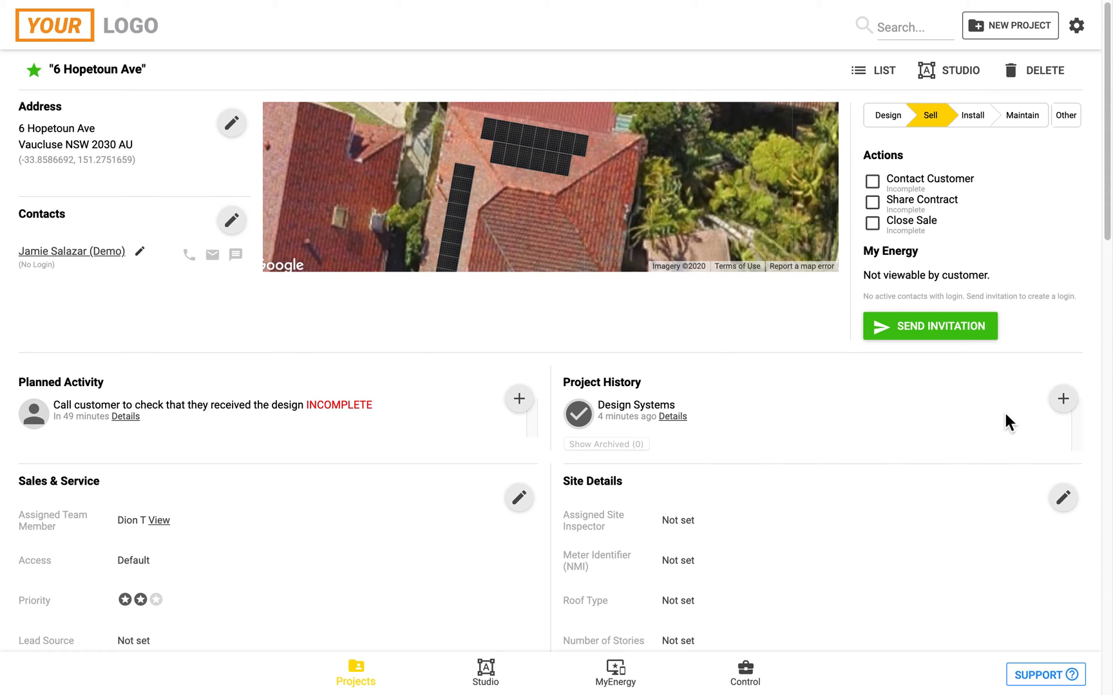
pyautogui.moveTo(126, 417)
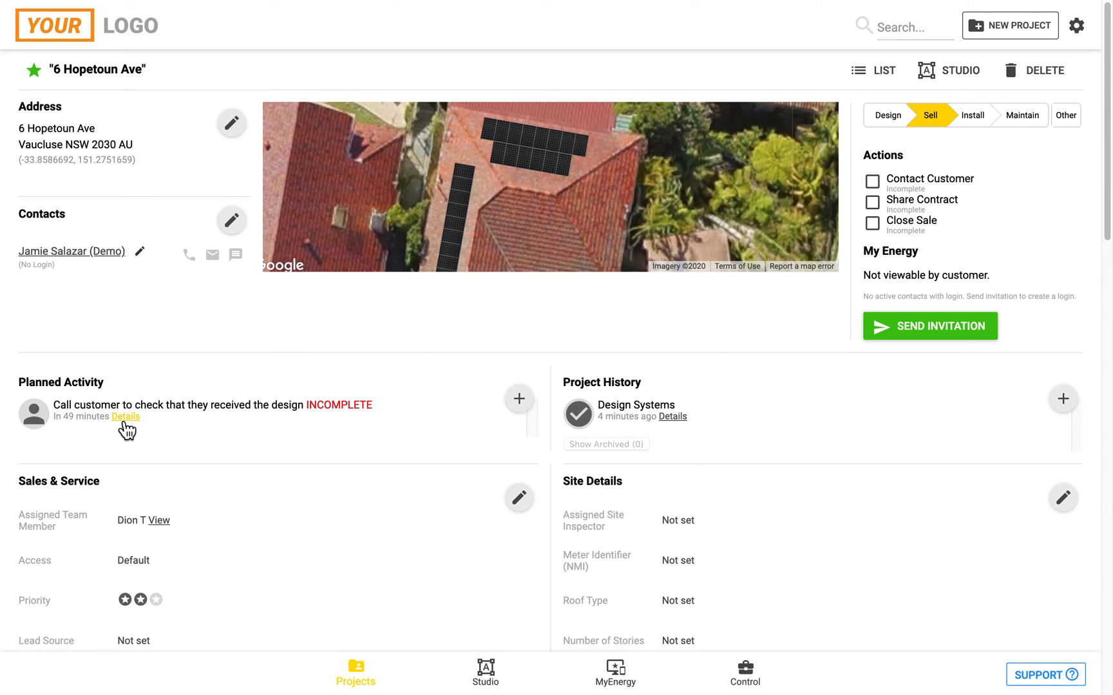
# Step: Set the planned design-check call's Task Status to Complete and save it
pyautogui.click(126, 417)
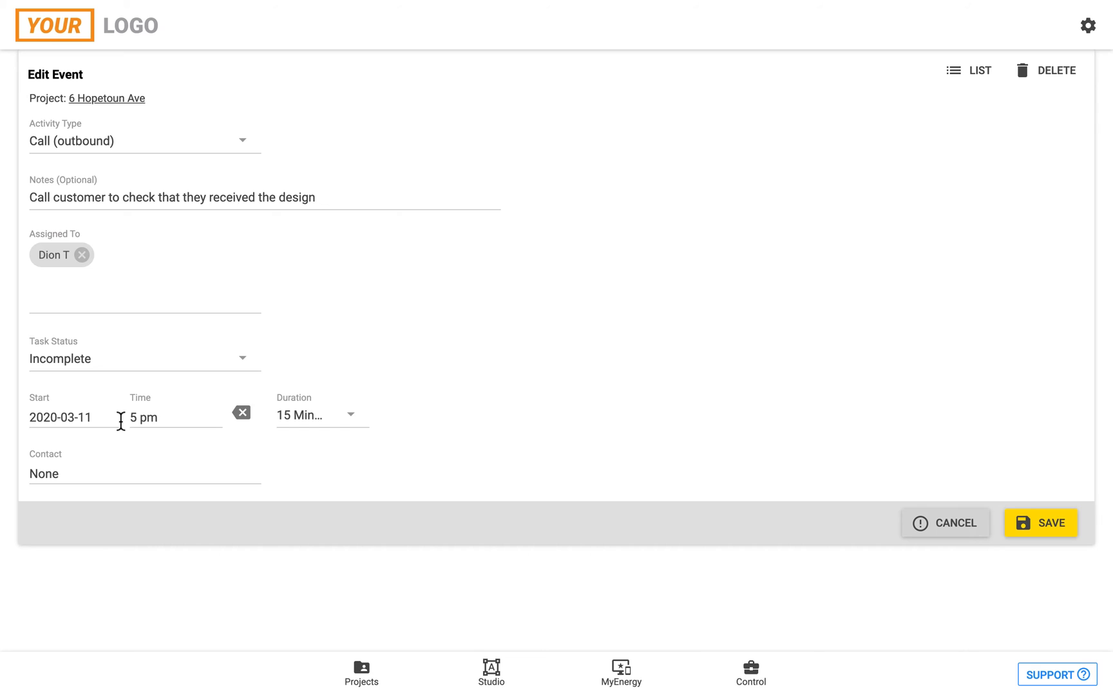
pyautogui.click(142, 359)
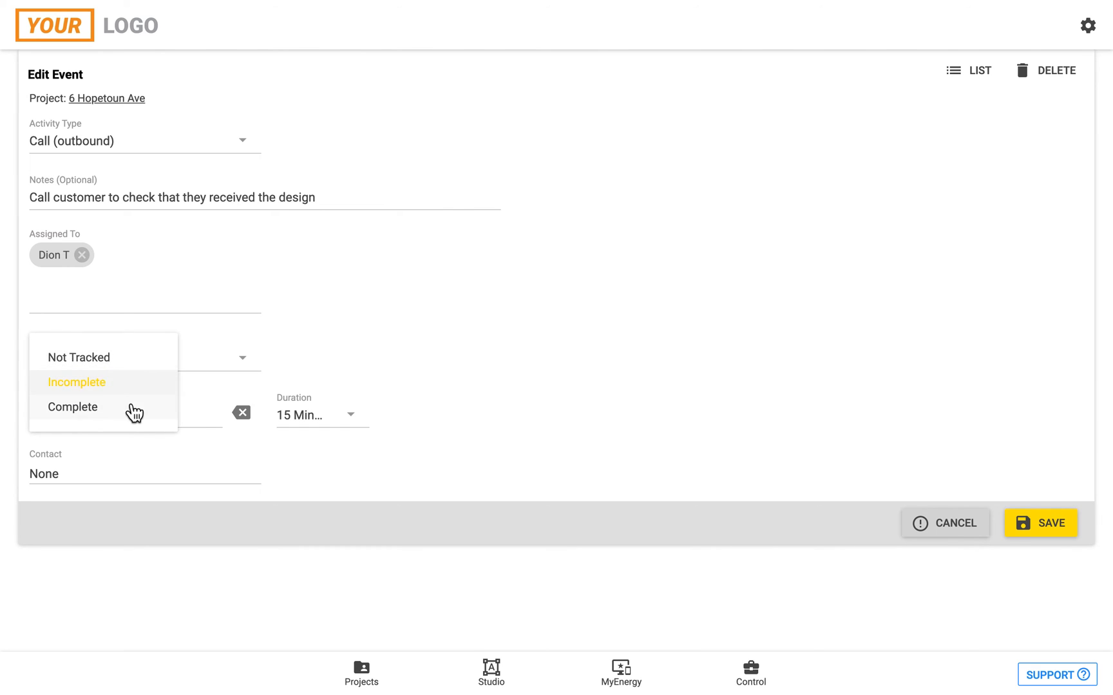
pyautogui.click(72, 407)
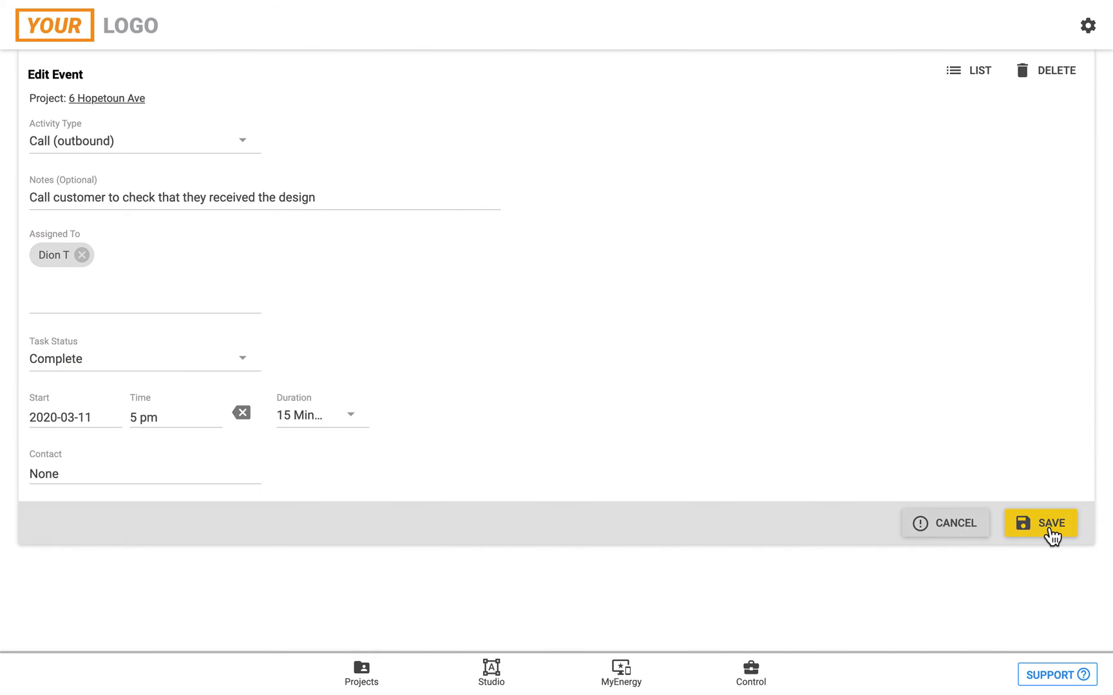
pyautogui.click(1039, 523)
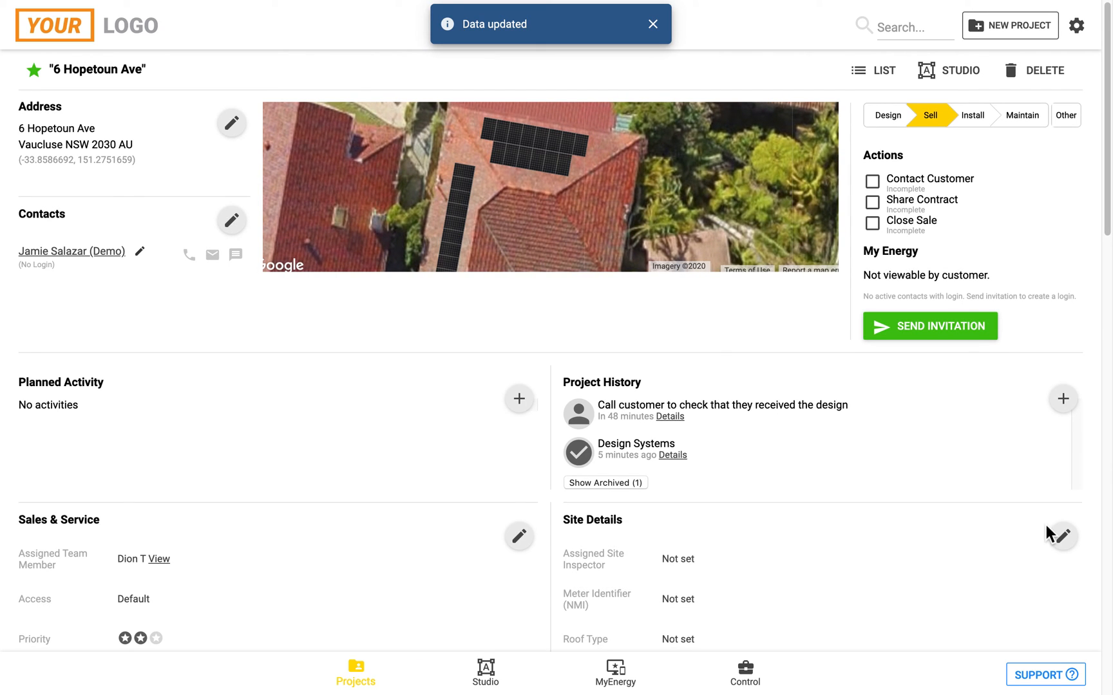
# Step: Tick the Contact Customer action complete, dated 11/03/2020
pyautogui.click(871, 182)
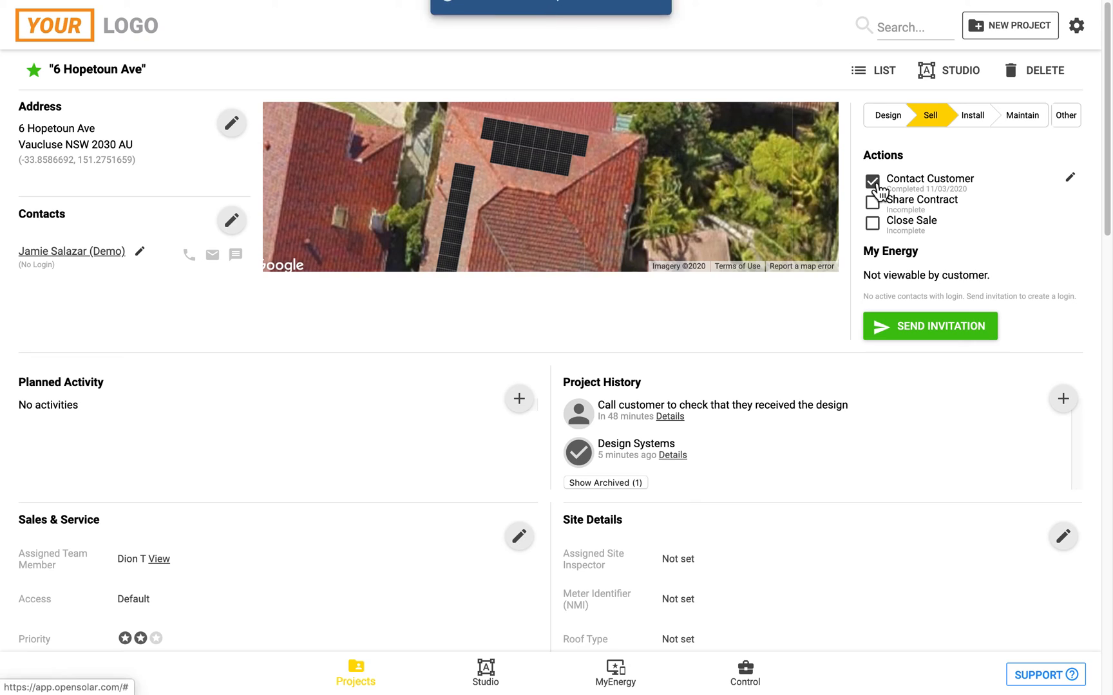
pyautogui.click(871, 180)
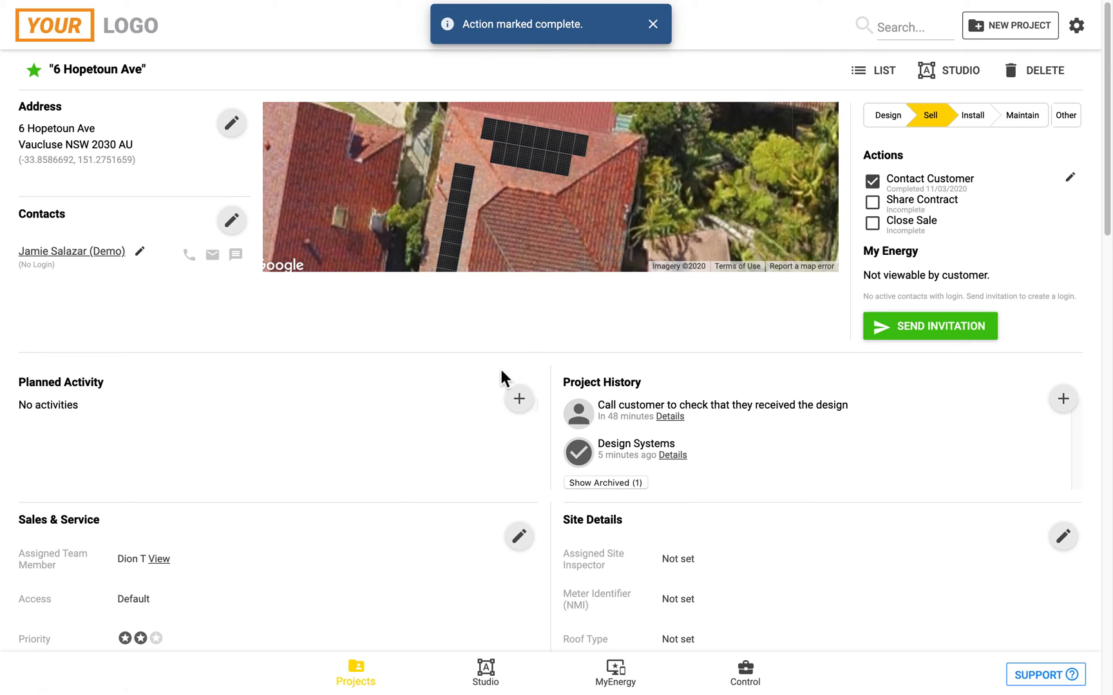
pyautogui.moveTo(462, 455)
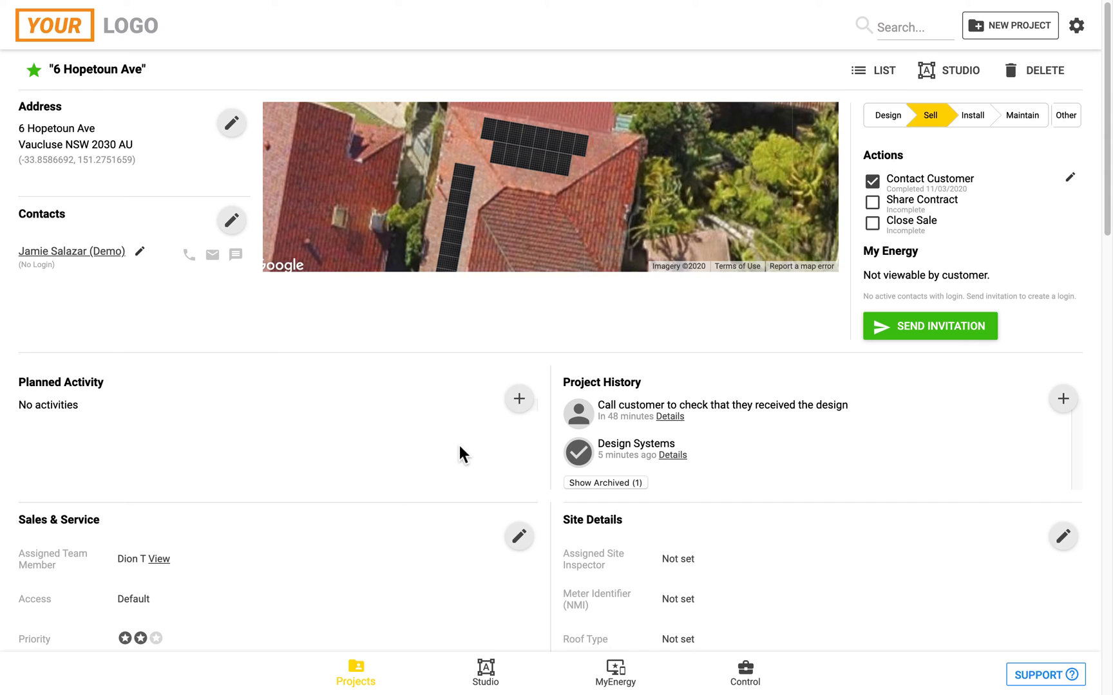
pyautogui.scroll(-3)
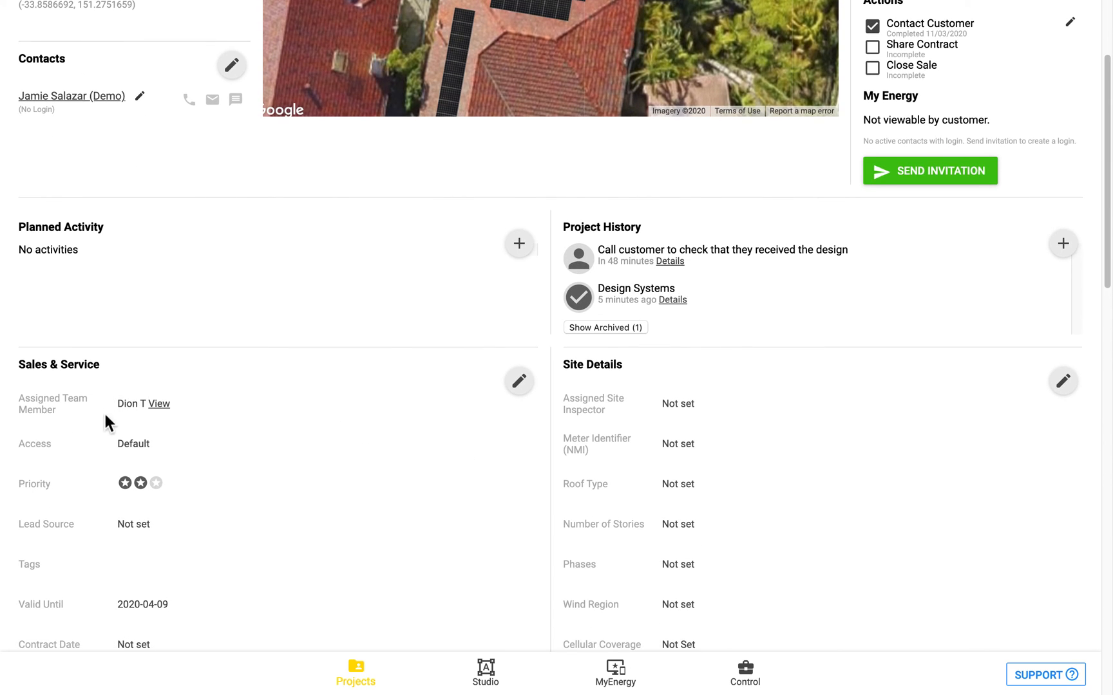
pyautogui.moveTo(202, 412)
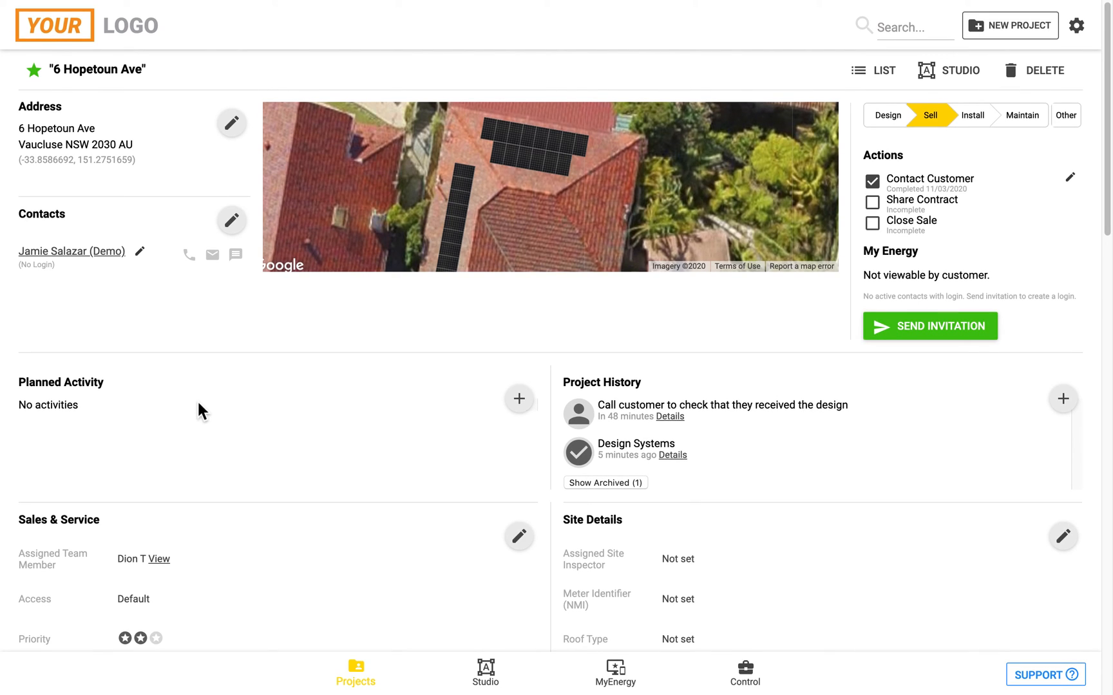
pyautogui.moveTo(476, 531)
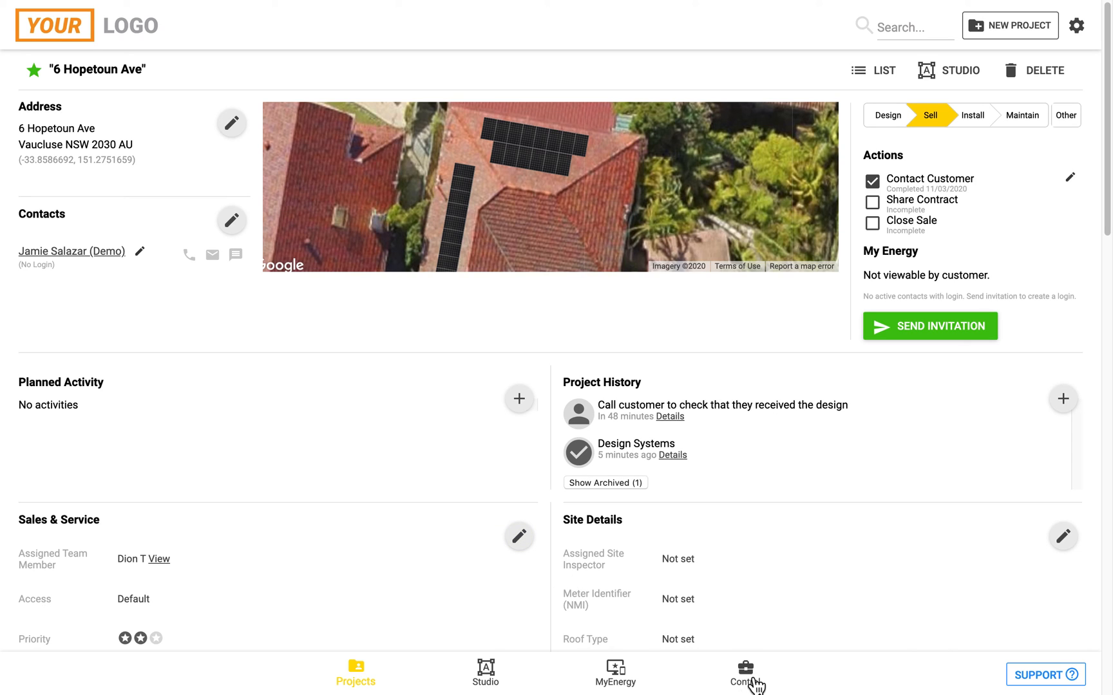
# Step: Reach the Project Access Control settings in the company Control dashboard
pyautogui.click(746, 670)
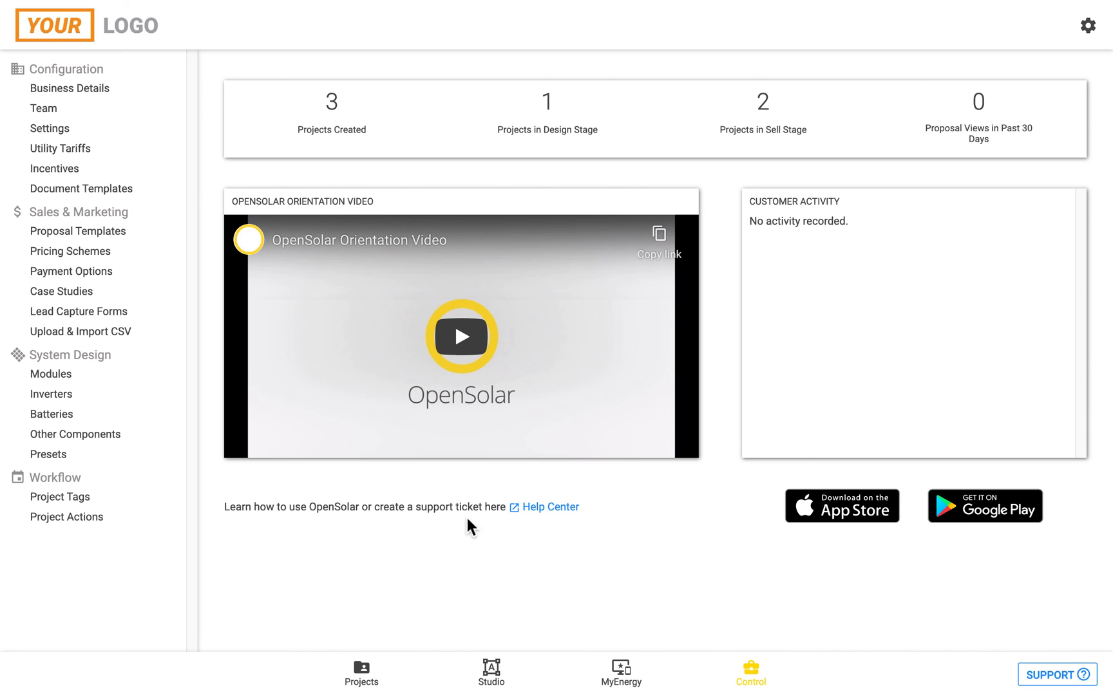
pyautogui.click(50, 128)
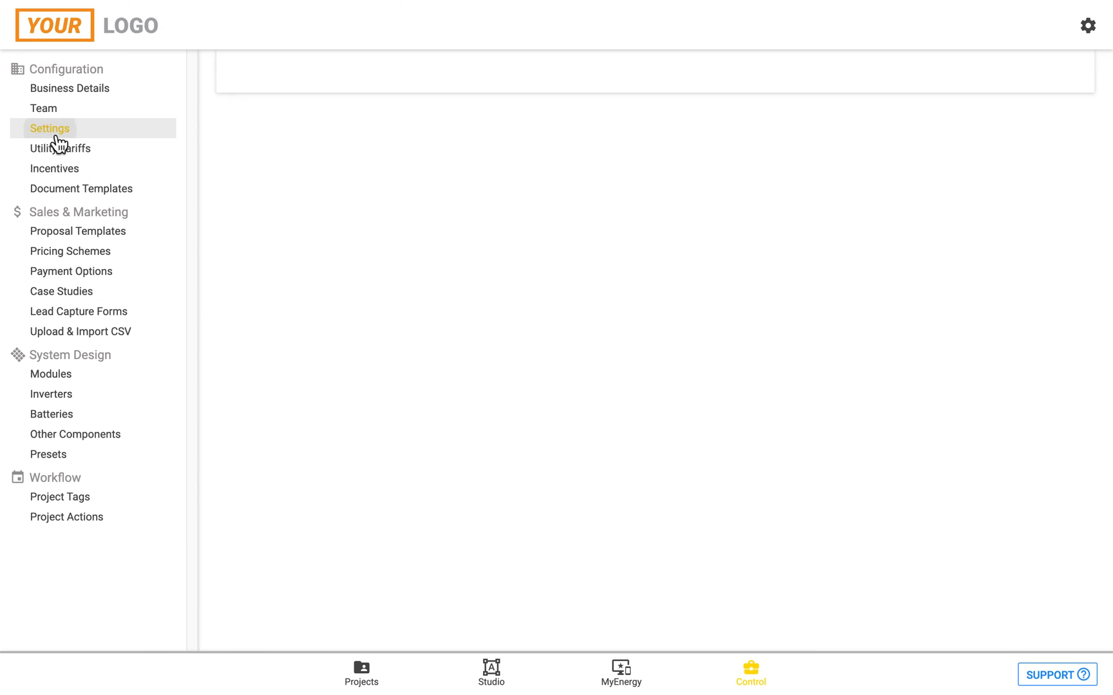
pyautogui.click(50, 128)
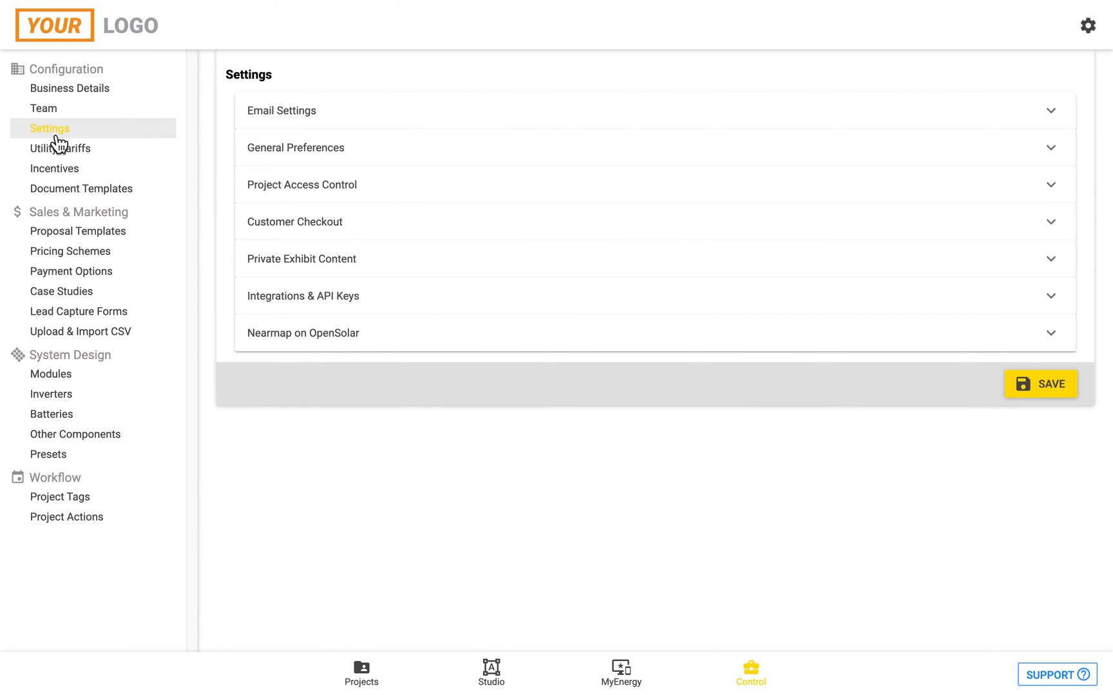
pyautogui.click(301, 186)
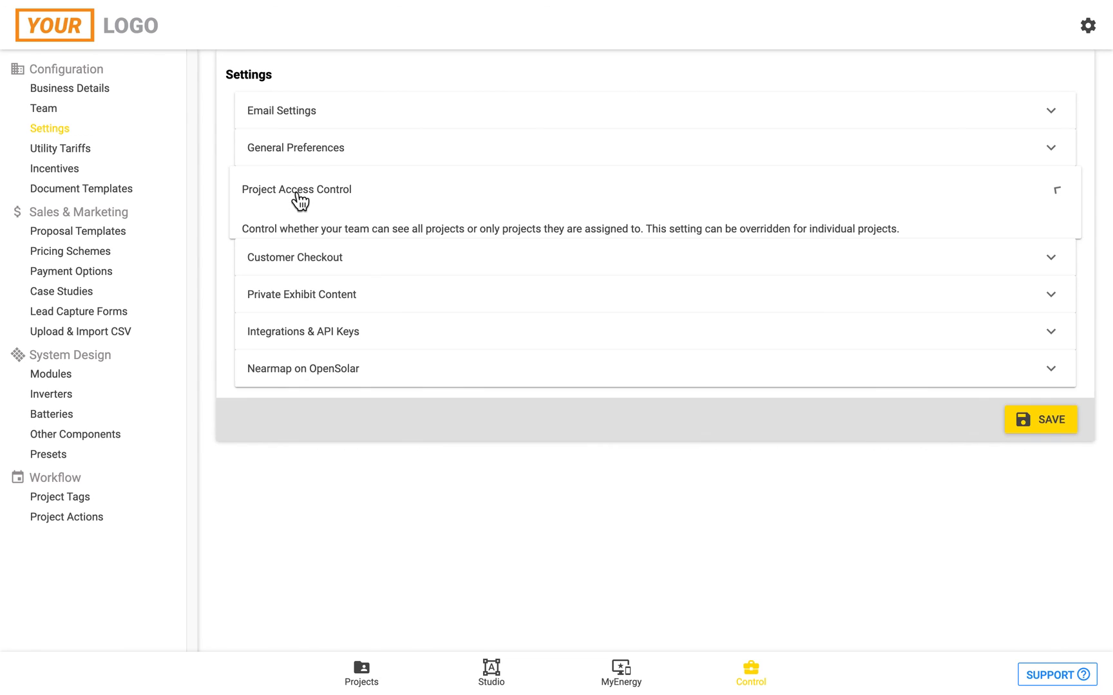
pyautogui.click(296, 189)
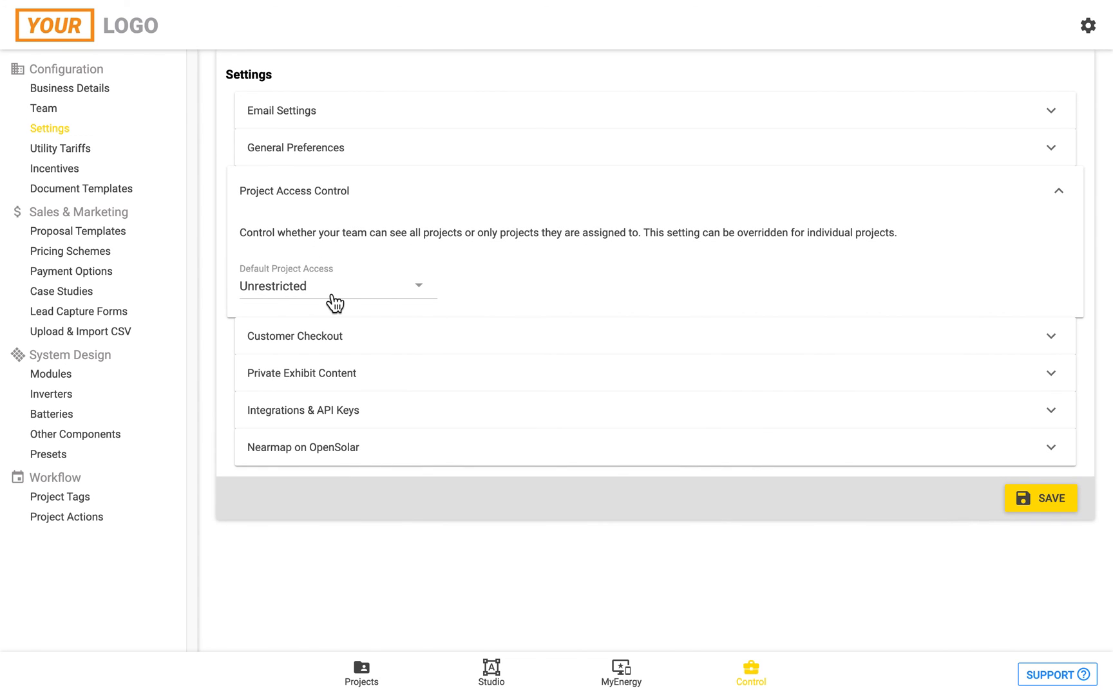
# Step: Set Default Project Access to Restricted and return to the 6 Hopetoun Ave project
pyautogui.click(334, 286)
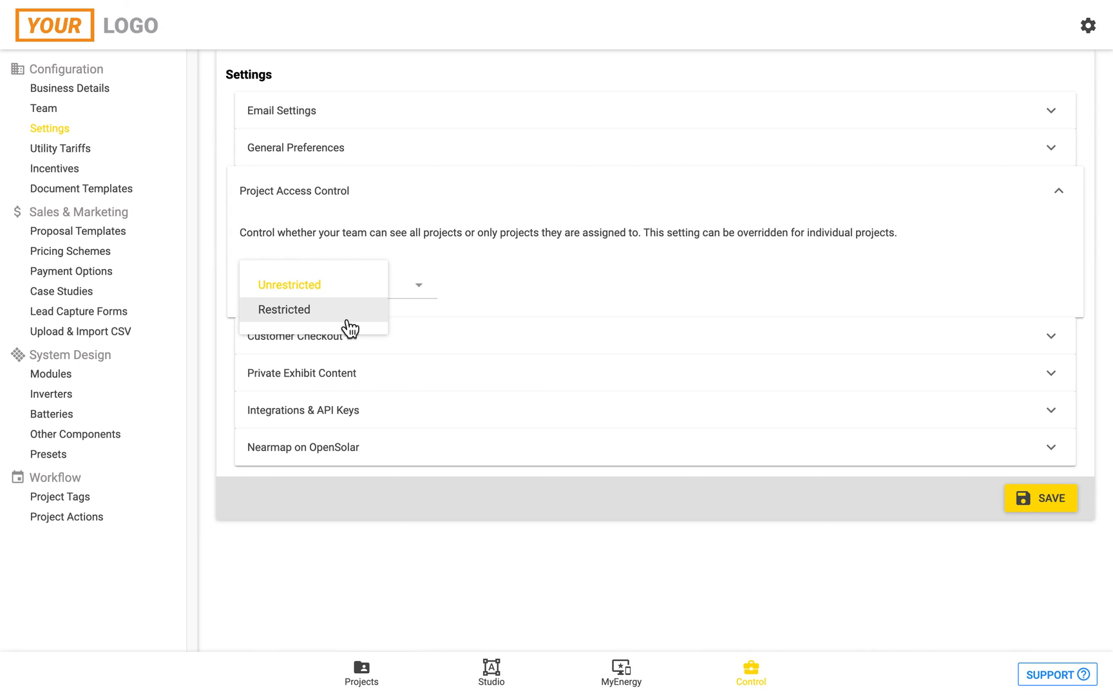
pyautogui.click(283, 309)
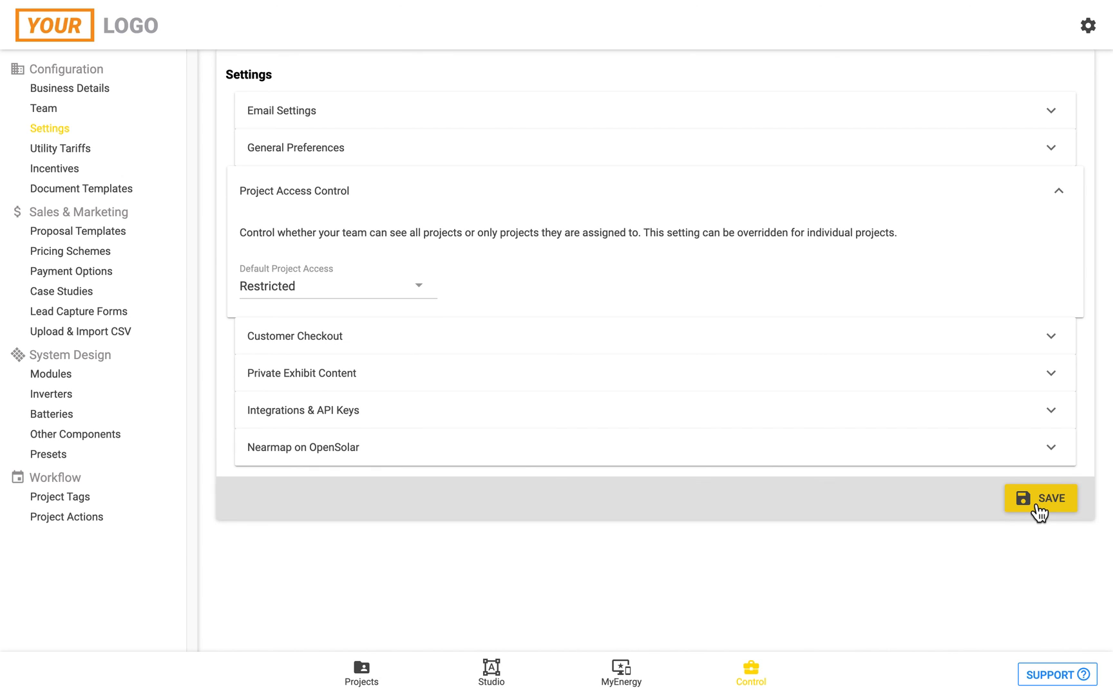
pyautogui.moveTo(606, 567)
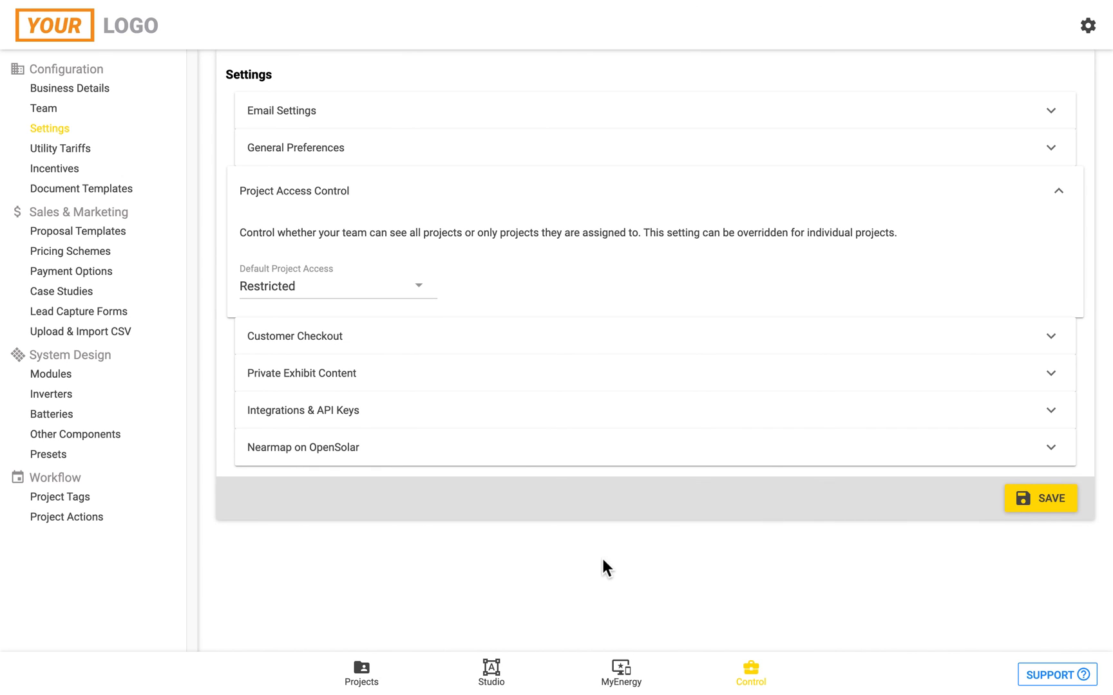
pyautogui.click(361, 673)
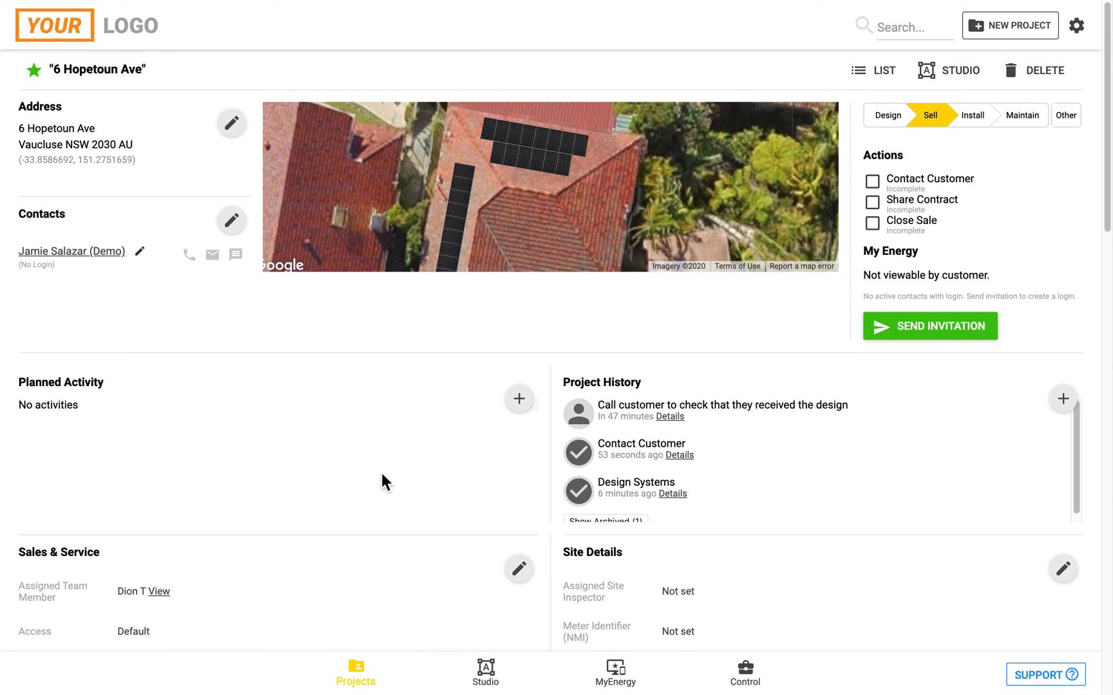
pyautogui.moveTo(390, 479)
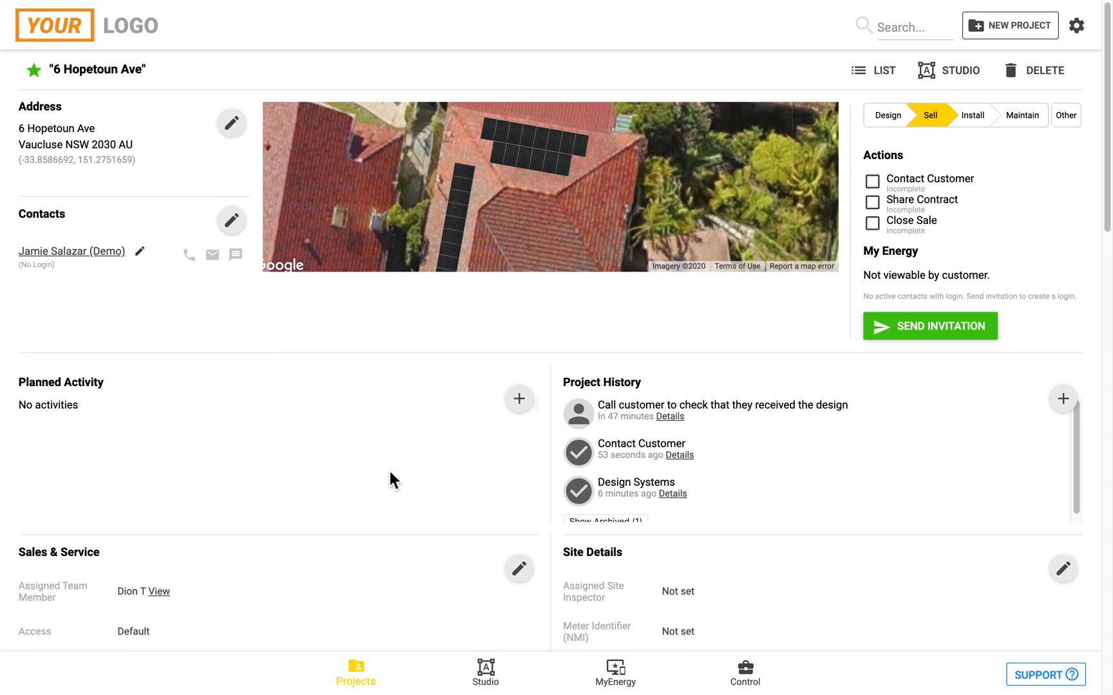